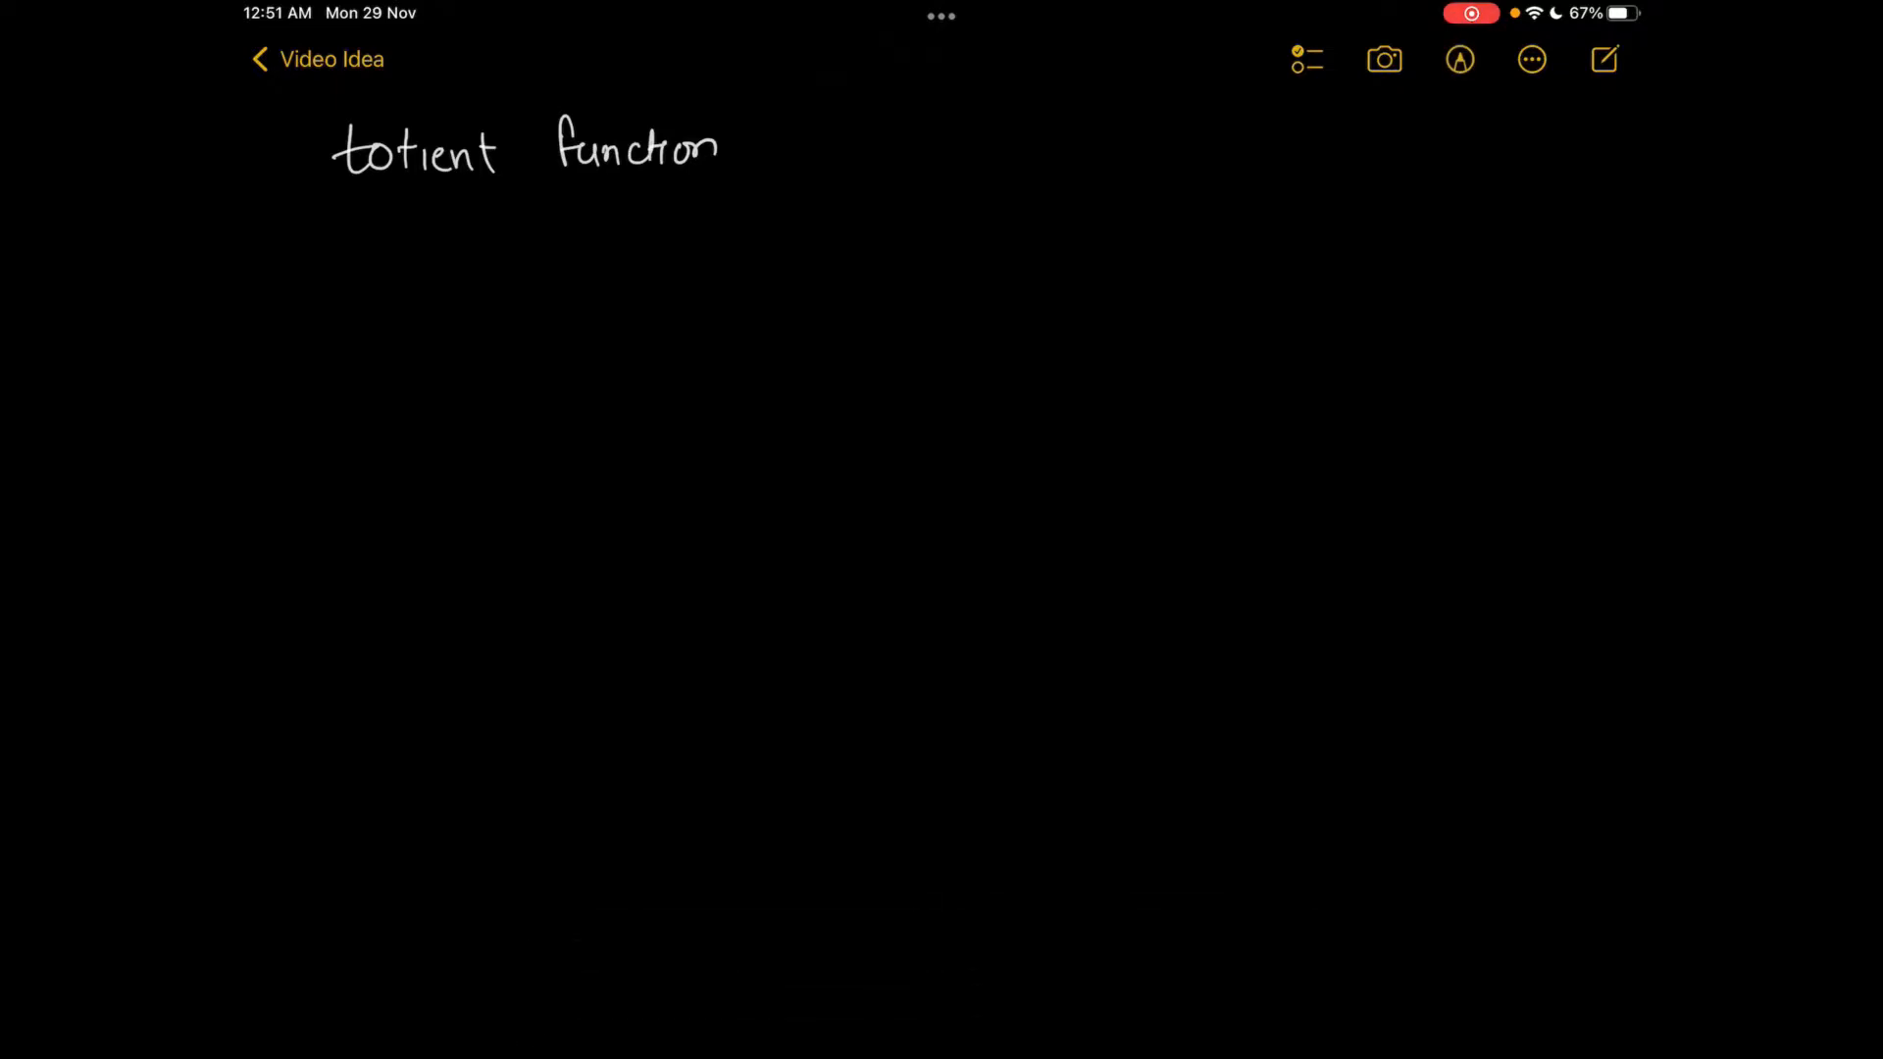
Handwrite 'totient function', φ(8)=4 with coprime examples 3, 5, 7, and 'count of number'
{"action": "left_click_drag", "start_coordinate": [579, 182], "coordinate": [756, 174]}
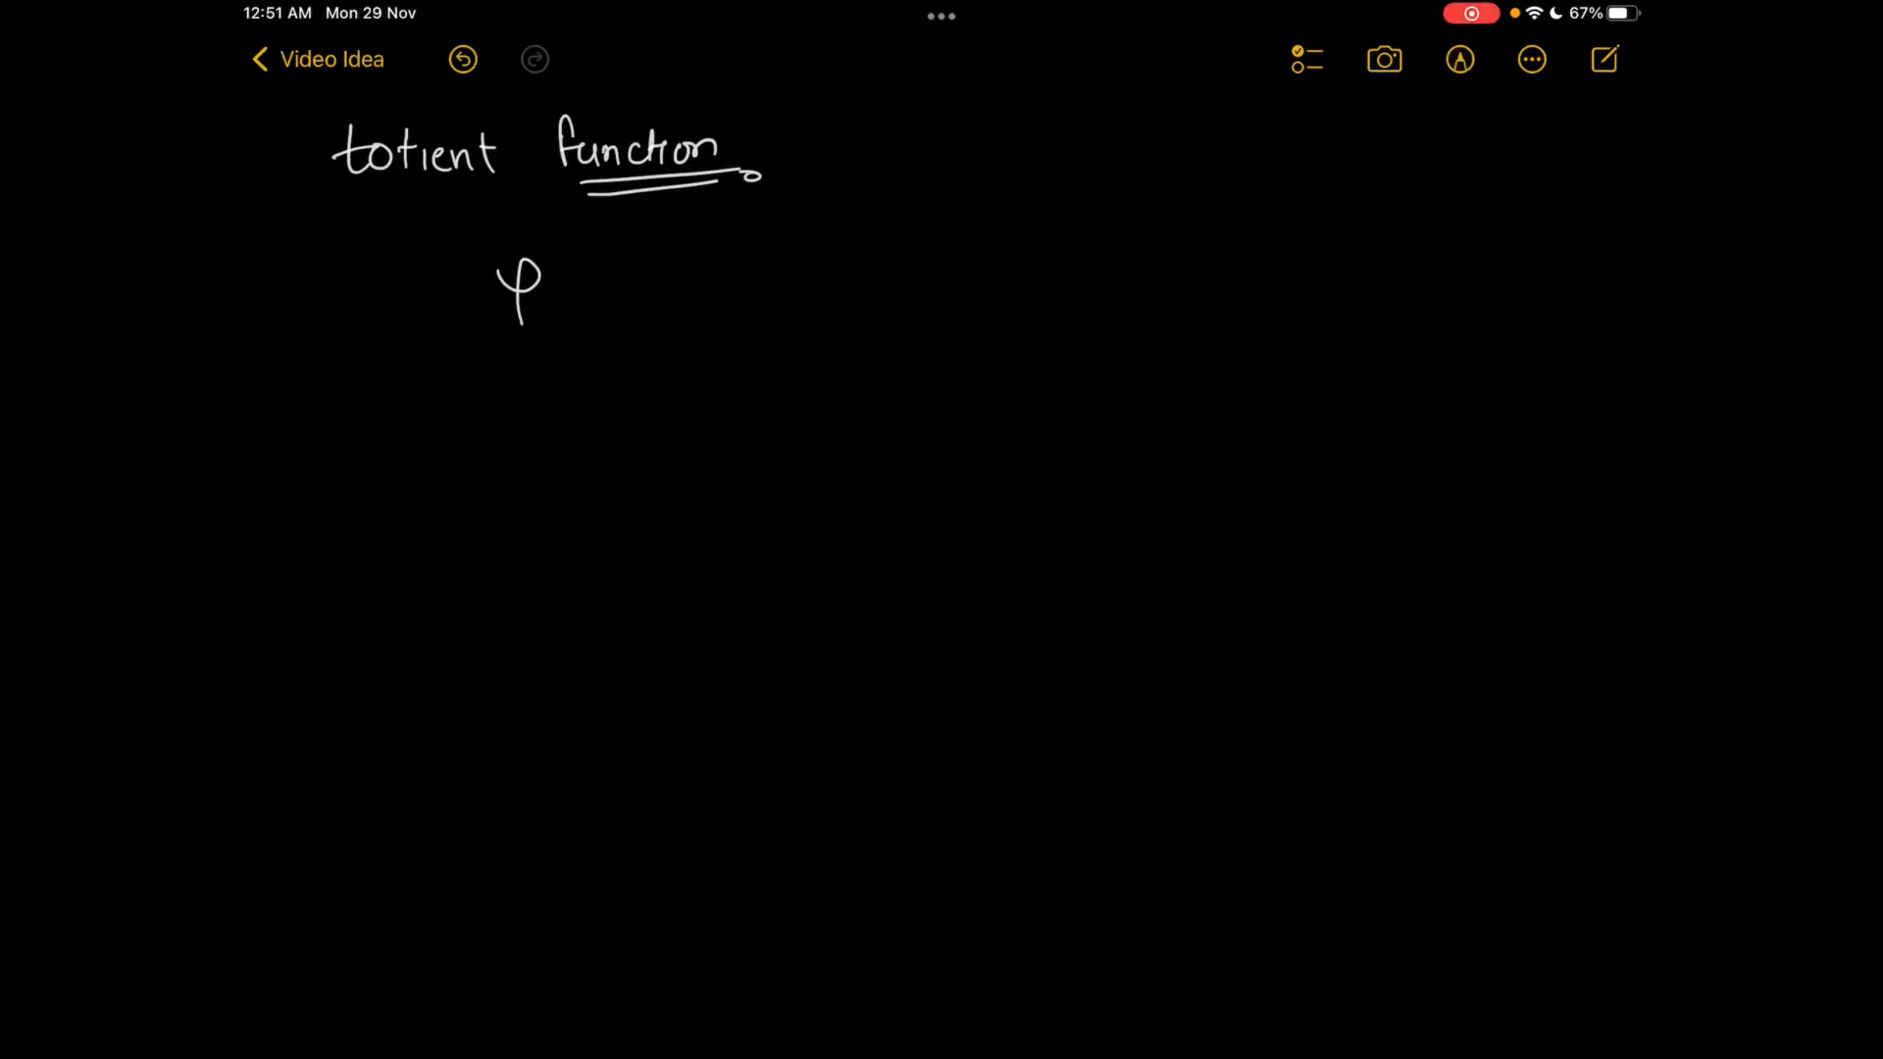
{"action": "left_click_drag", "start_coordinate": [546, 294], "coordinate": [624, 295]}
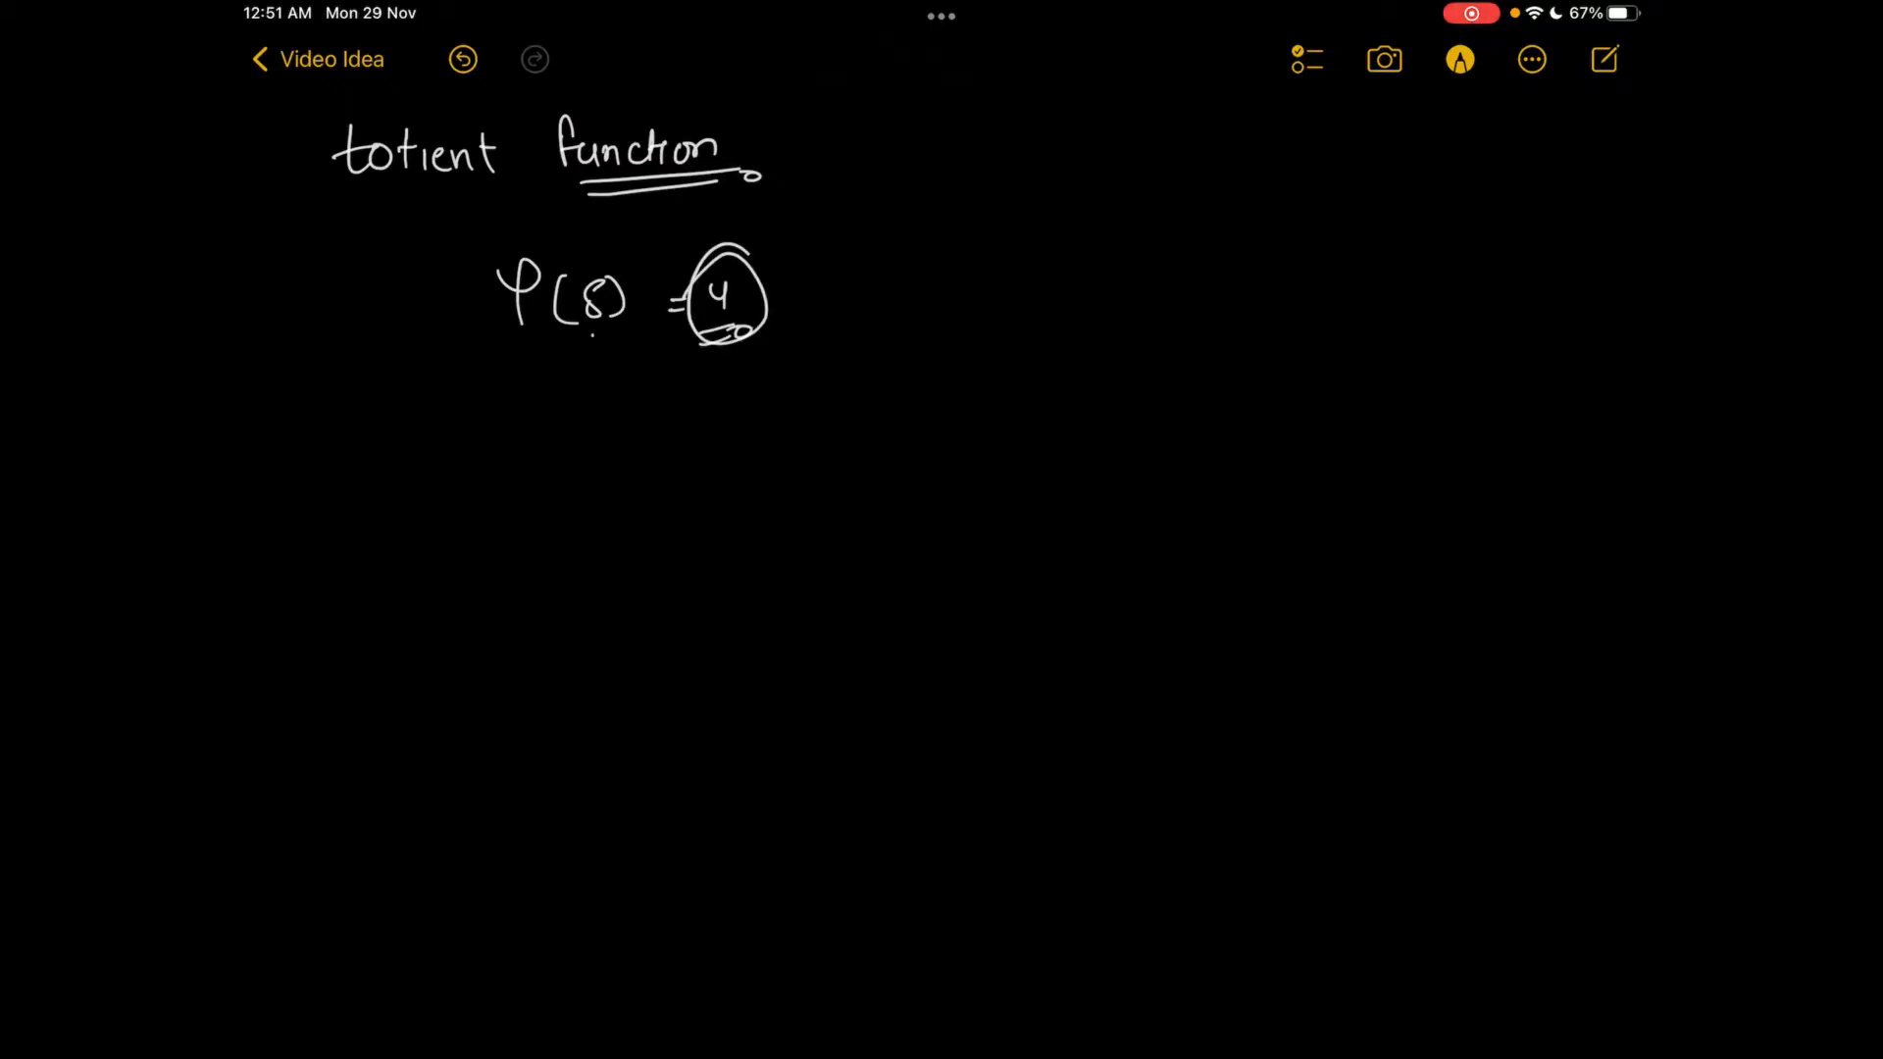
{"action": "left_click_drag", "start_coordinate": [594, 348], "coordinate": [660, 402]}
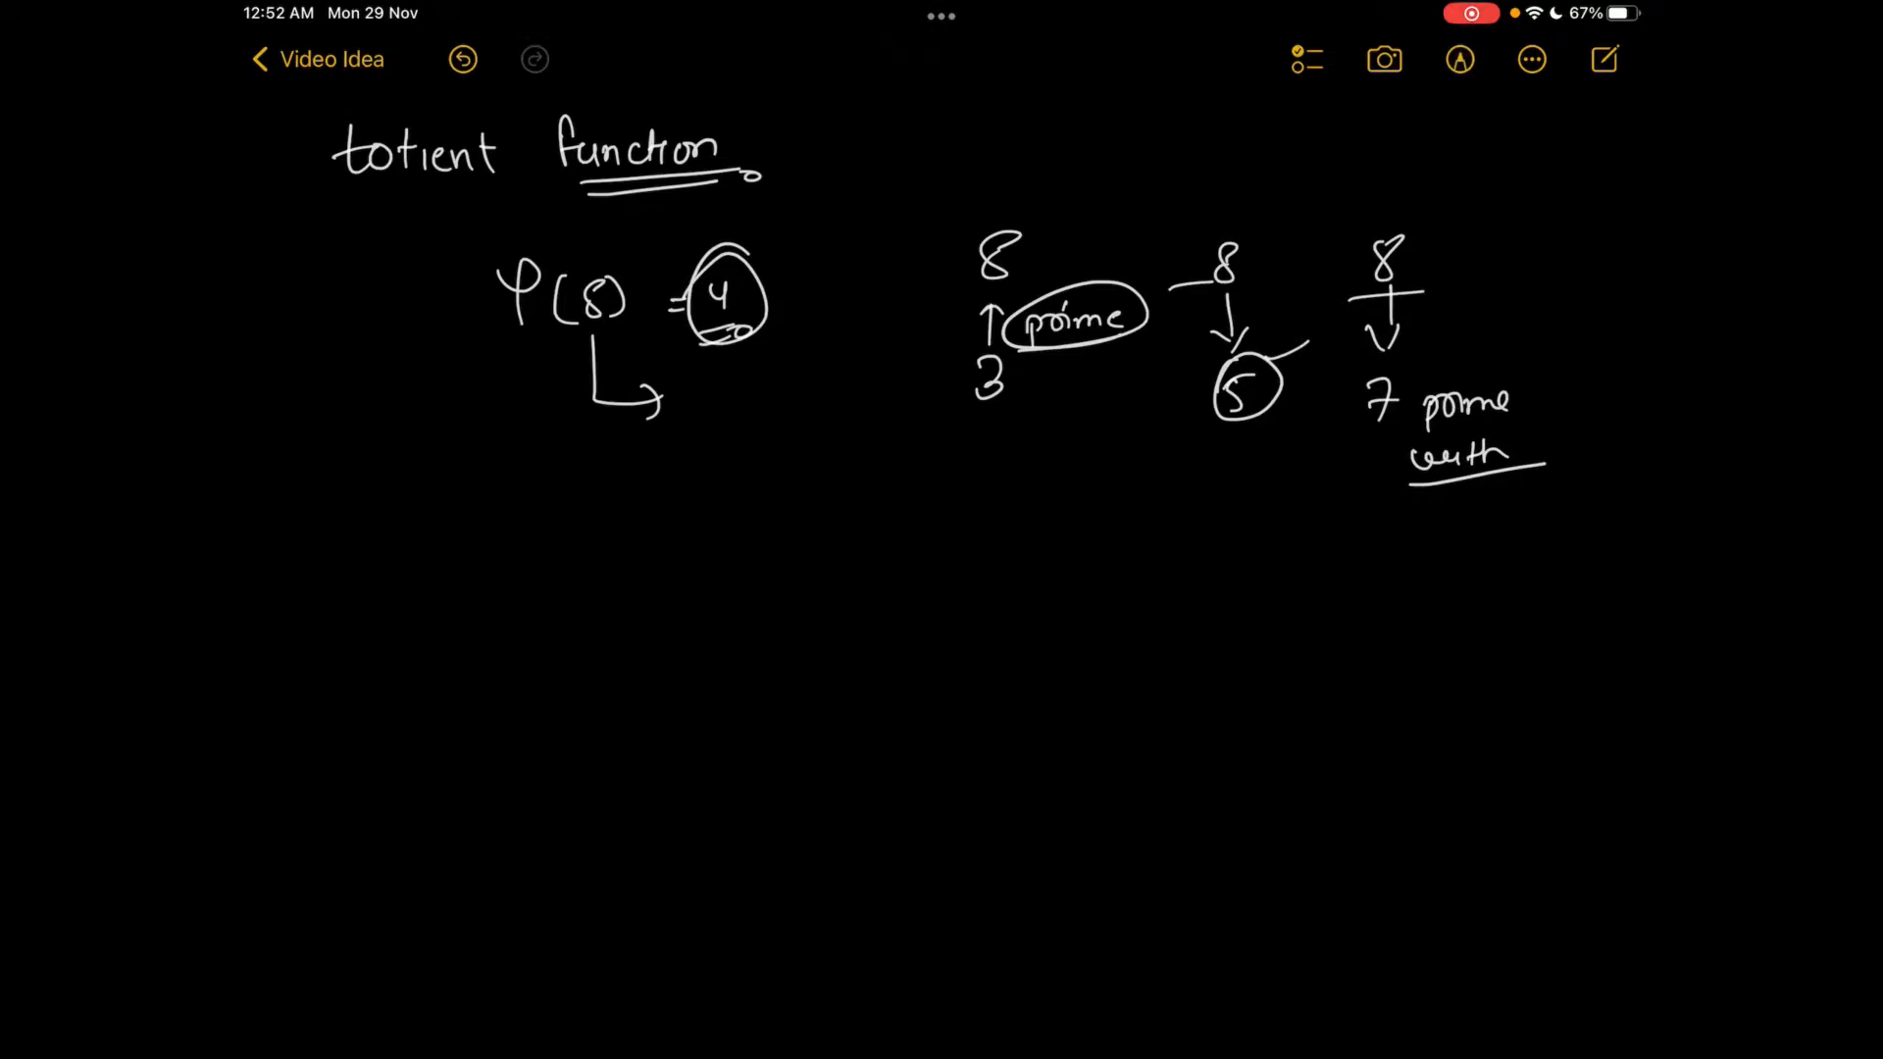
{"action": "left_click_drag", "start_coordinate": [722, 348], "coordinate": [723, 402]}
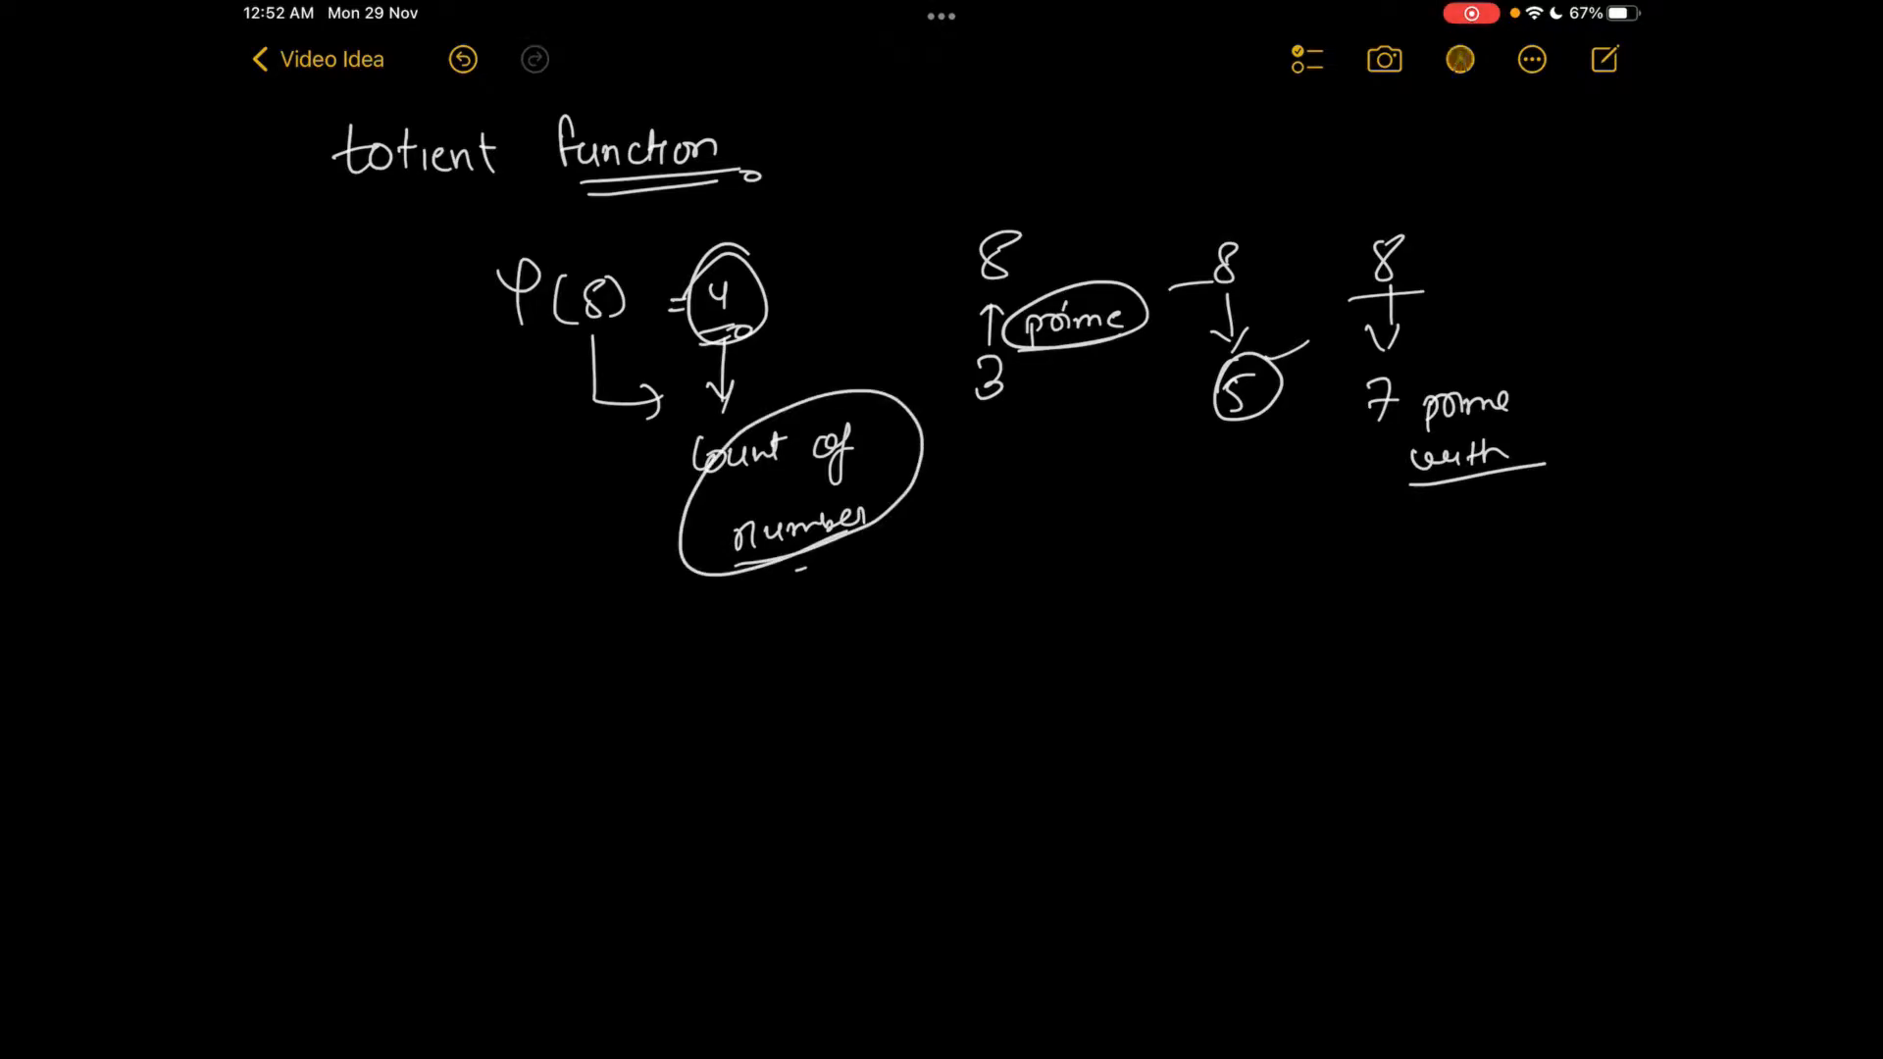
Write φ(9)=6, the formula φ(n)=n·(1−1/p1)…(1−1/pk), and n=p1^a1·p2^a2…pk
{"action": "left_click", "coordinate": [1460, 59]}
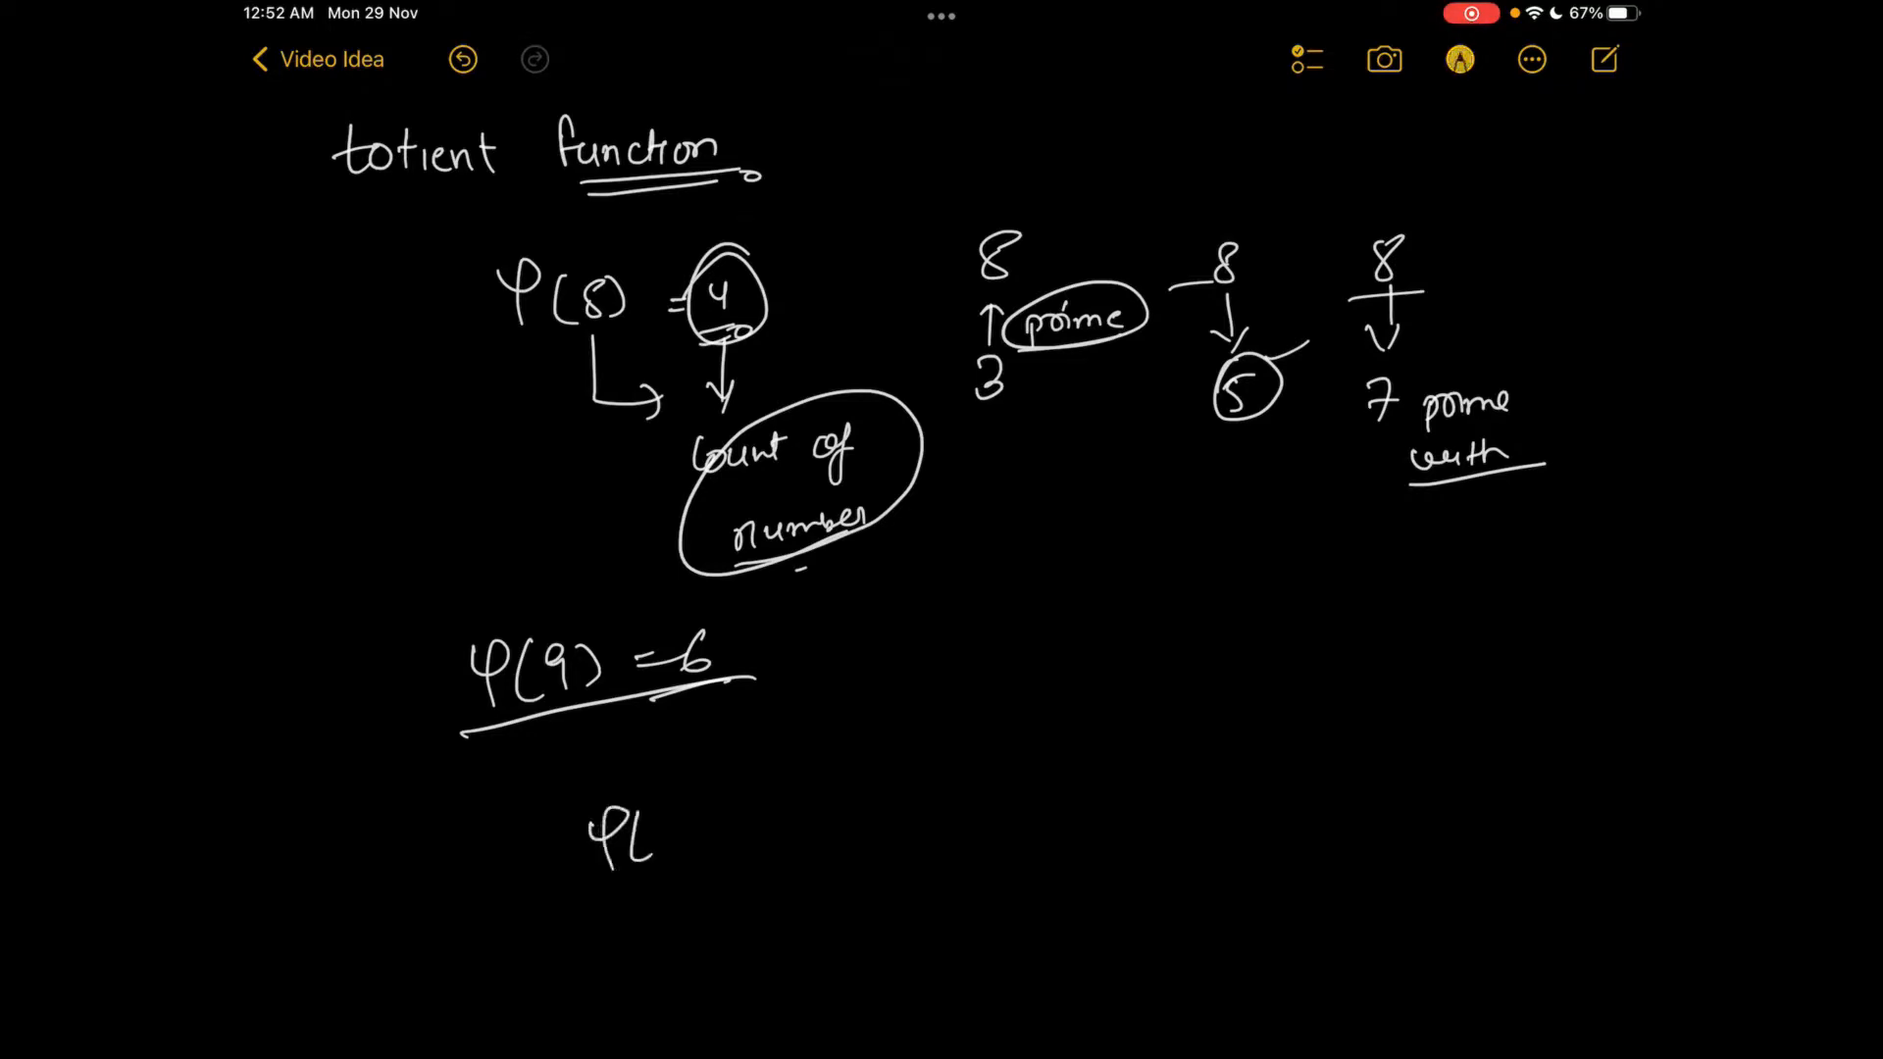
{"action": "type", "text": "φ(n) = n*(1-1/p1)*(1-1/p2)--(1-1/pk"}
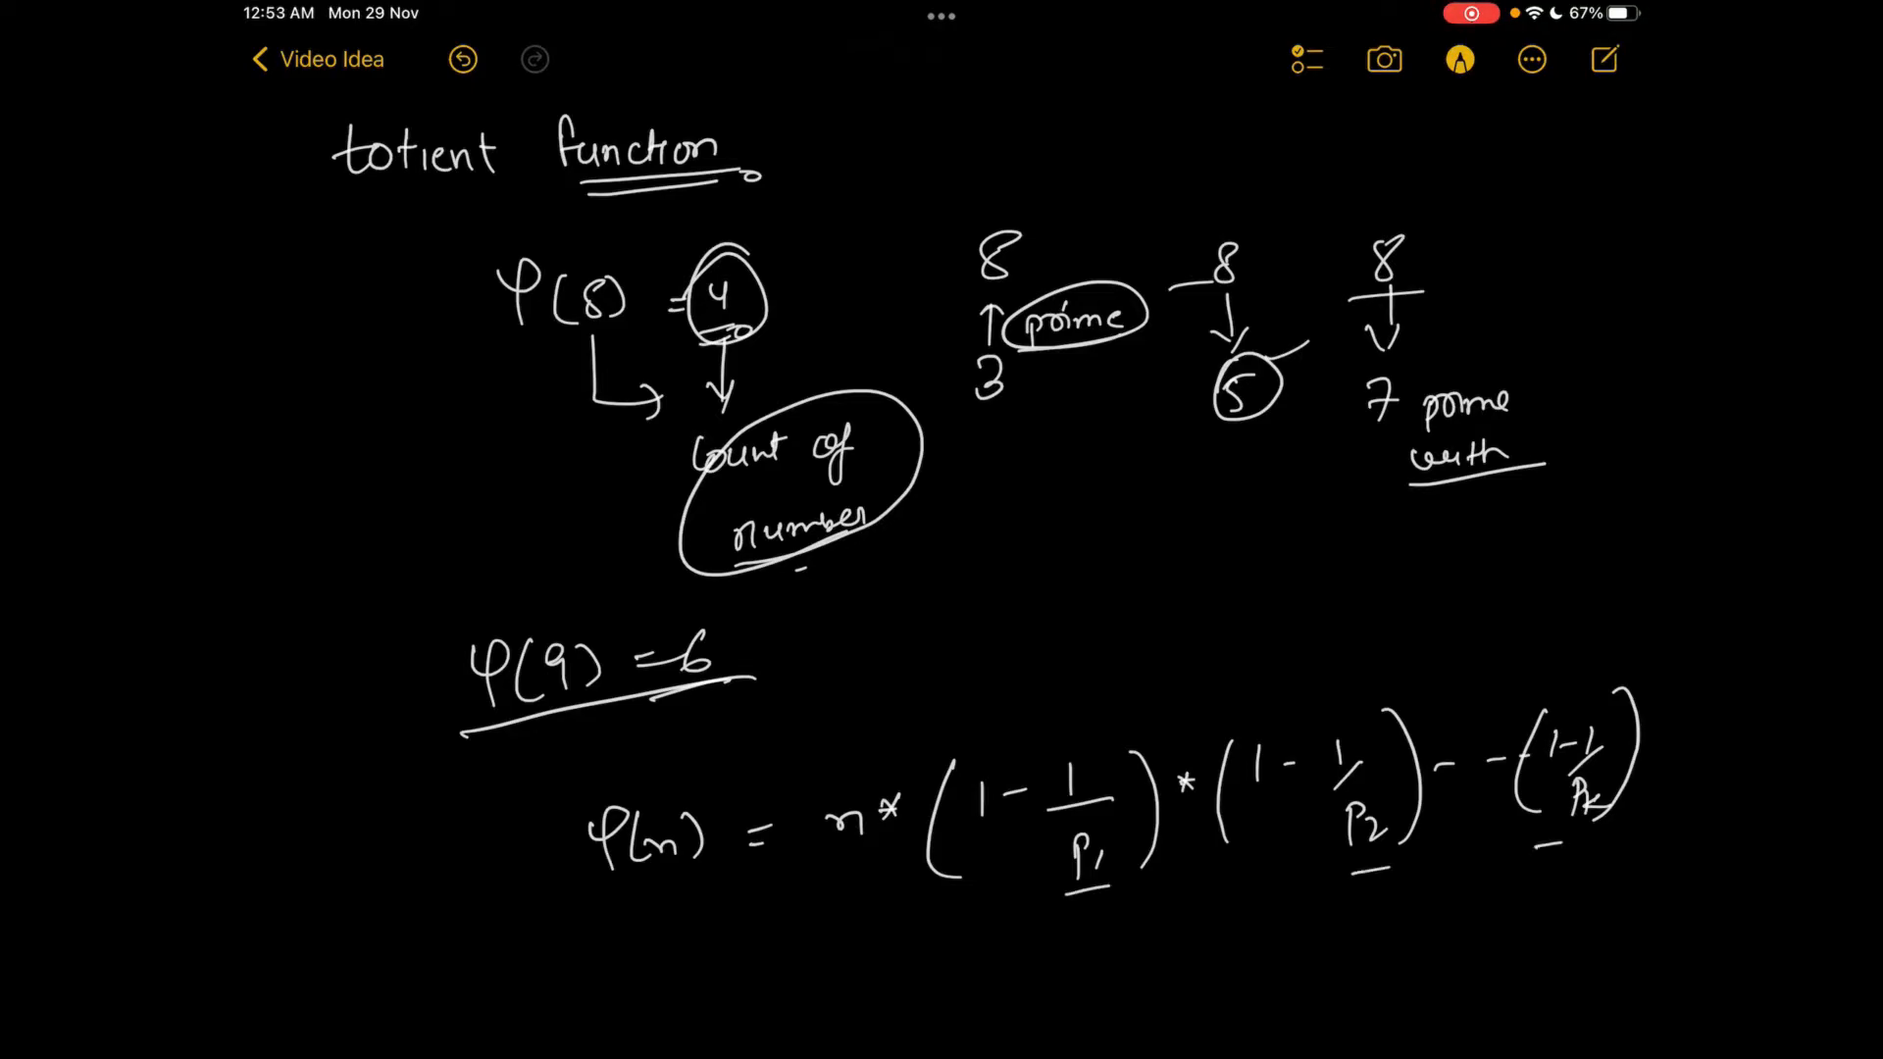
{"action": "scroll", "scroll_direction": "down", "scroll_amount": 3}
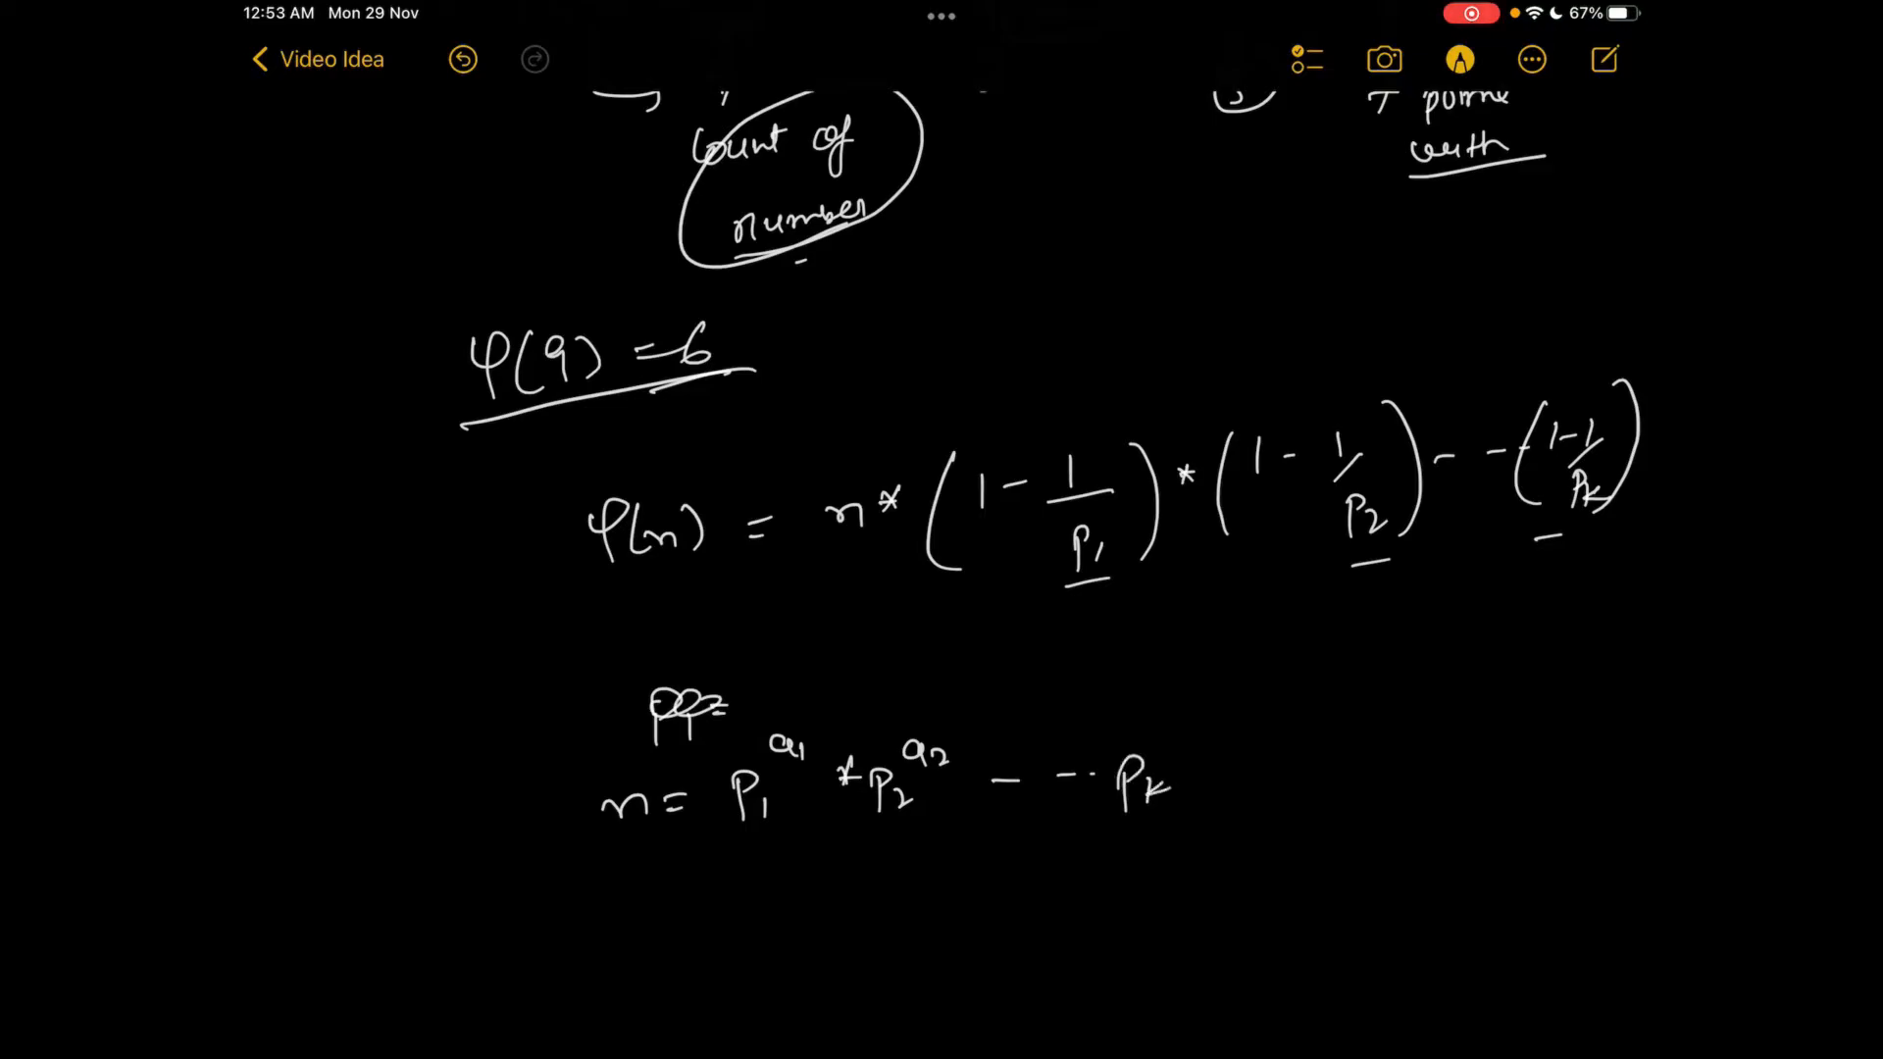
Add exponent ak and the 8 → 2³ example, then draw arrows linking n and 9 to the formulas
{"action": "scroll", "scroll_direction": "up", "scroll_amount": 3}
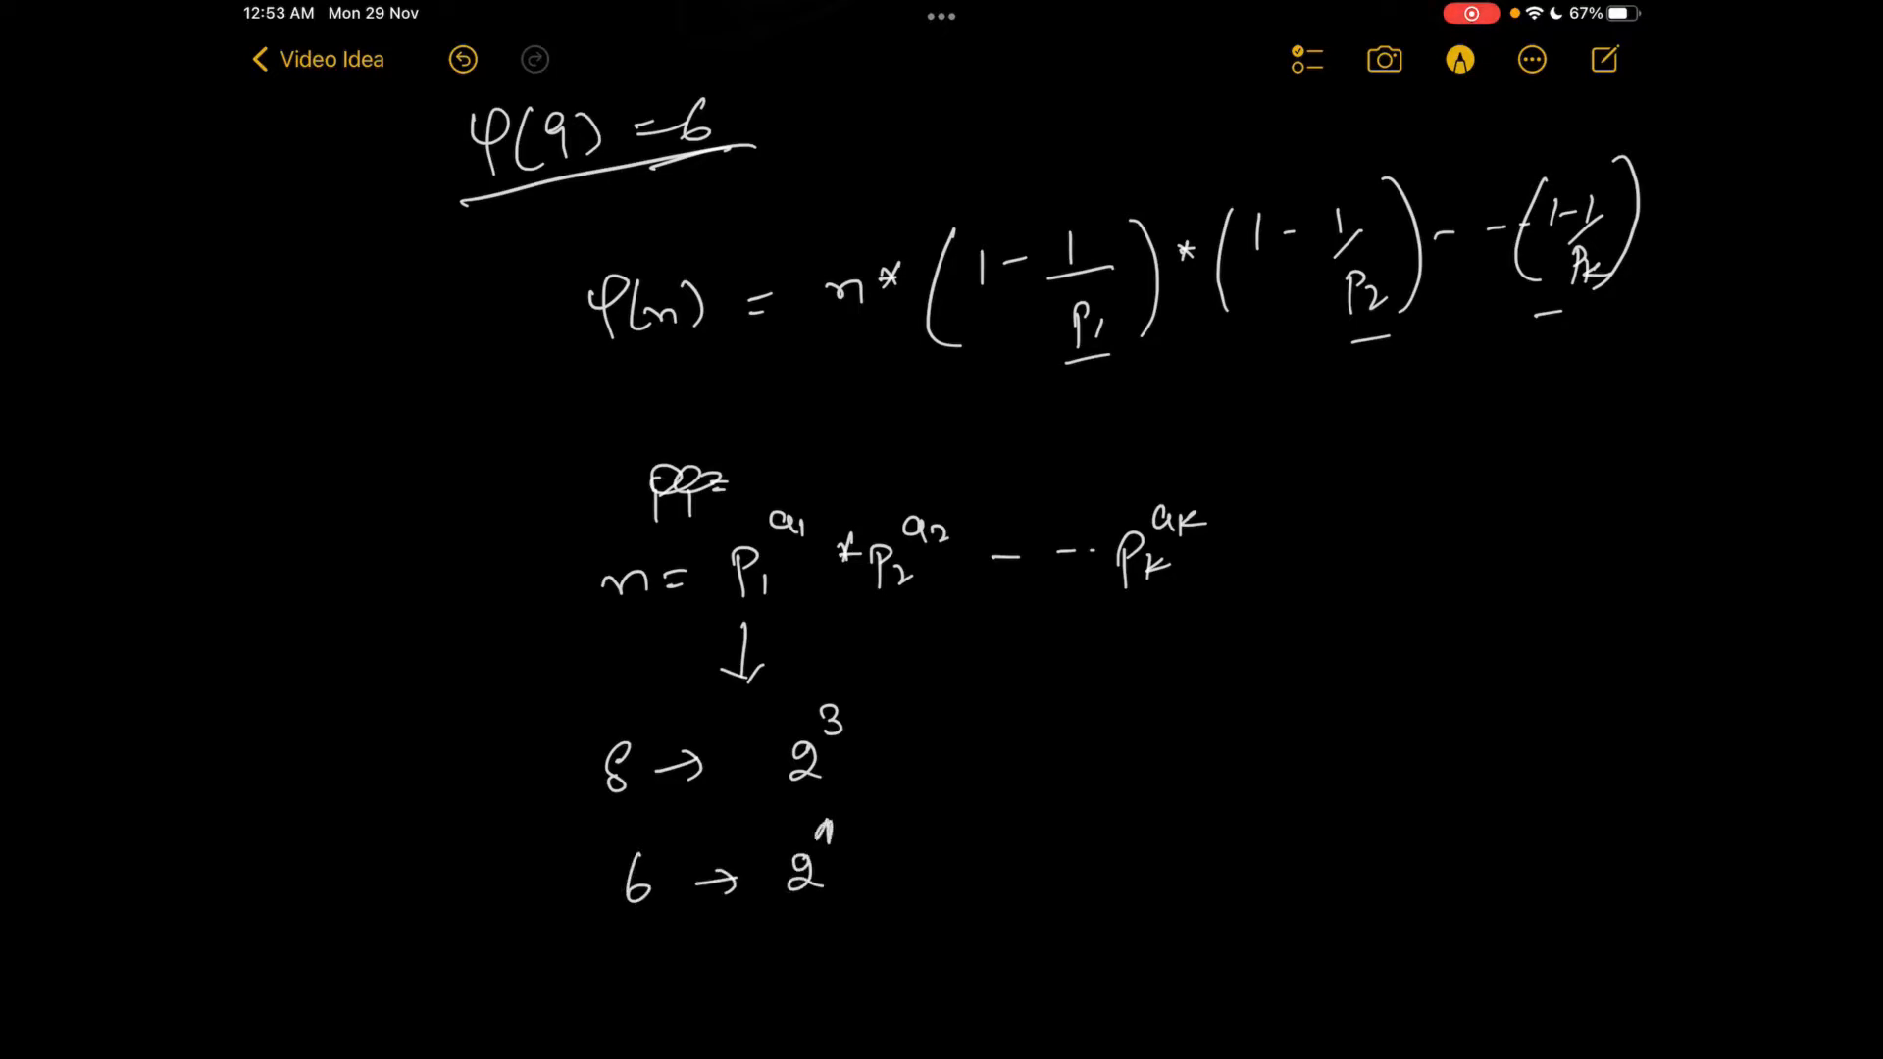
{"action": "type", "text": "× 3"}
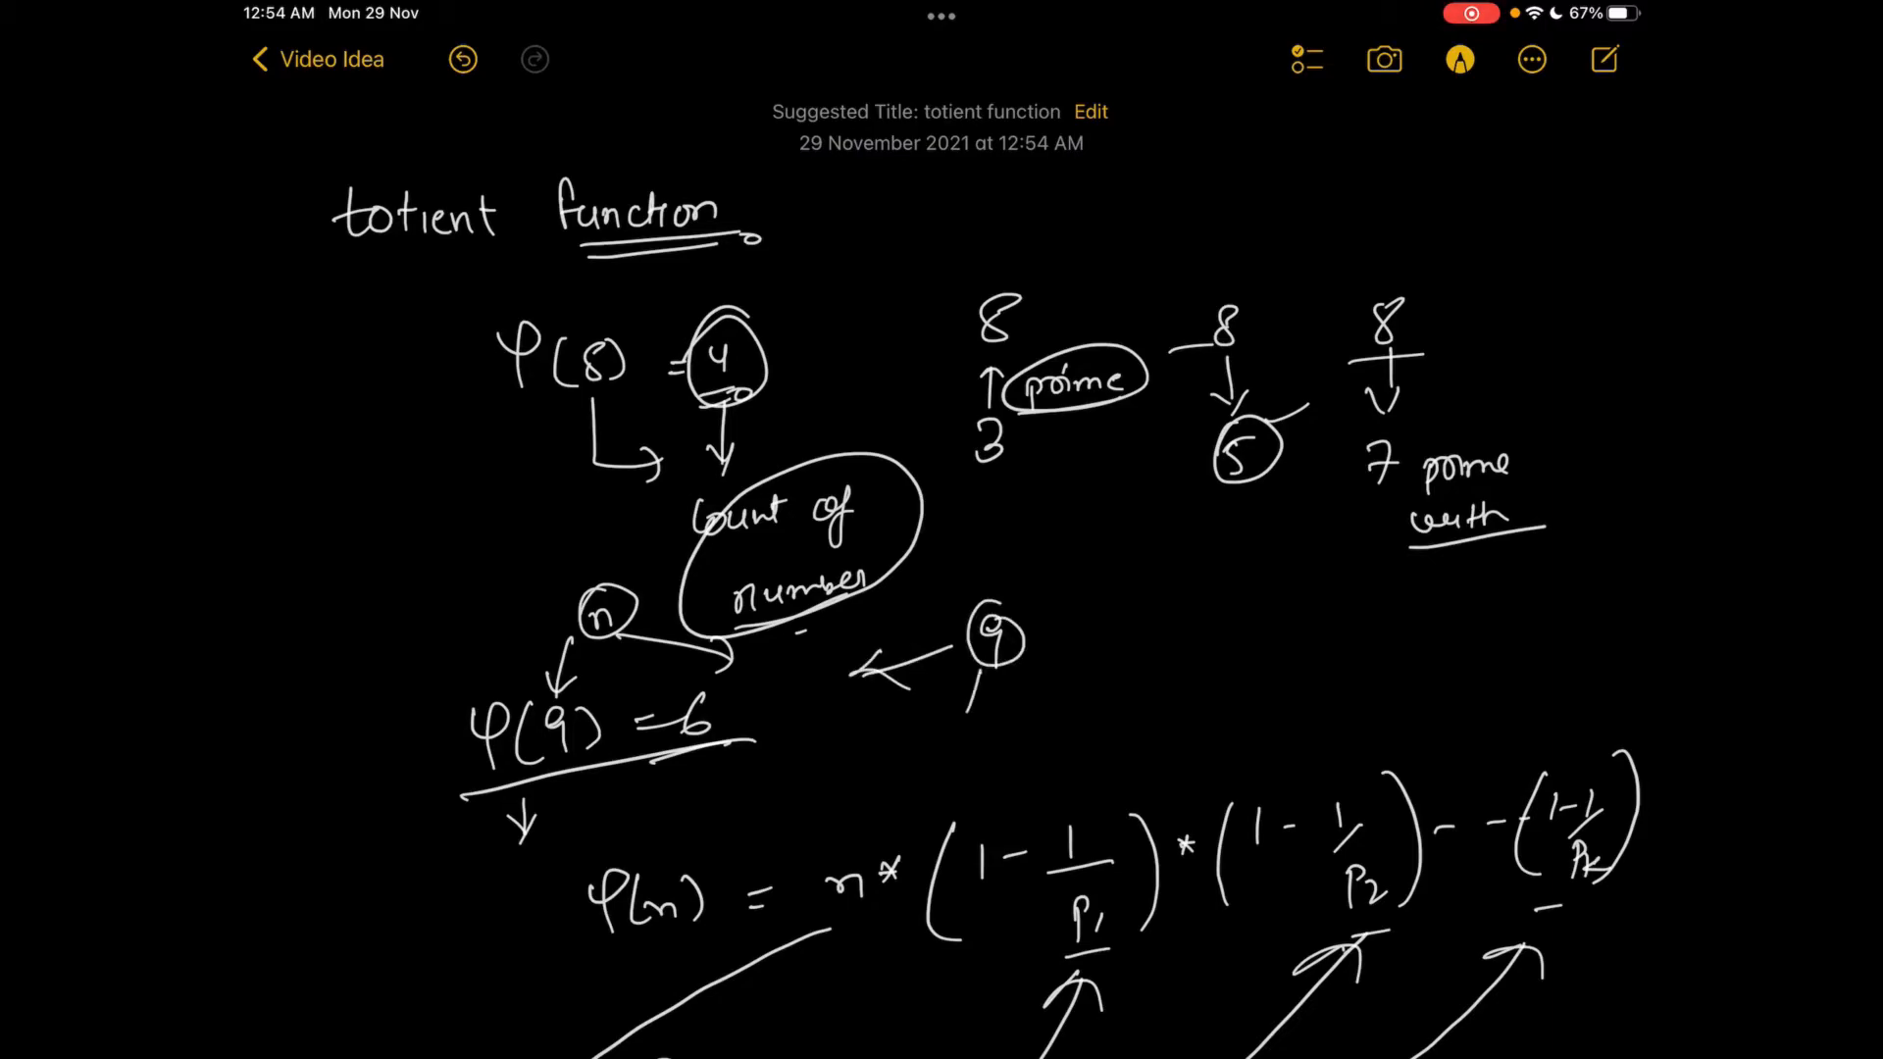
{"action": "left_click", "coordinate": [973, 685]}
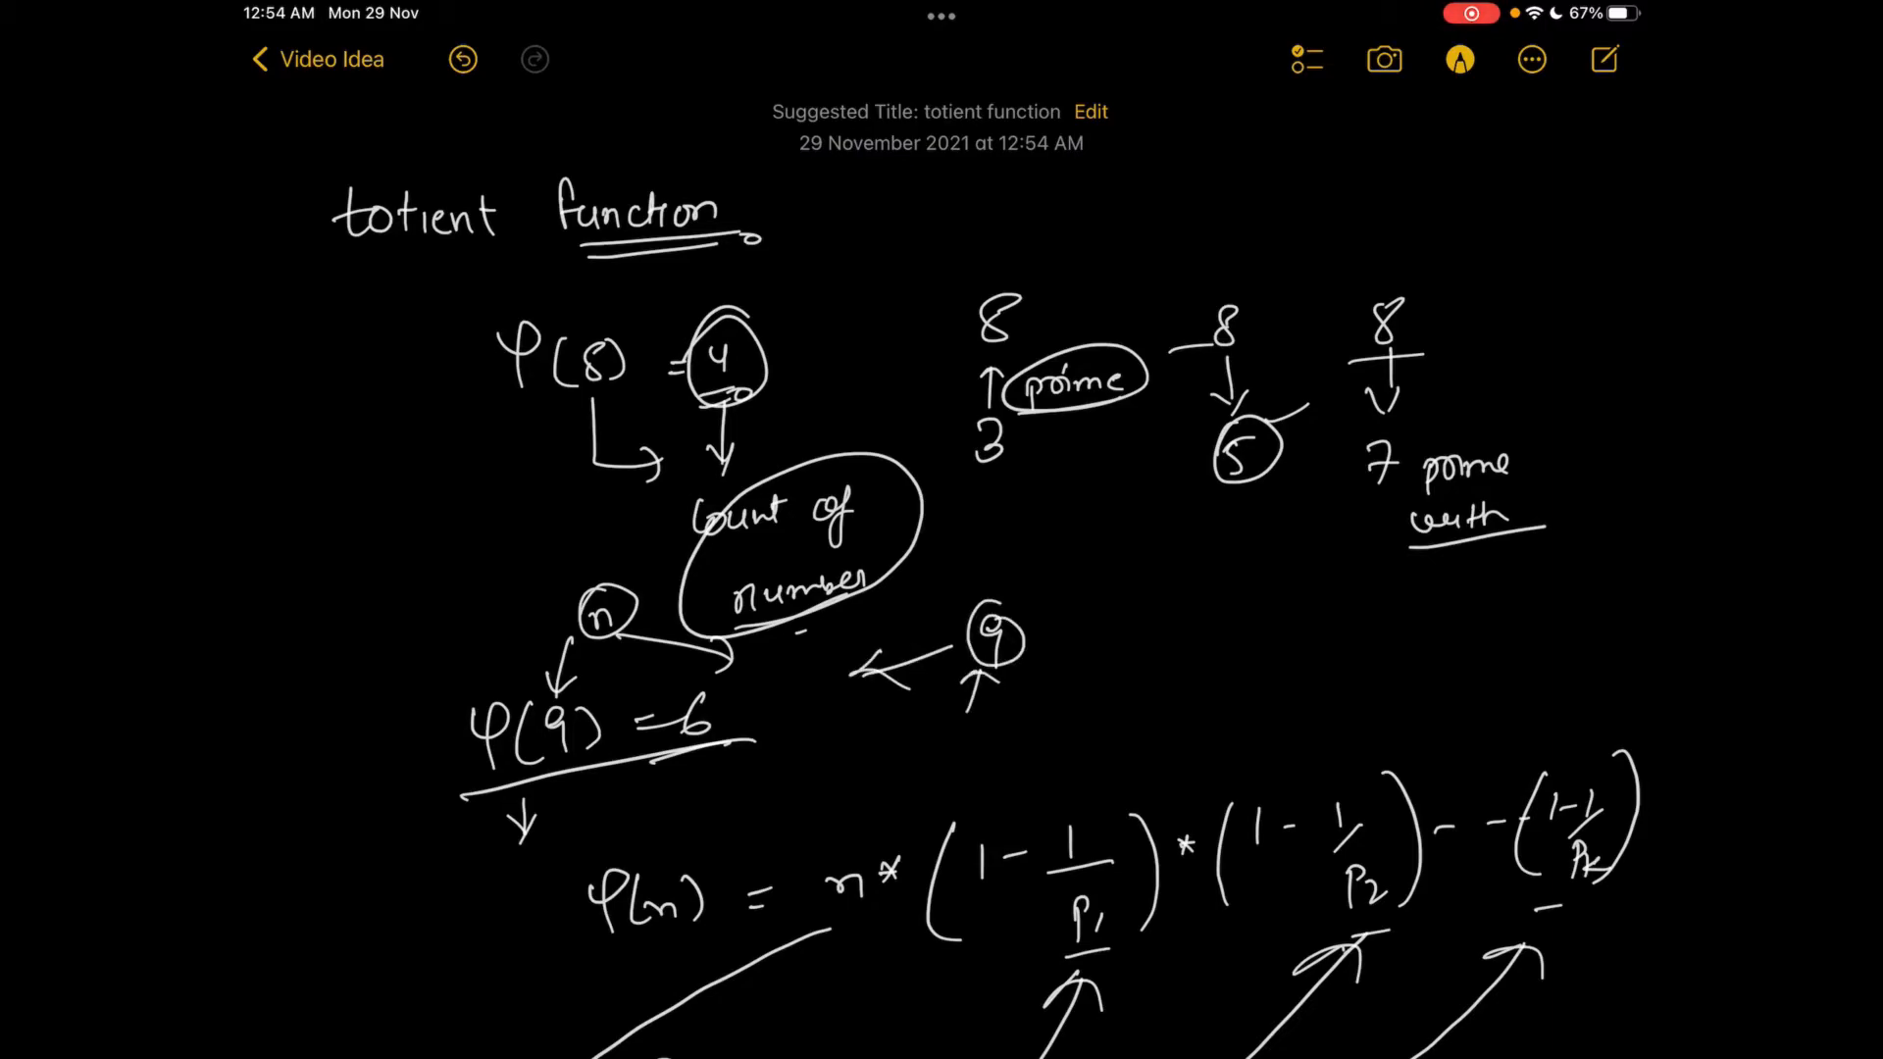
{"action": "type", "text": "Count o"}
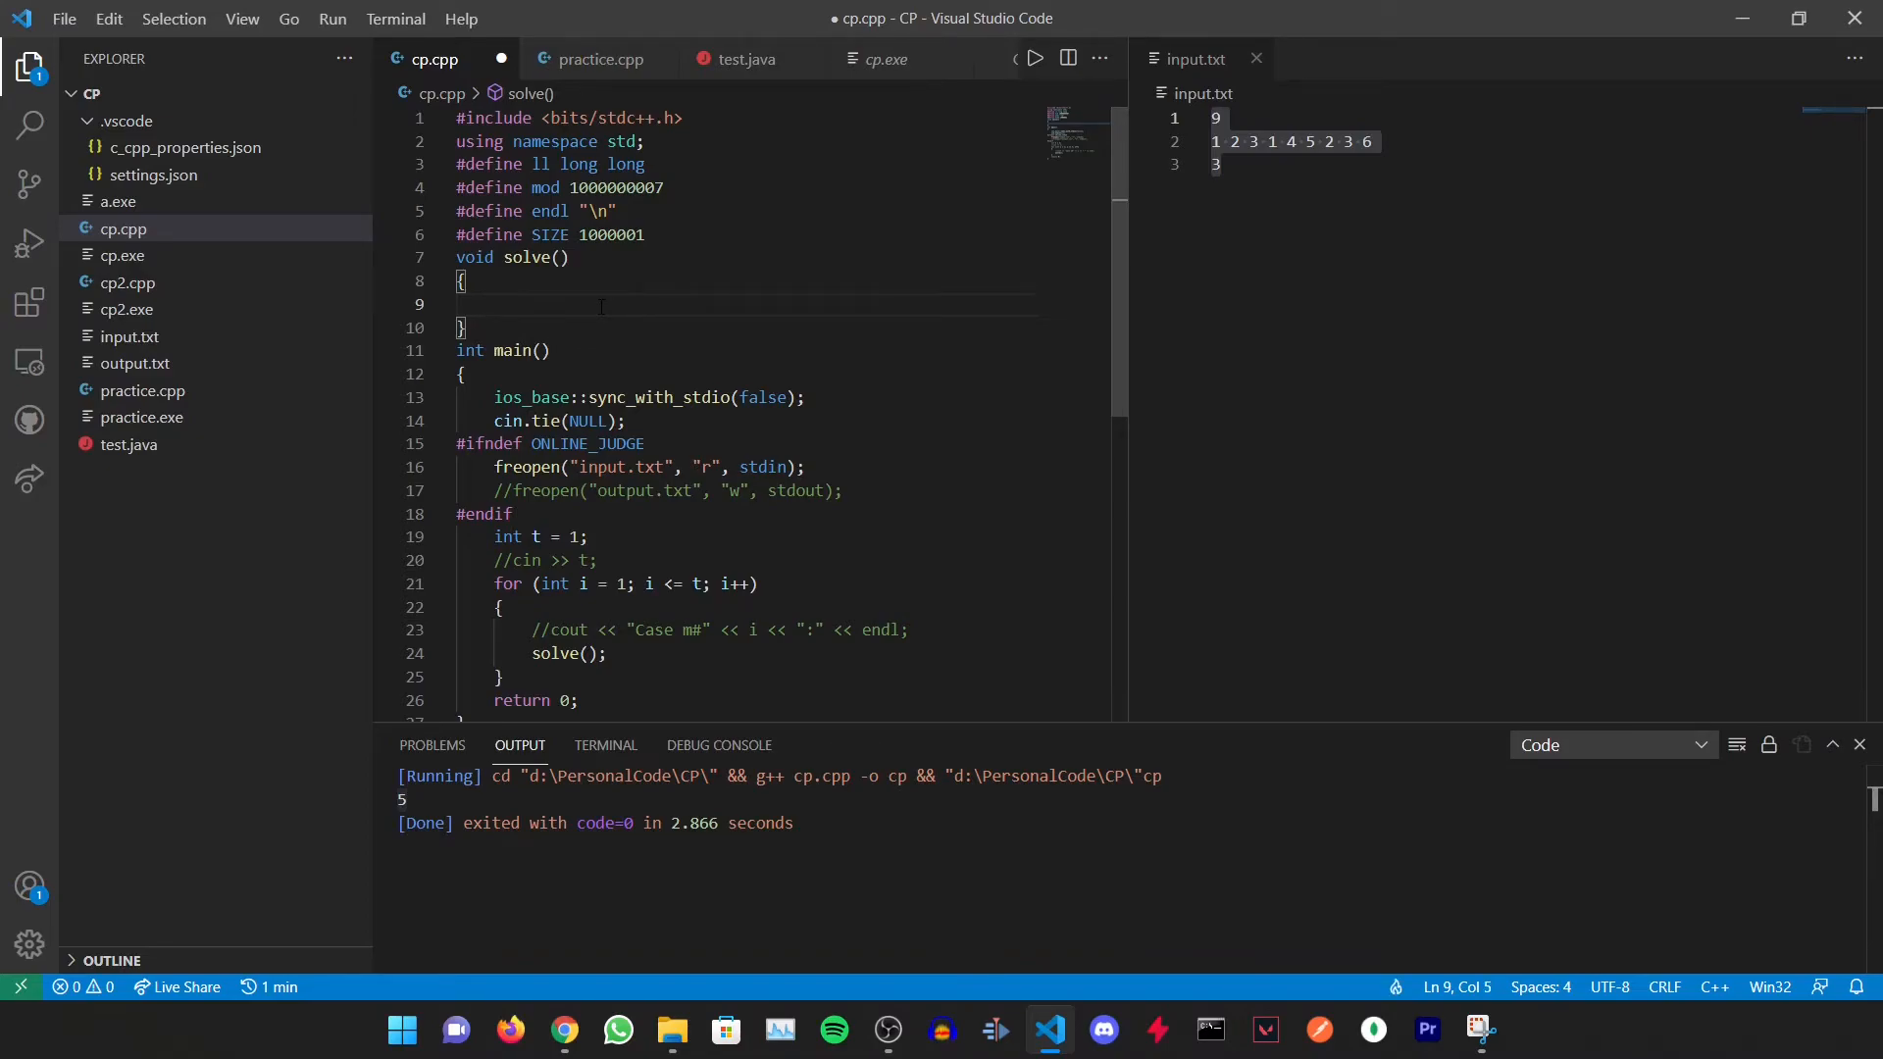
In solve(), set int n = 8, allocate phi of size n+1, and loop assigning phi[i]=i
{"action": "type", "text": "int n = 8;"}
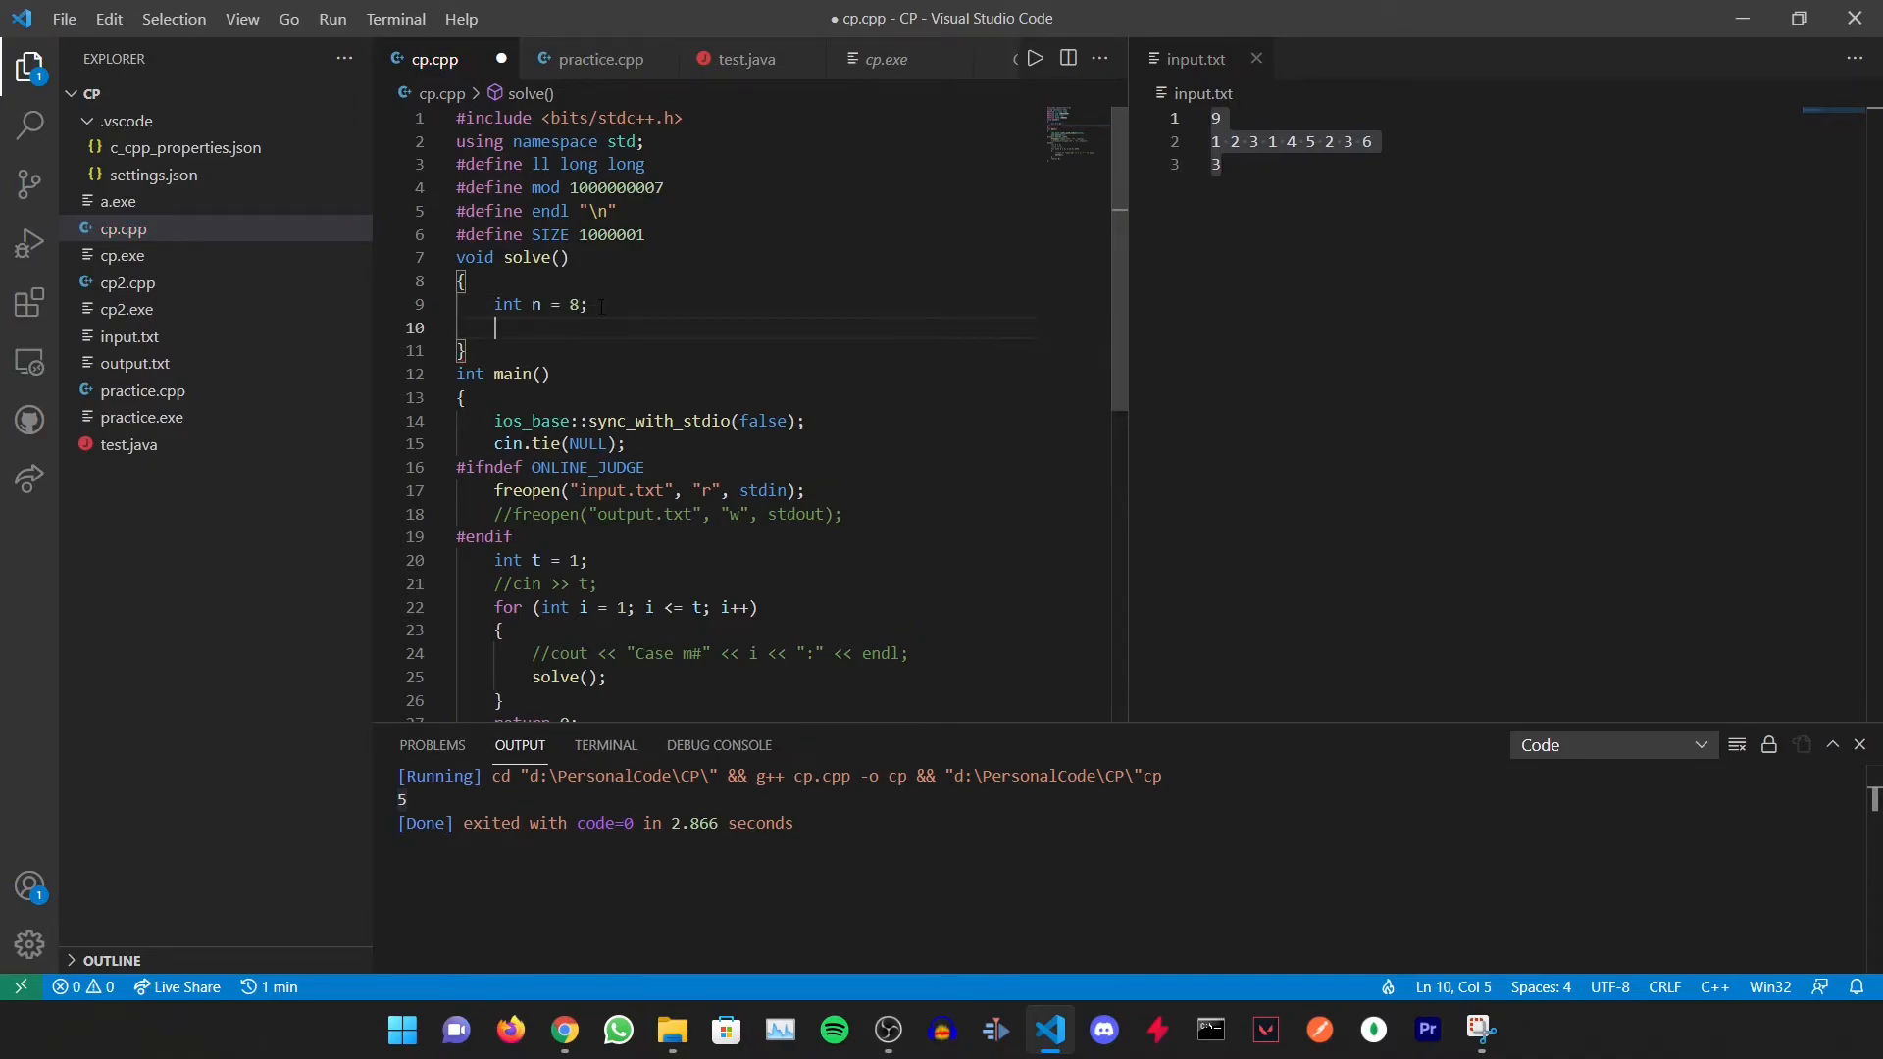
{"action": "type", "text": "int ph"}
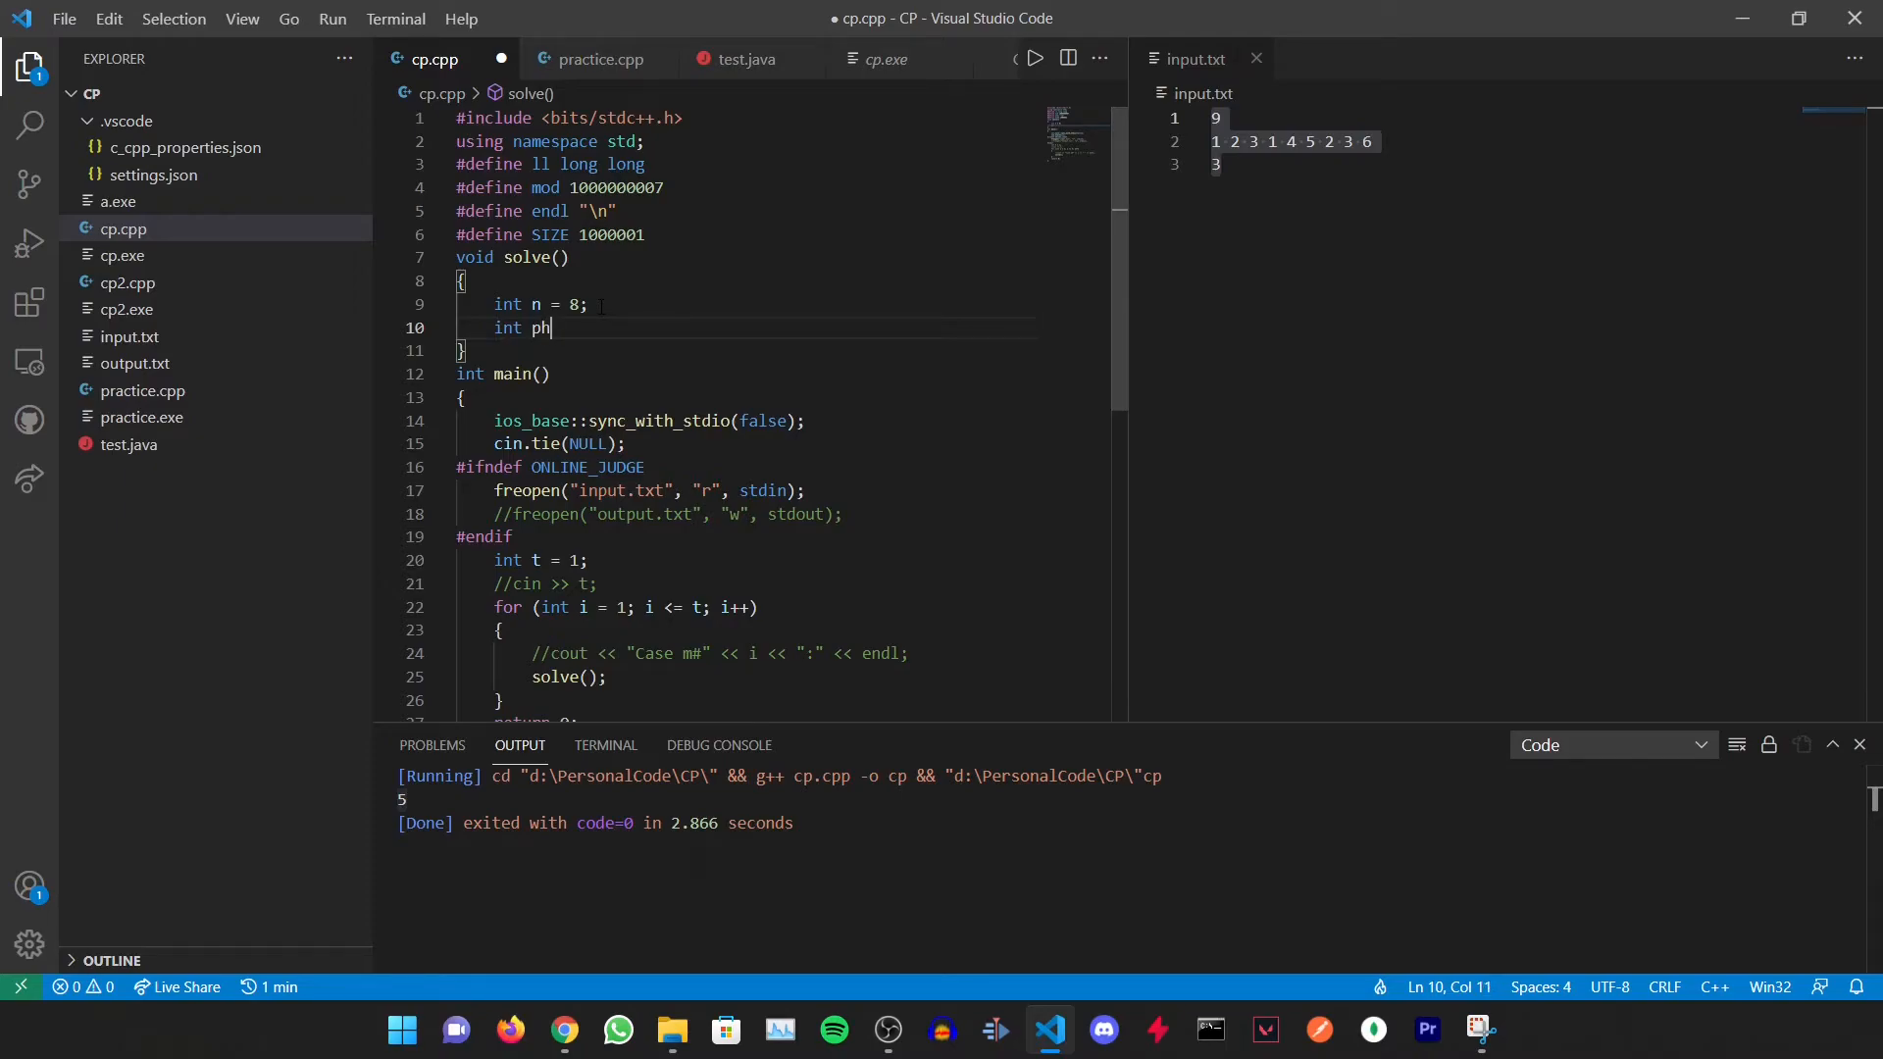
{"action": "type", "text": "i[] ="}
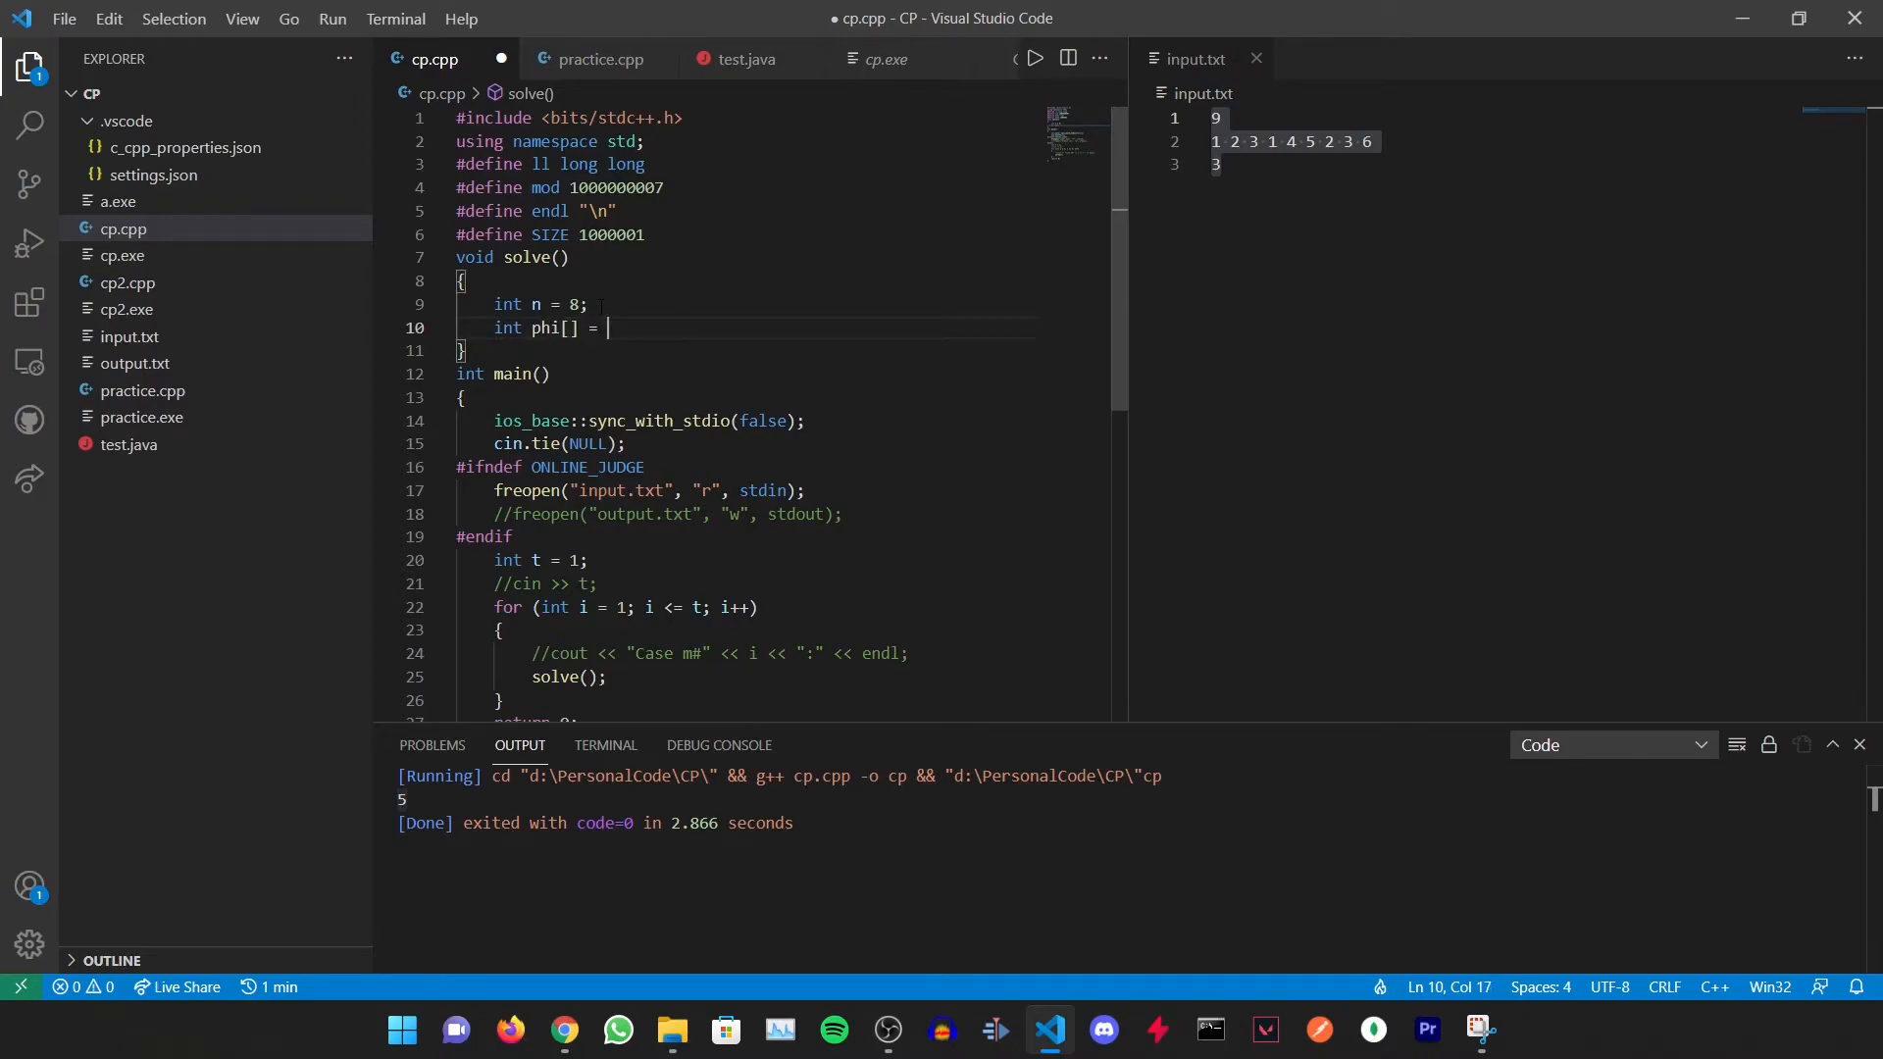
{"action": "type", "text": "new int"}
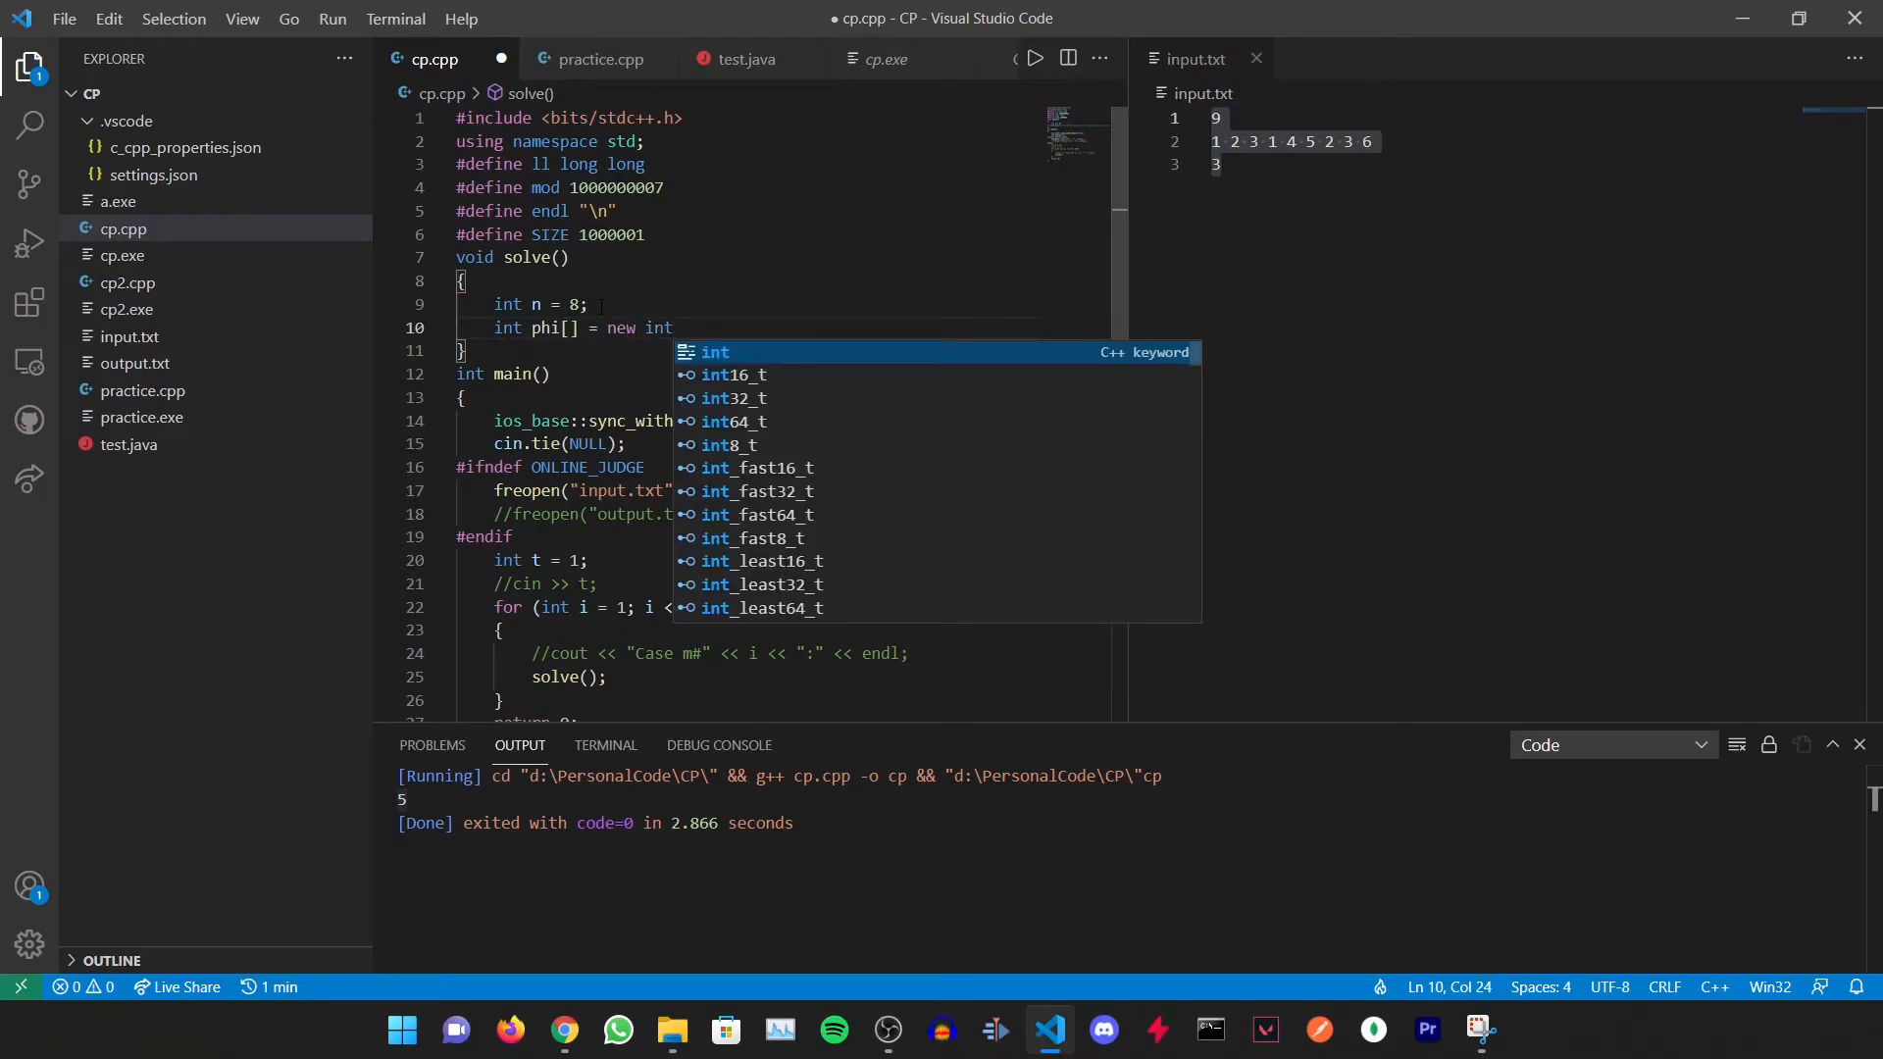
{"action": "type", "text": "[n+1];"}
{"action": "type", "text": "for(int i=2"}
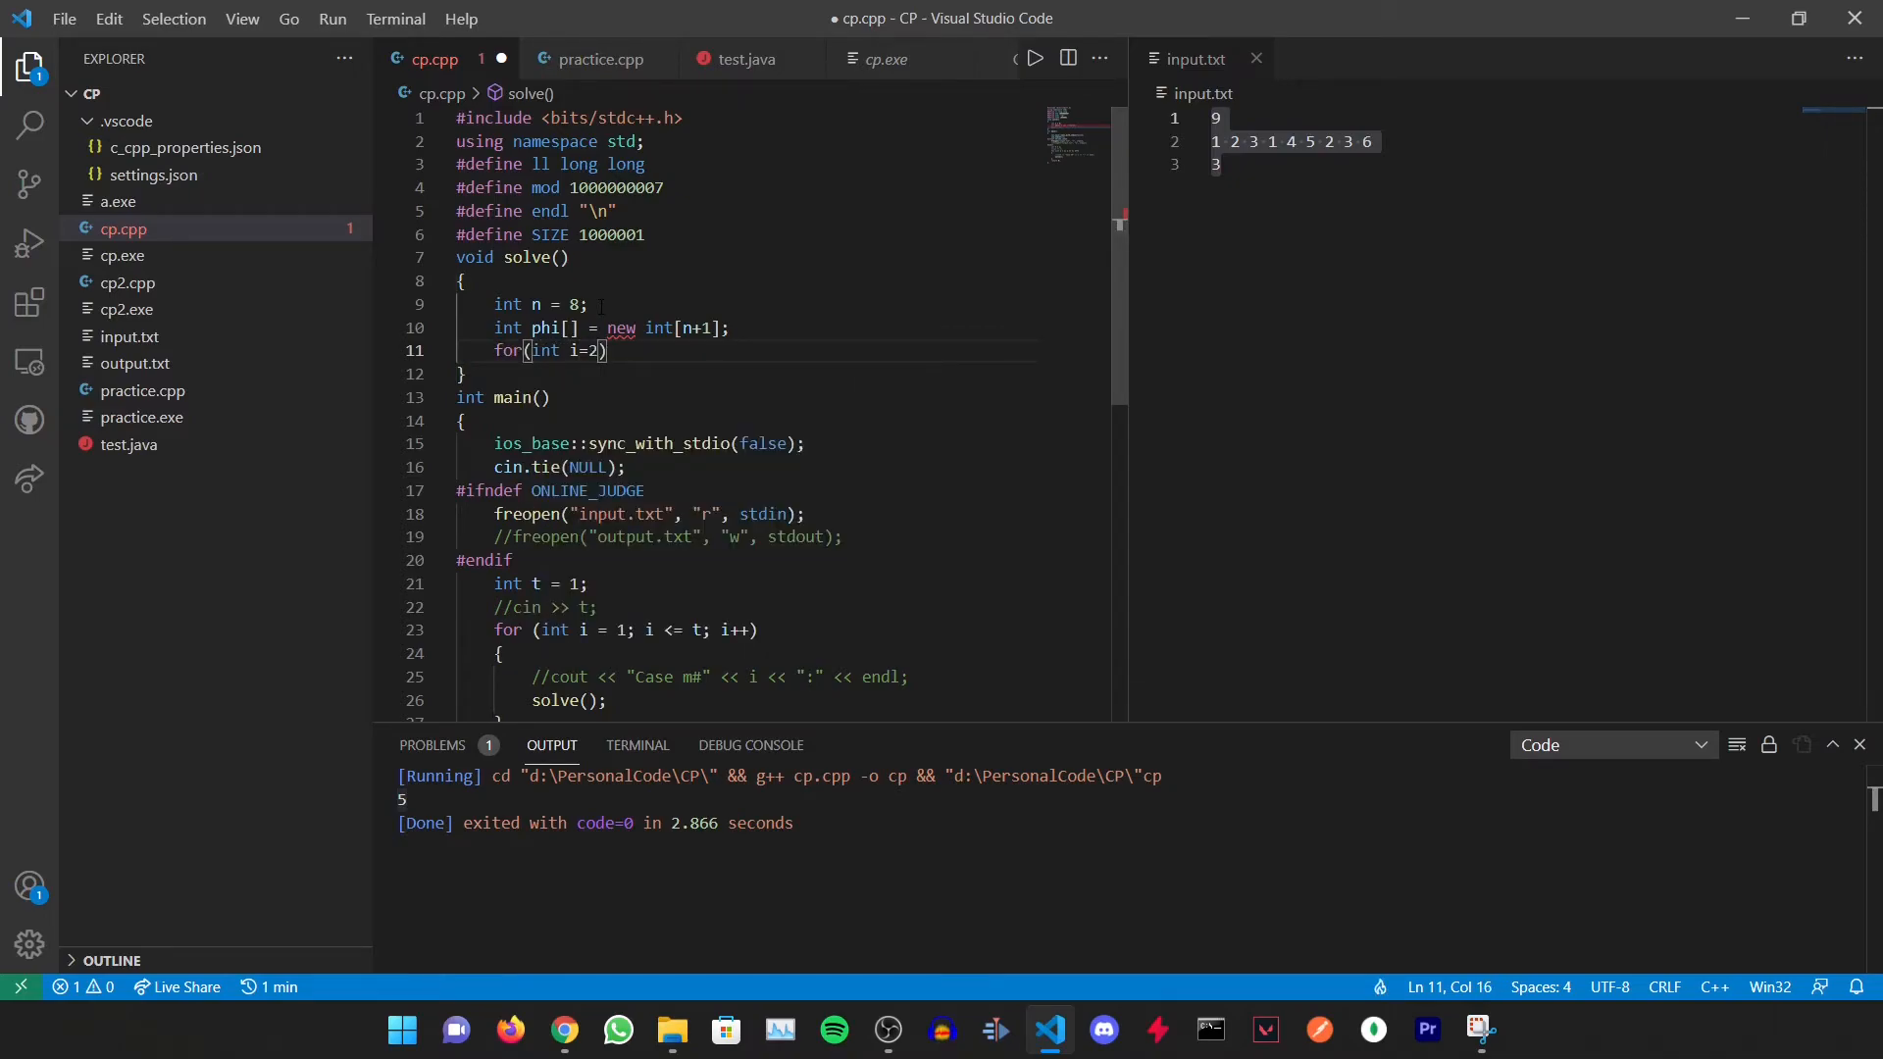
{"action": "type", "text": ";i<=n;i++"}
{"action": "type", "text": "phi[i"}
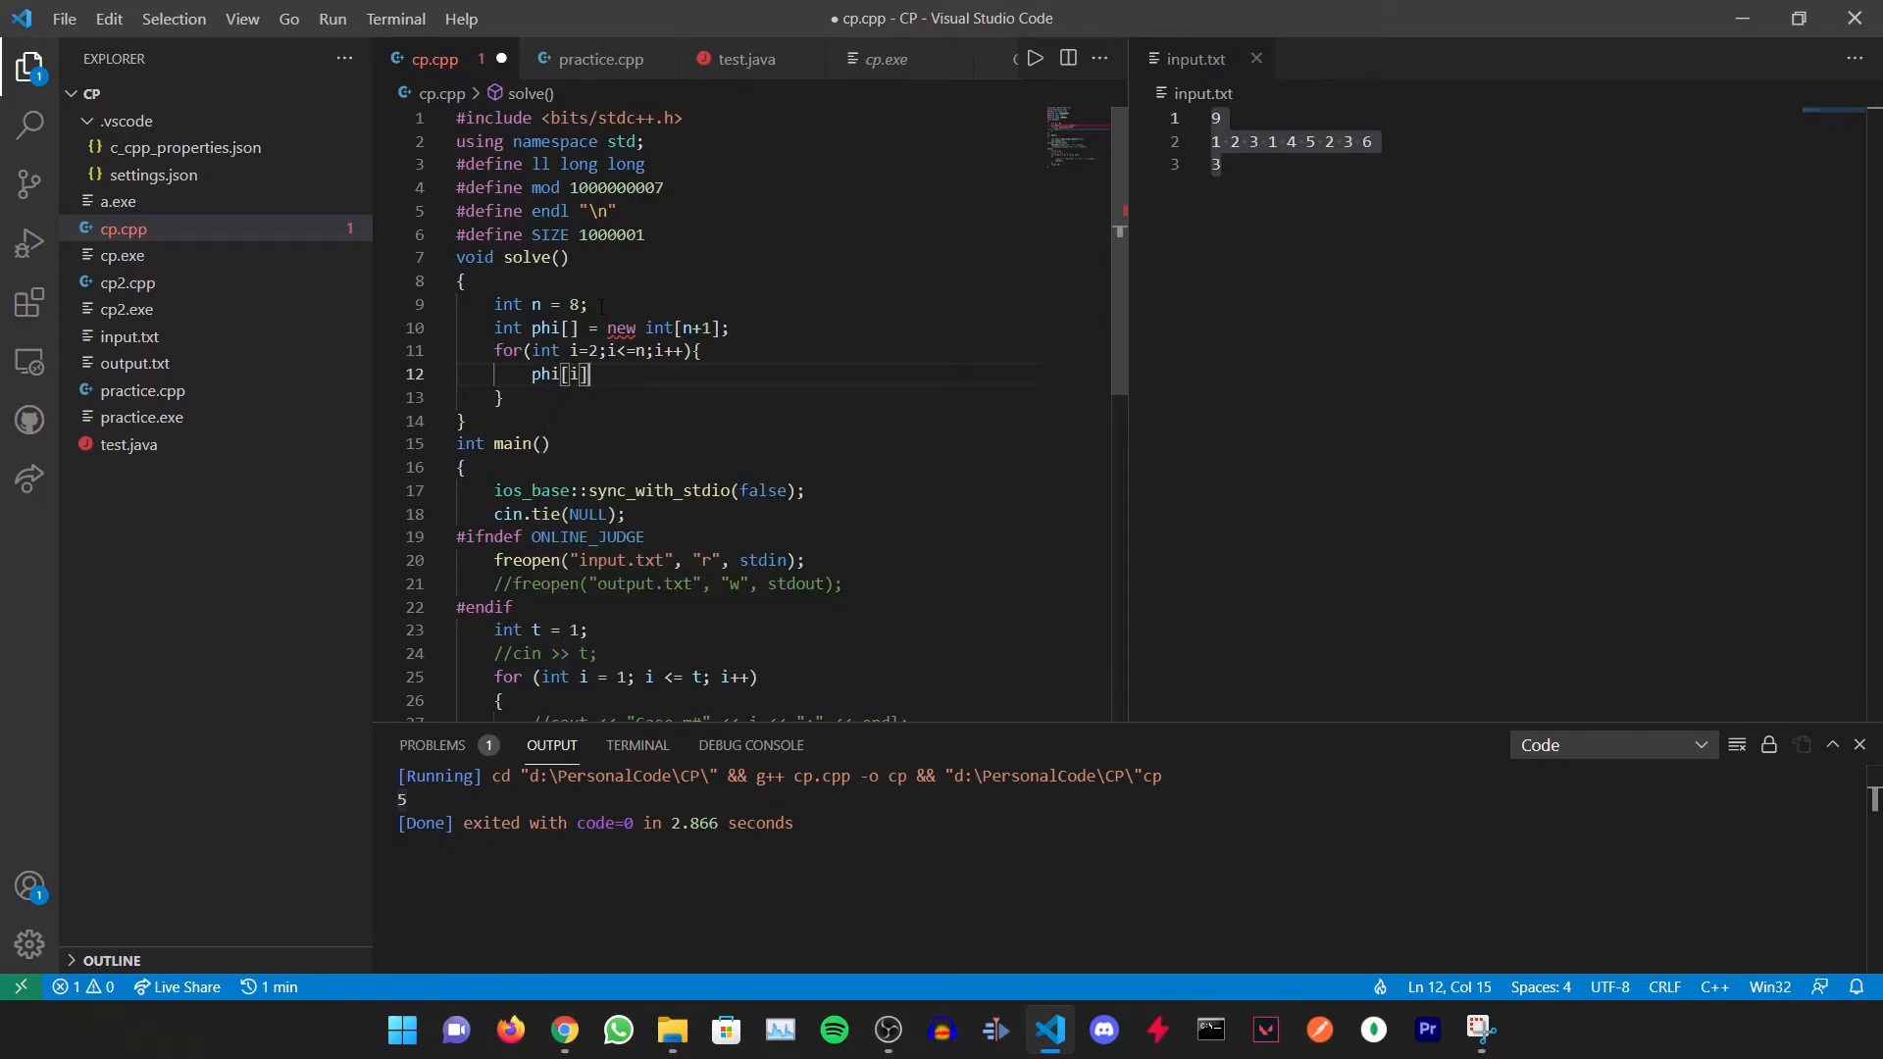
{"action": "type", "text": "=i;"}
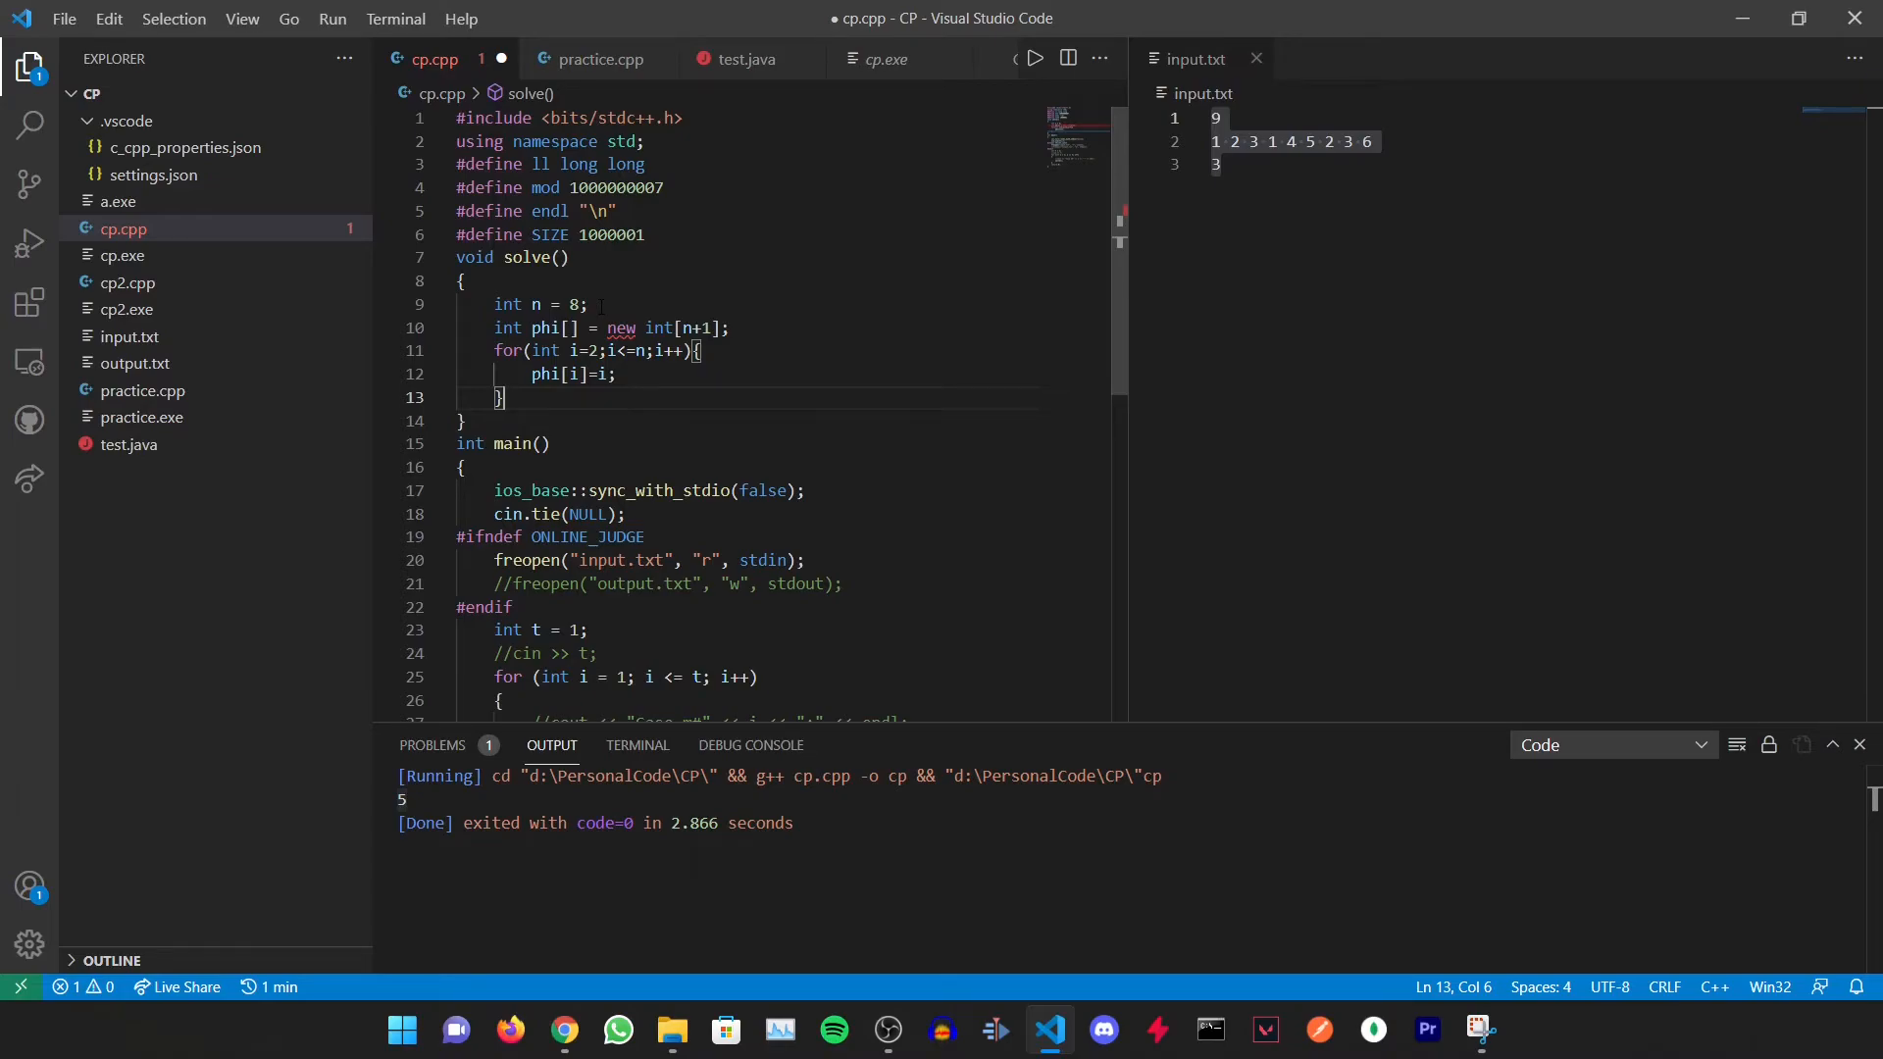
{"action": "key", "text": "Enter"}
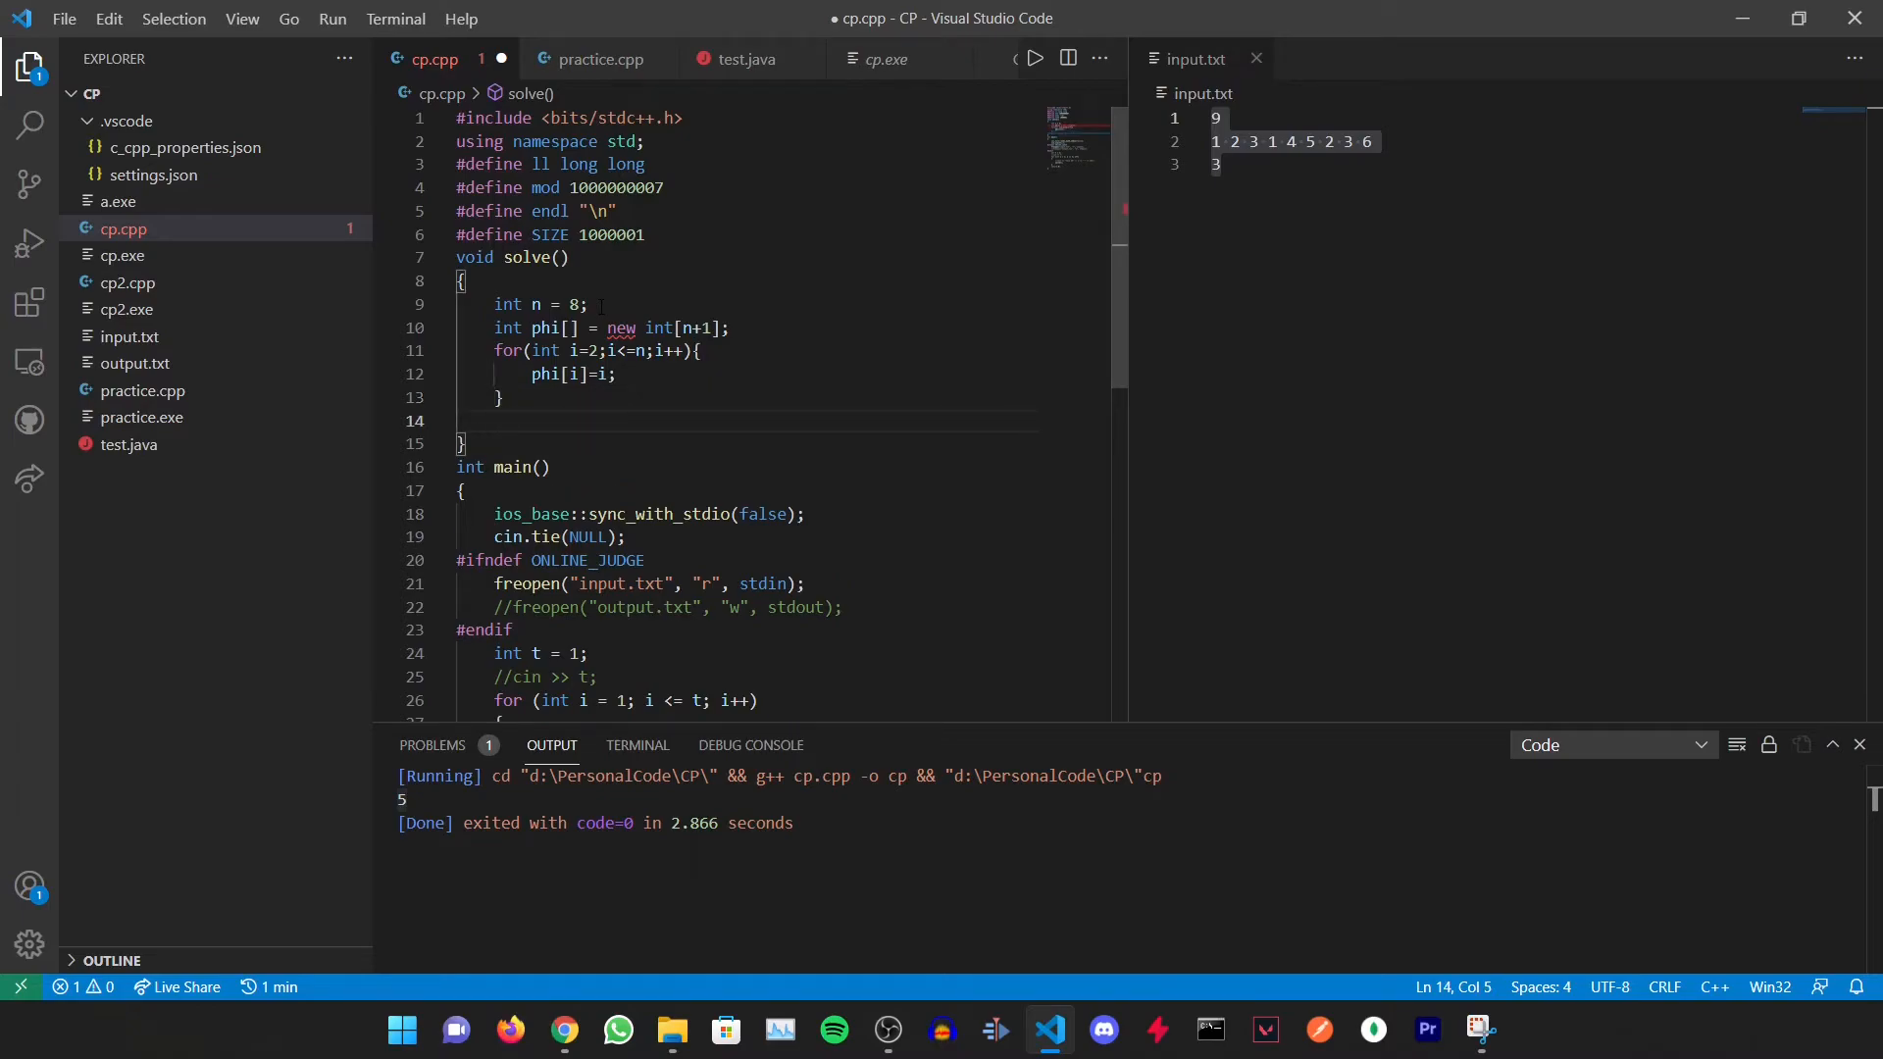
Start the outer loop for i from 2 to n with an if (phi[i]==i) prime check
{"action": "type", "text": "for("}
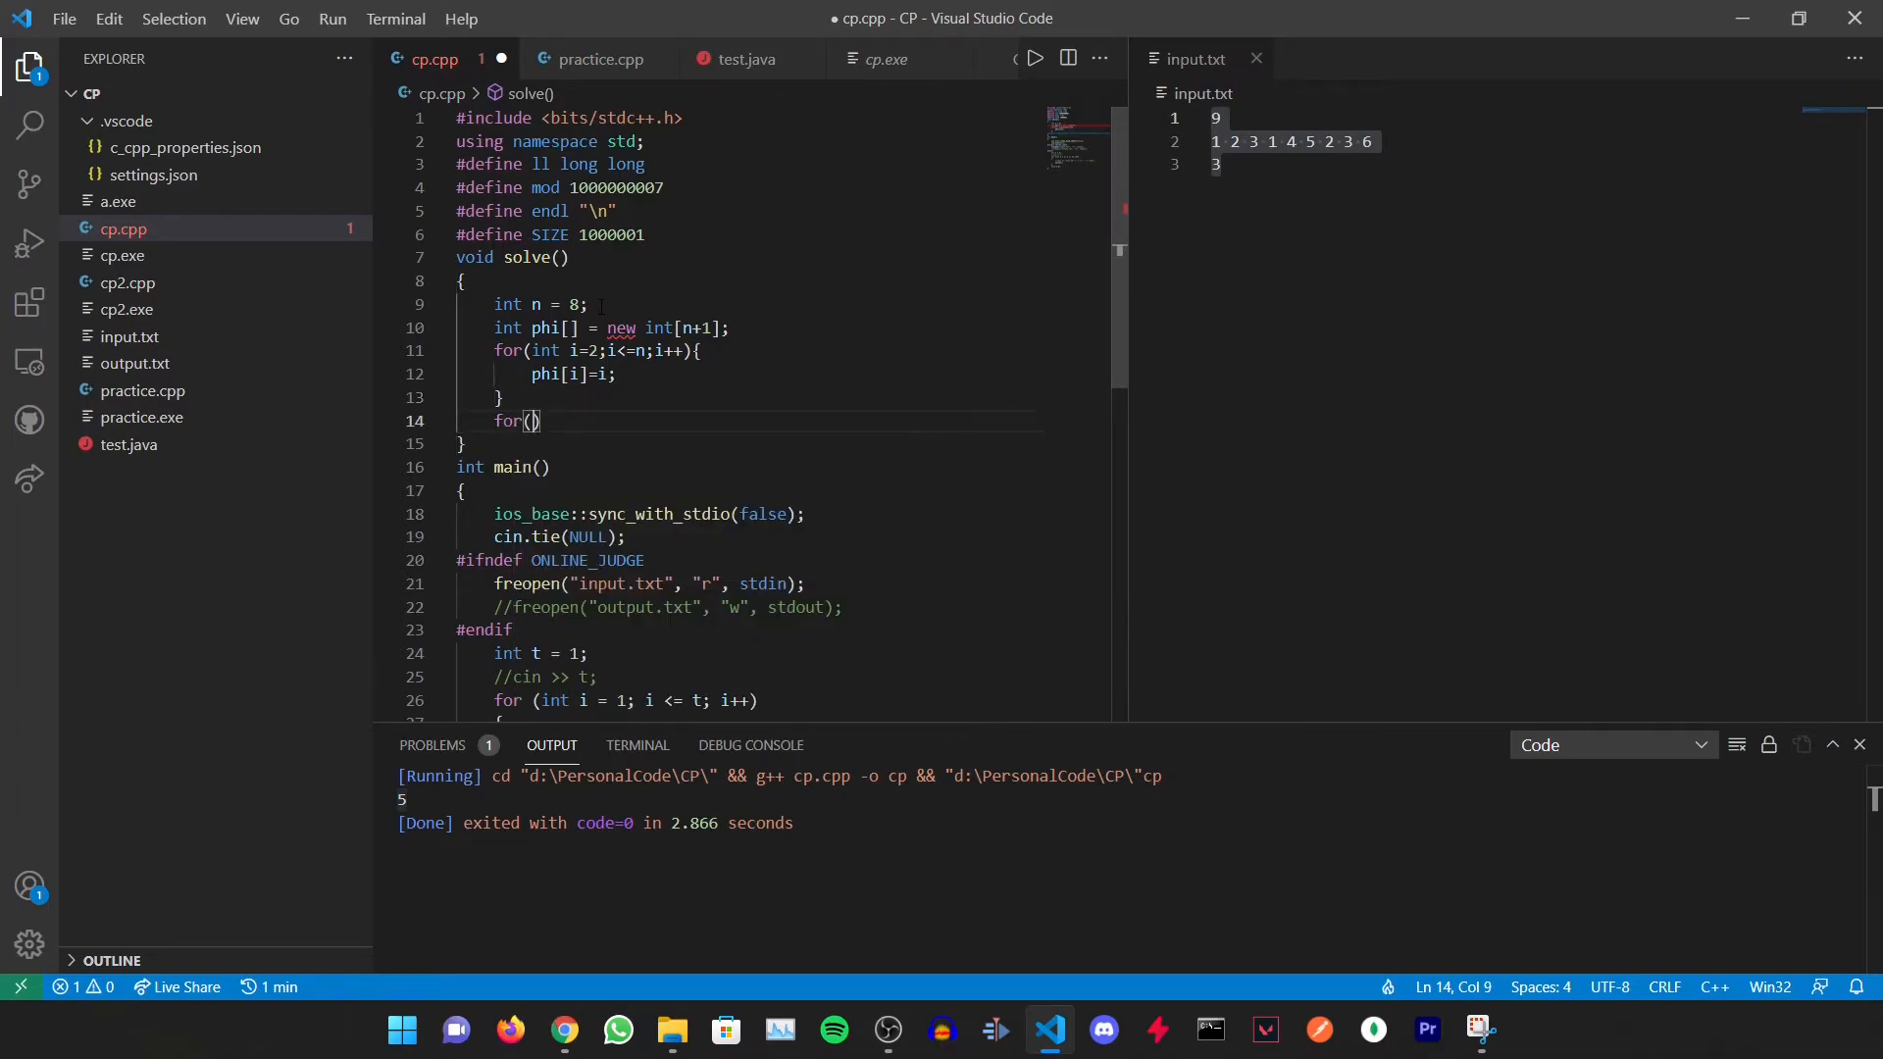
{"action": "type", "text": "int i=2;"}
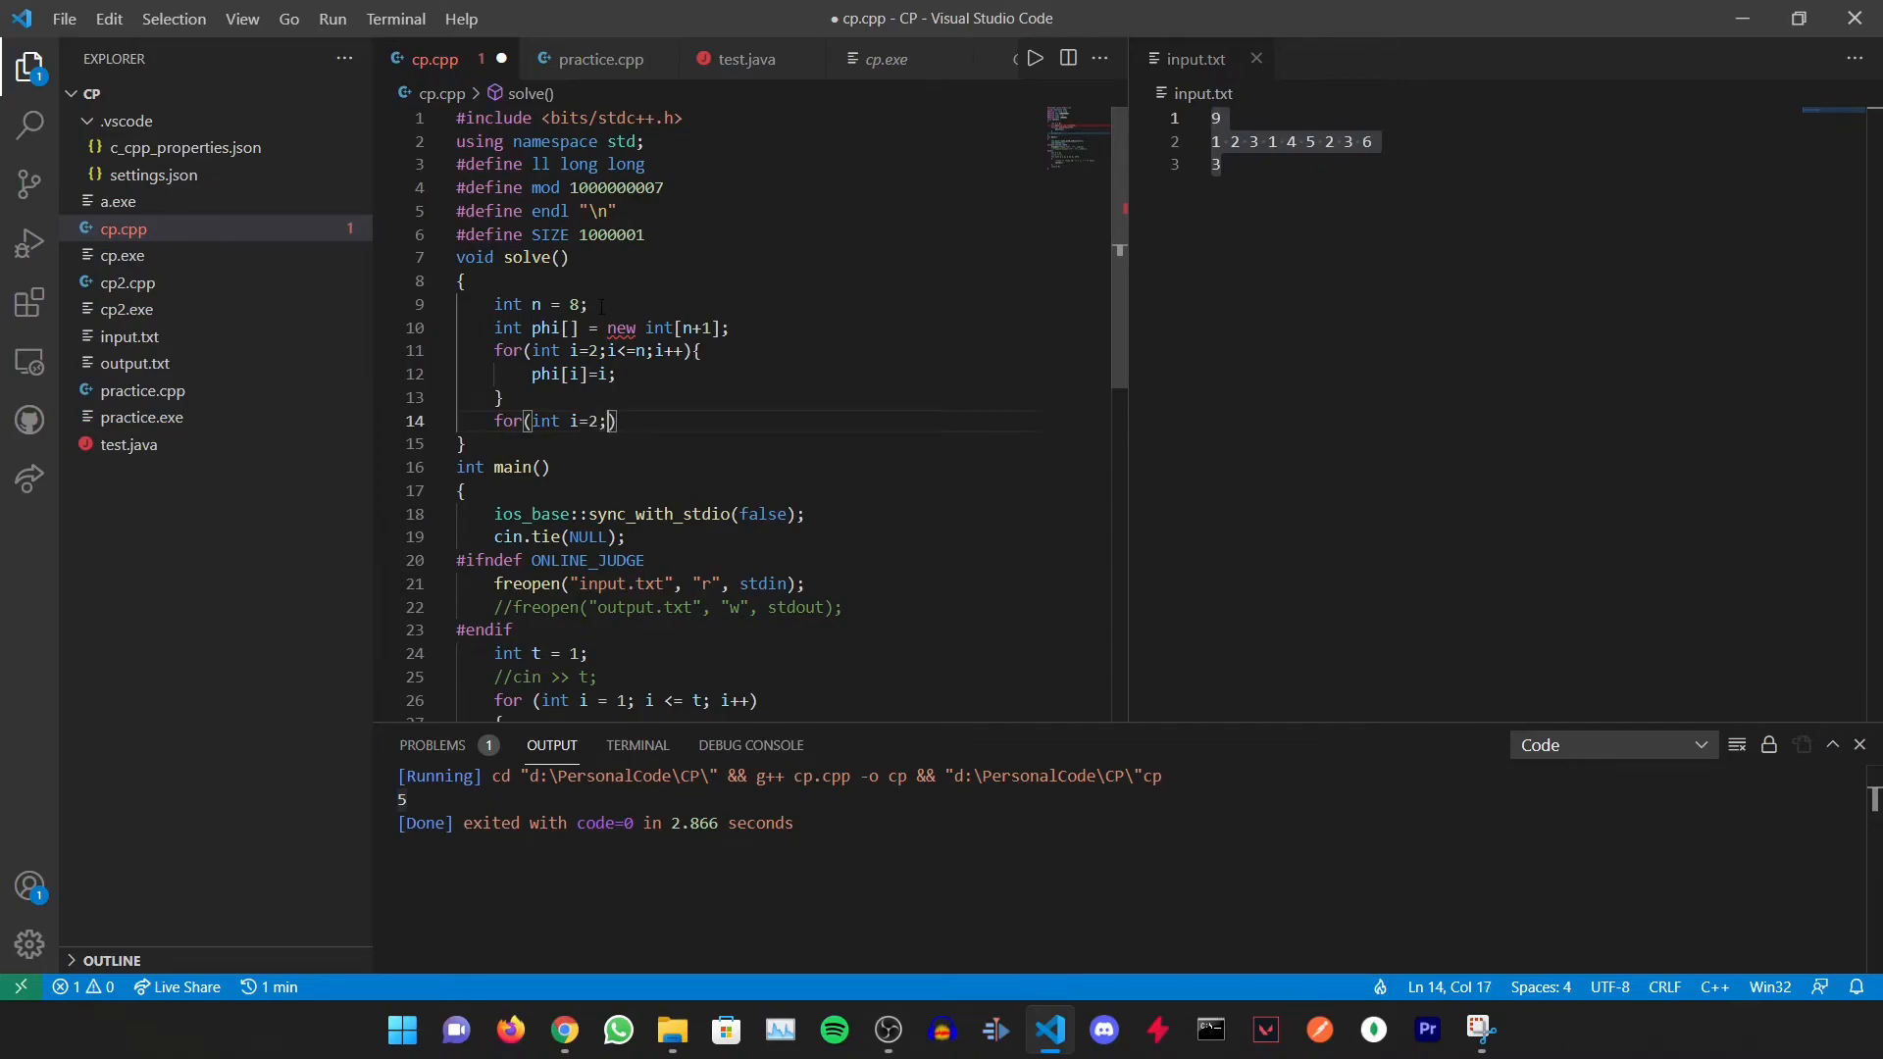
{"action": "type", "text": "i<=n;i++"}
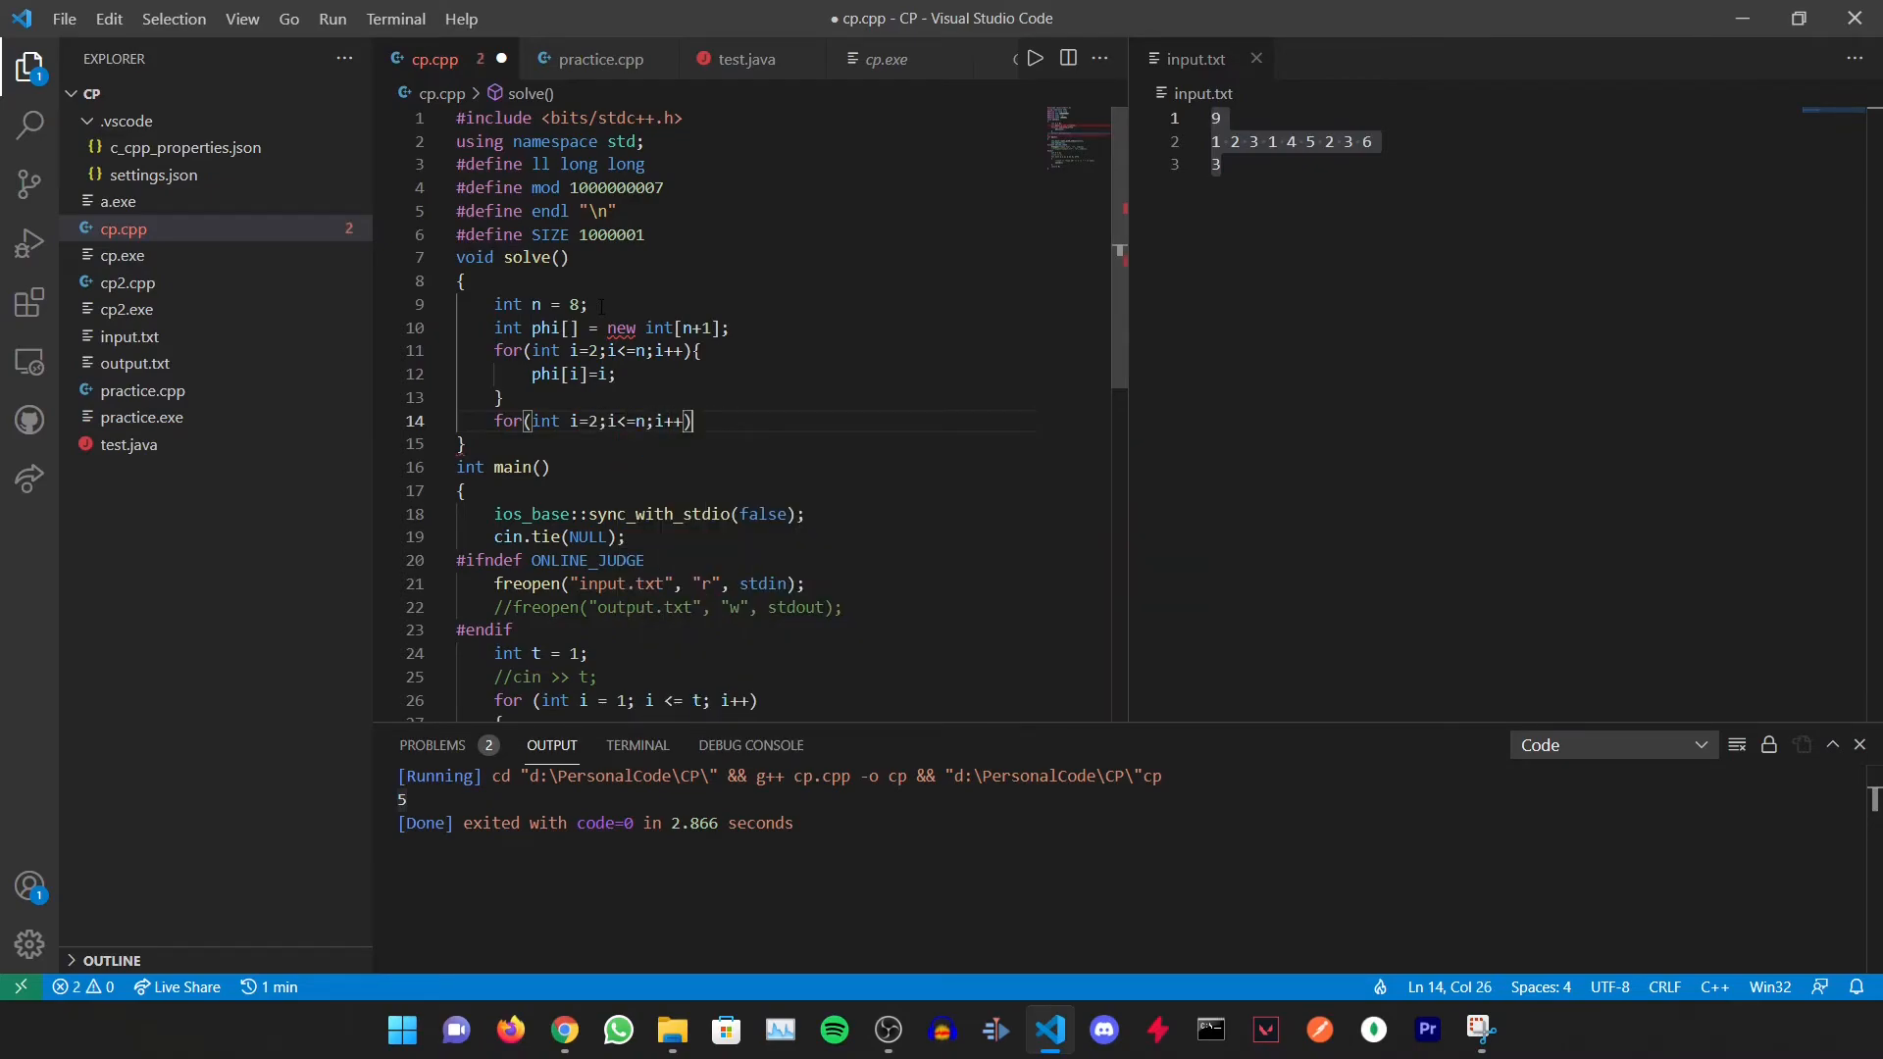
{"action": "type", "text": "{"}
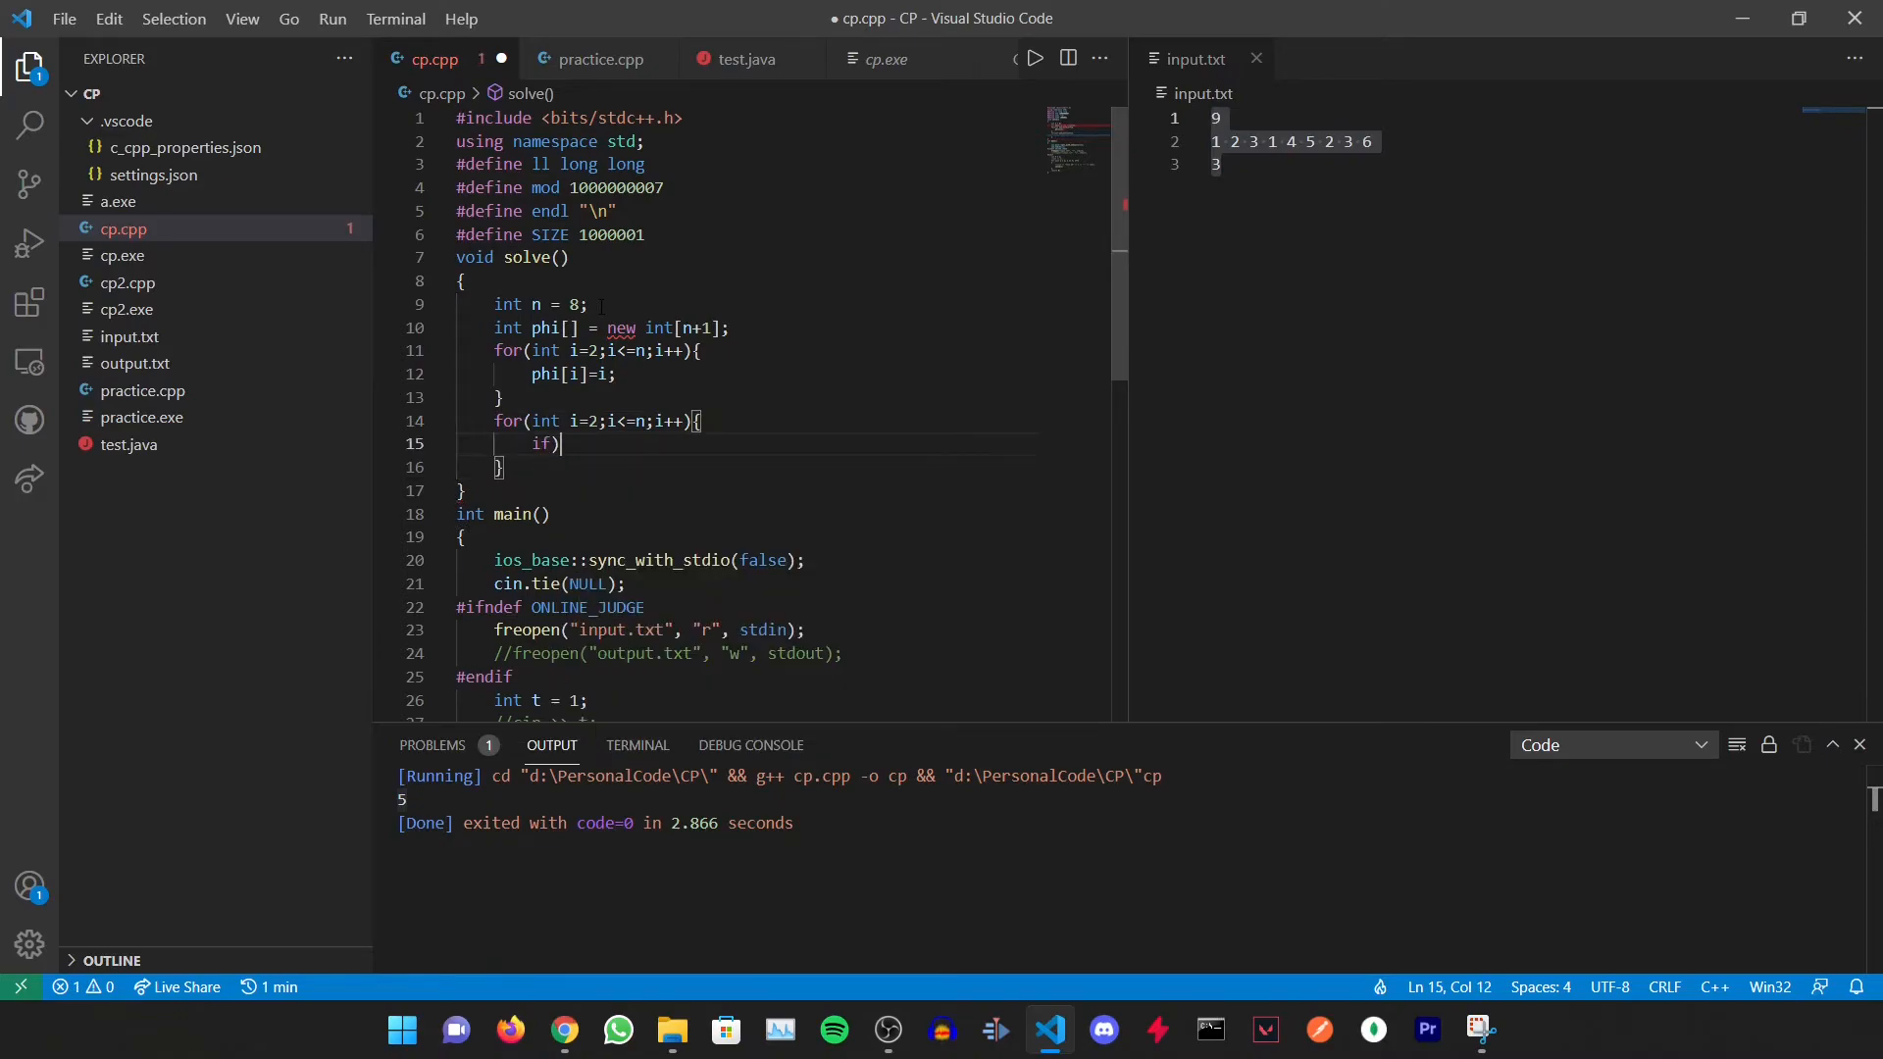
{"action": "type", "text": "(ph["}
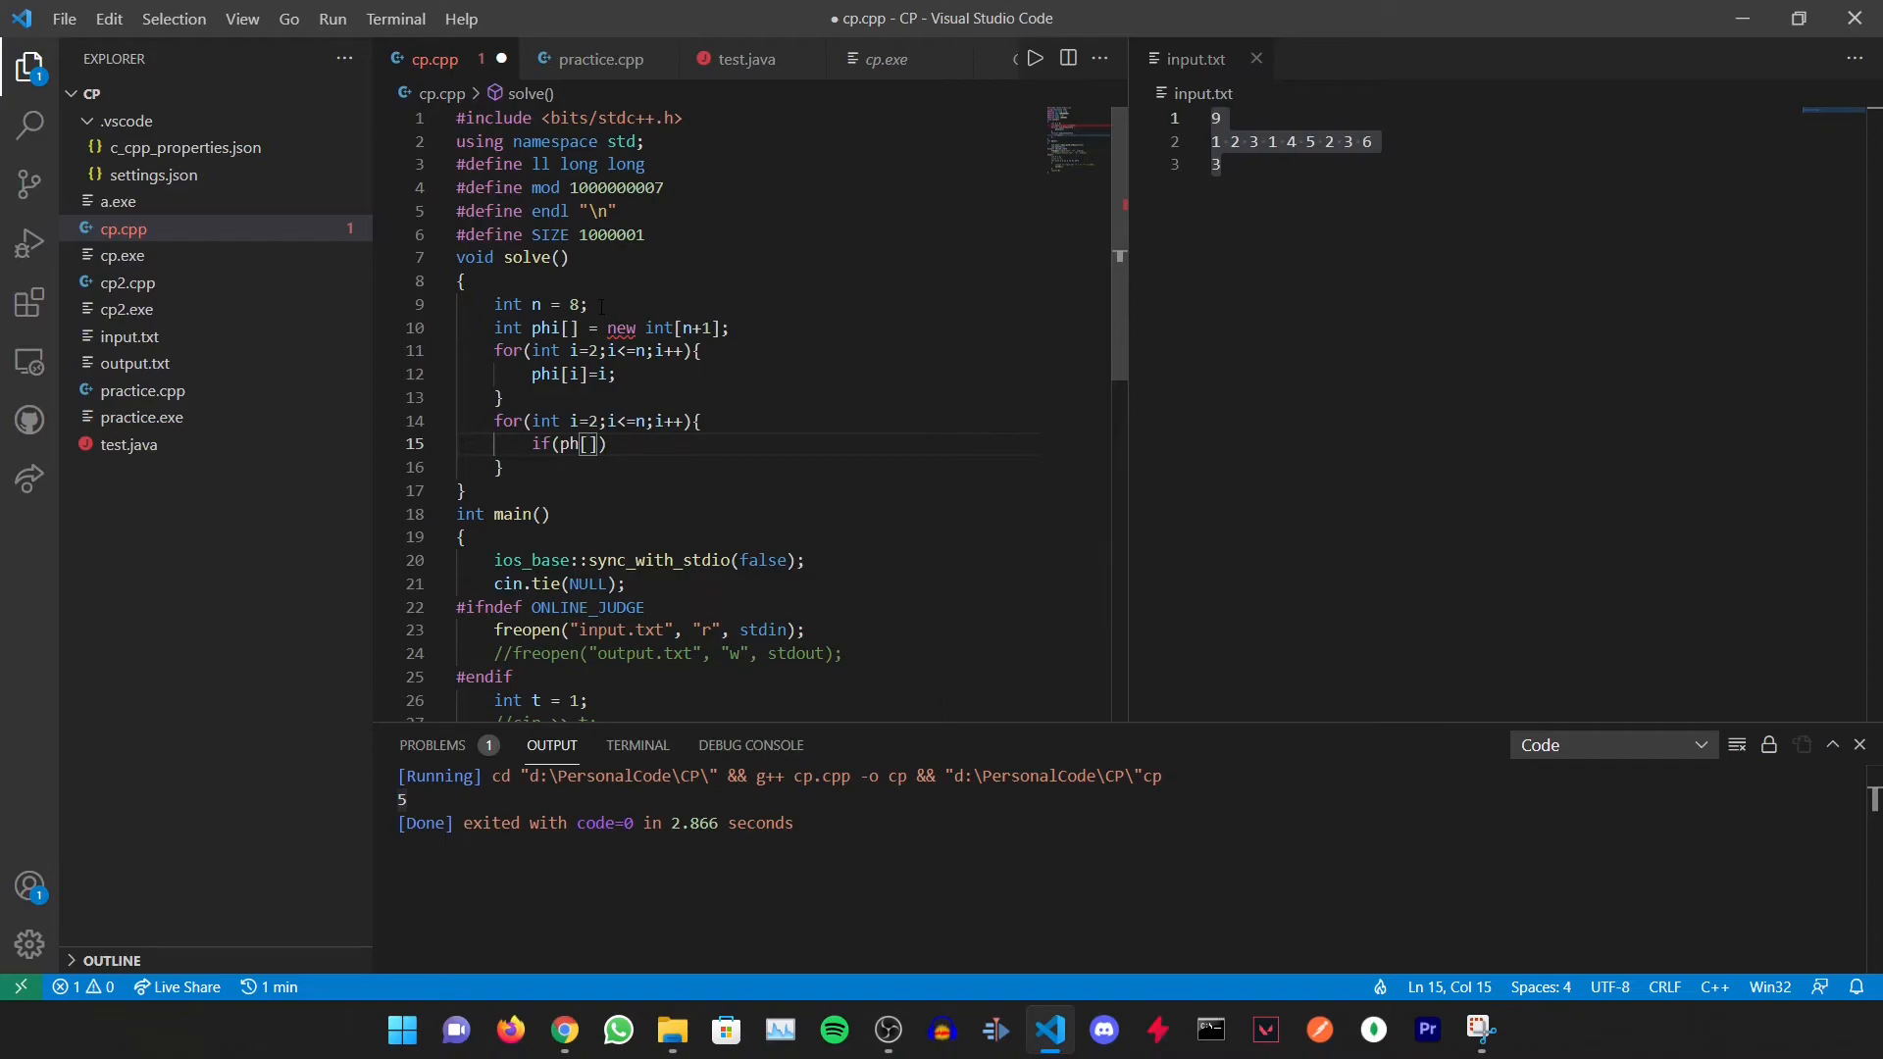
{"action": "type", "text": "i"}
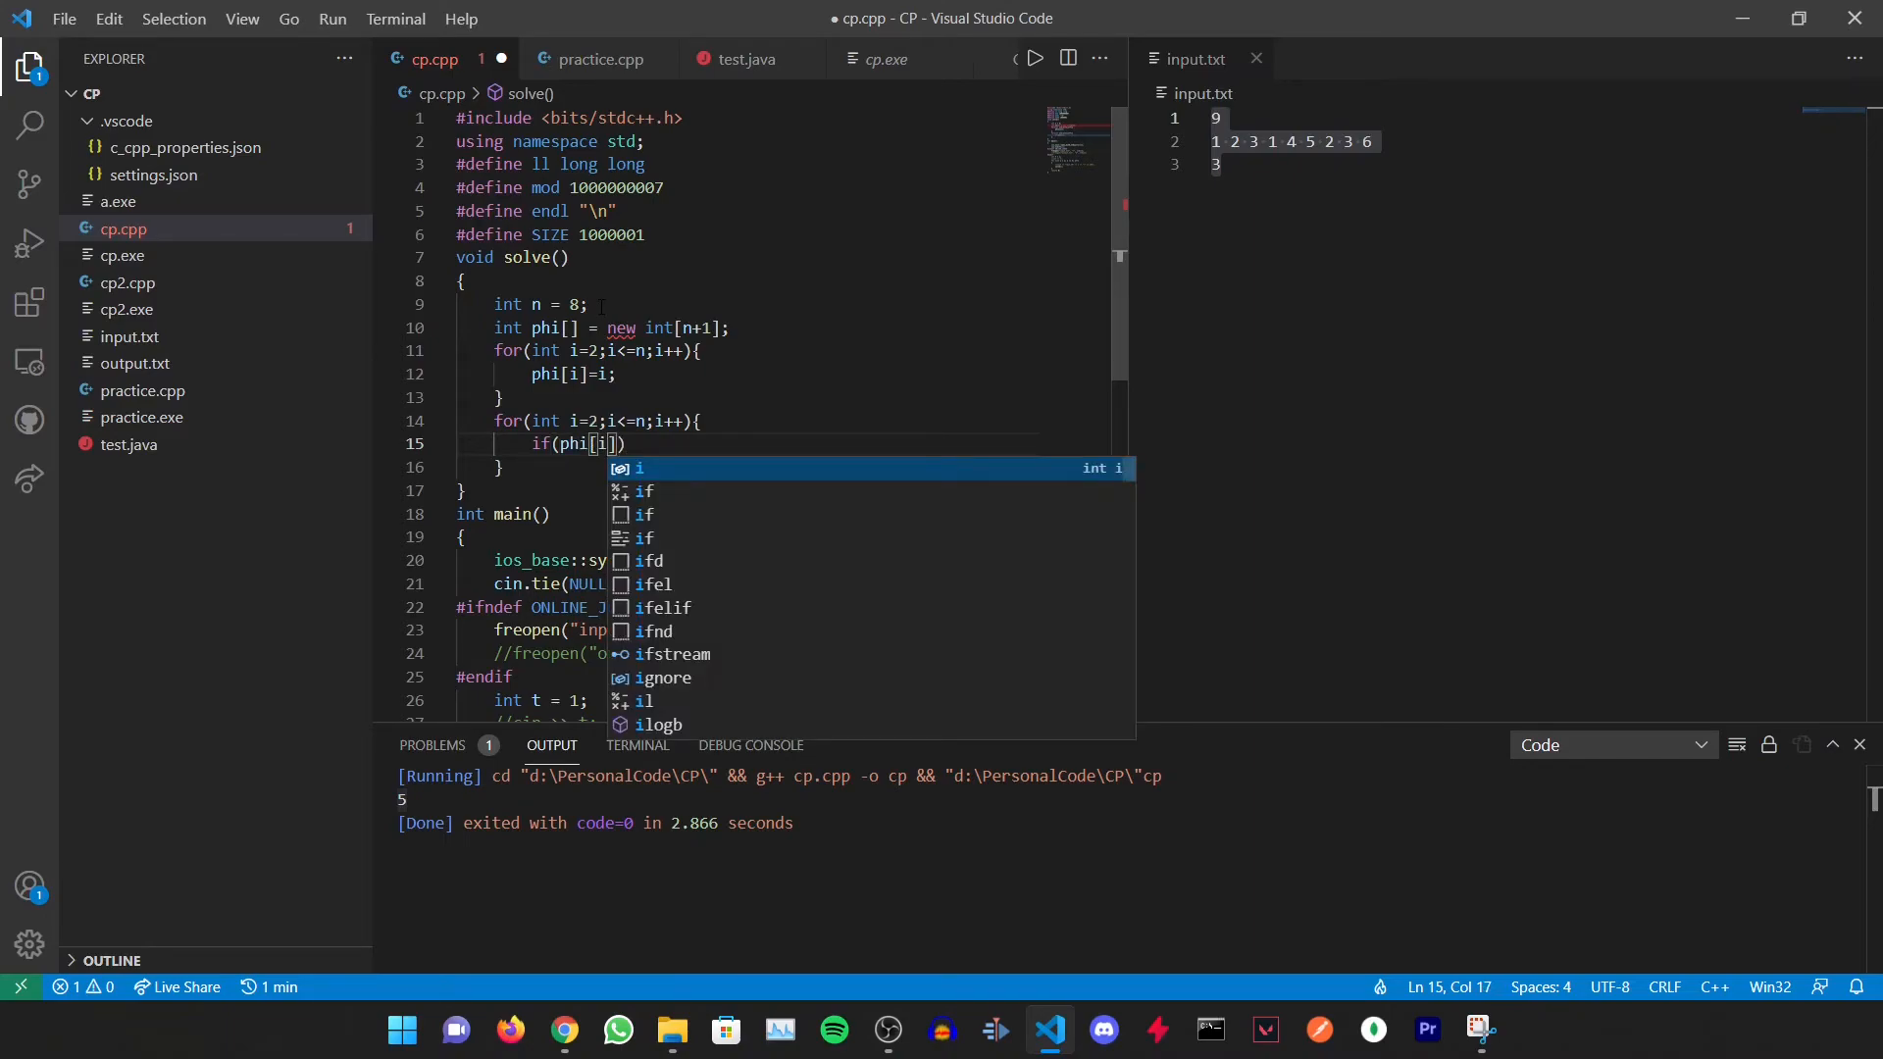
{"action": "type", "text": "==i"}
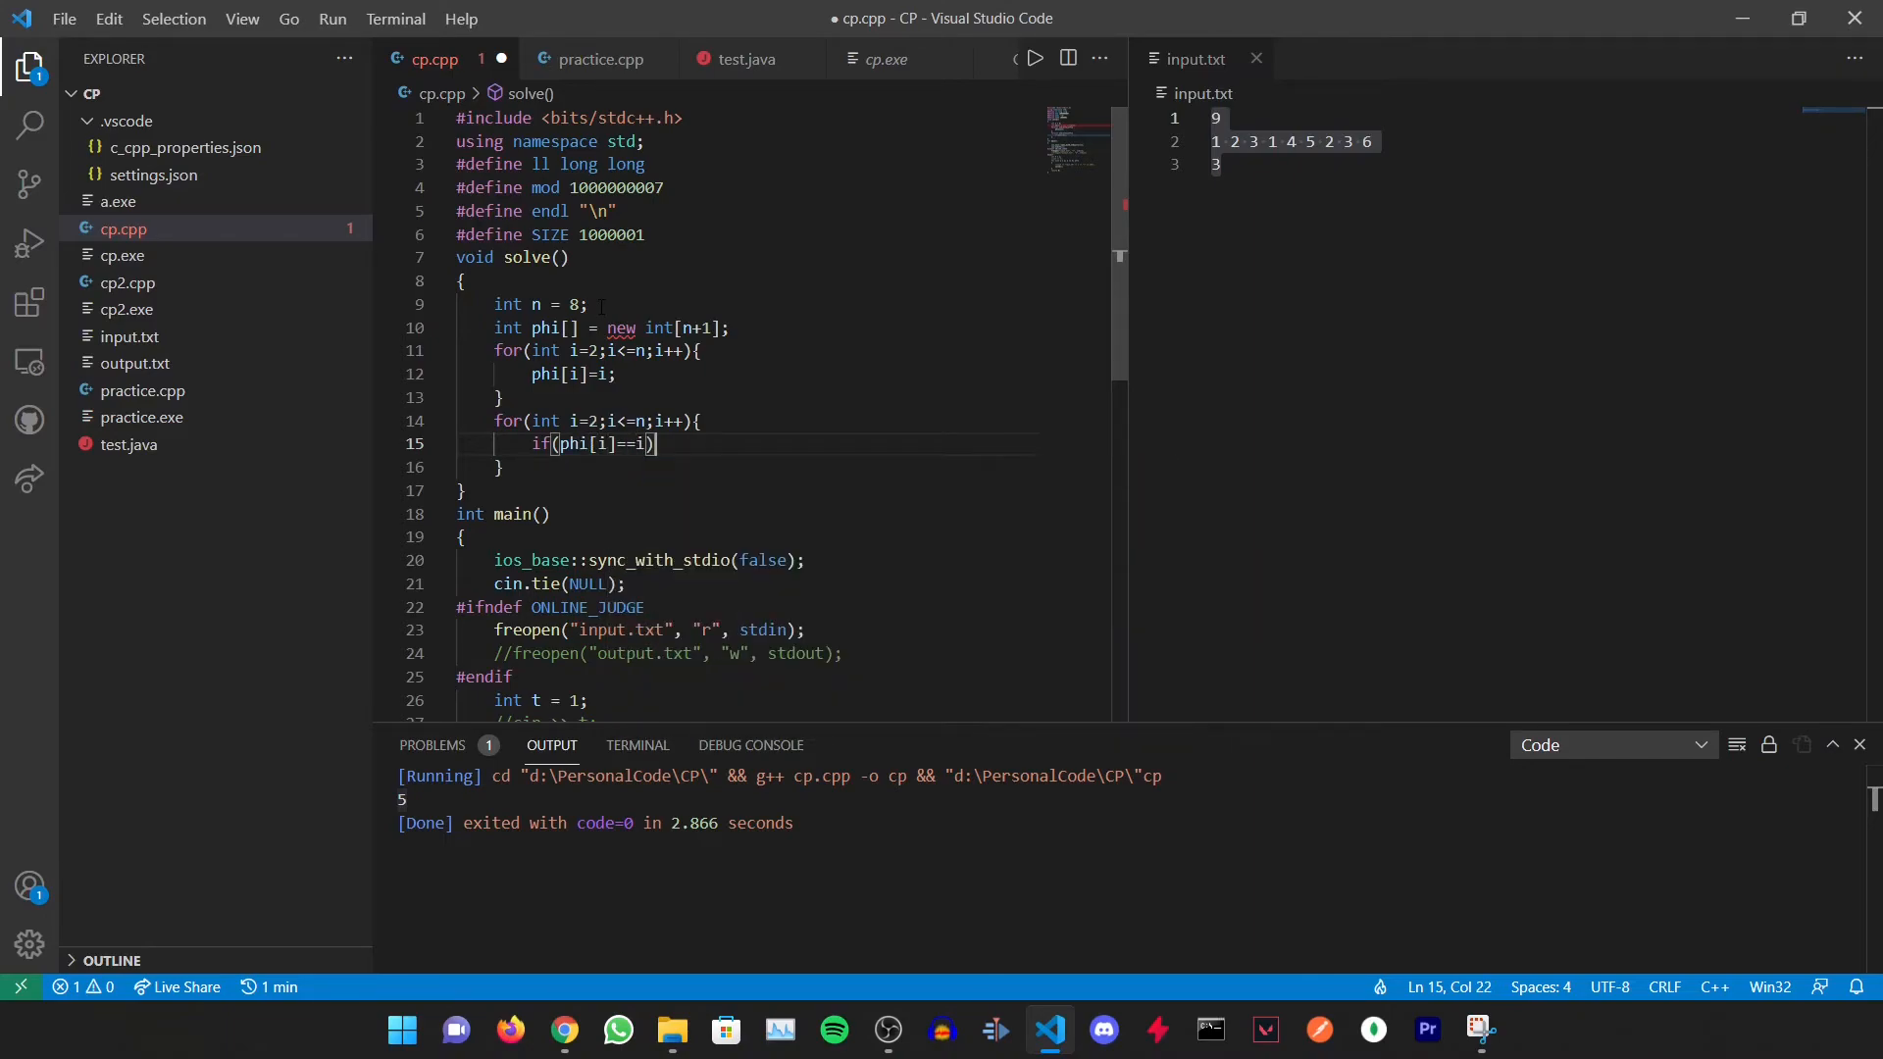
{"action": "type", "text": "{"}
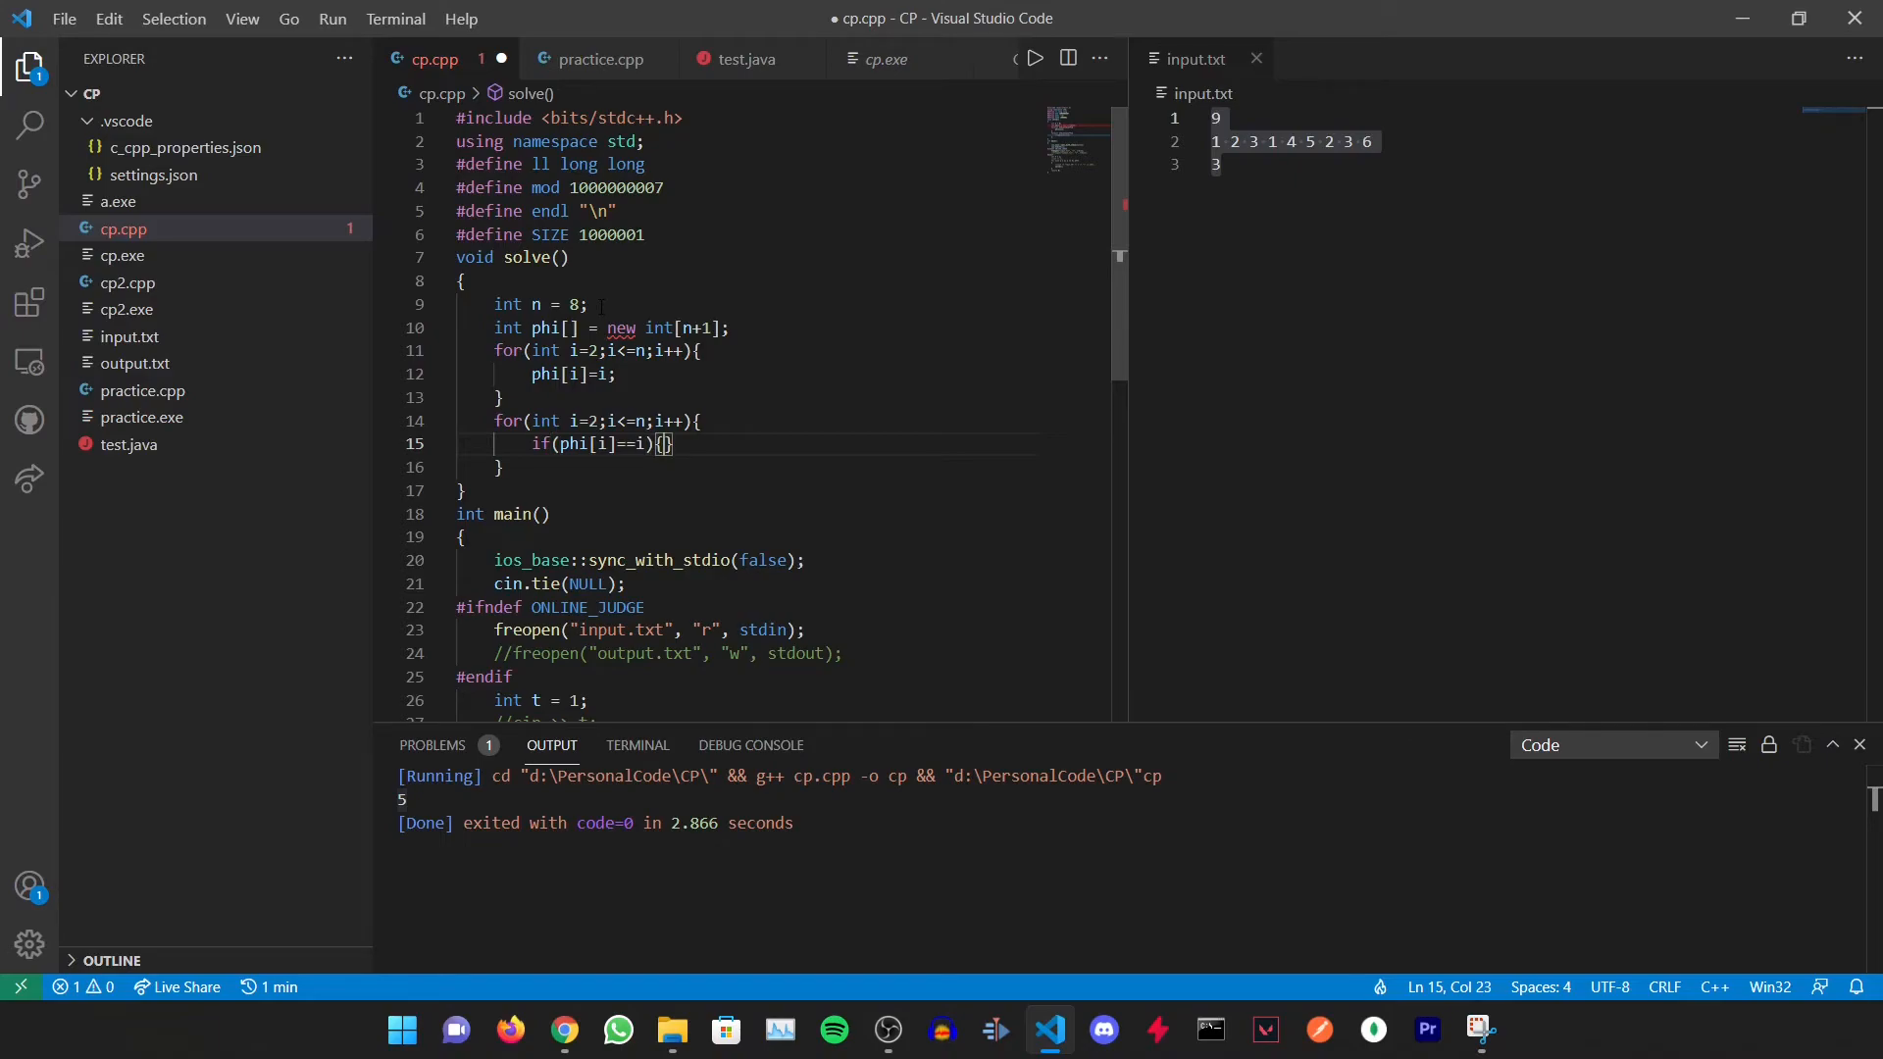
{"action": "key", "text": "Enter"}
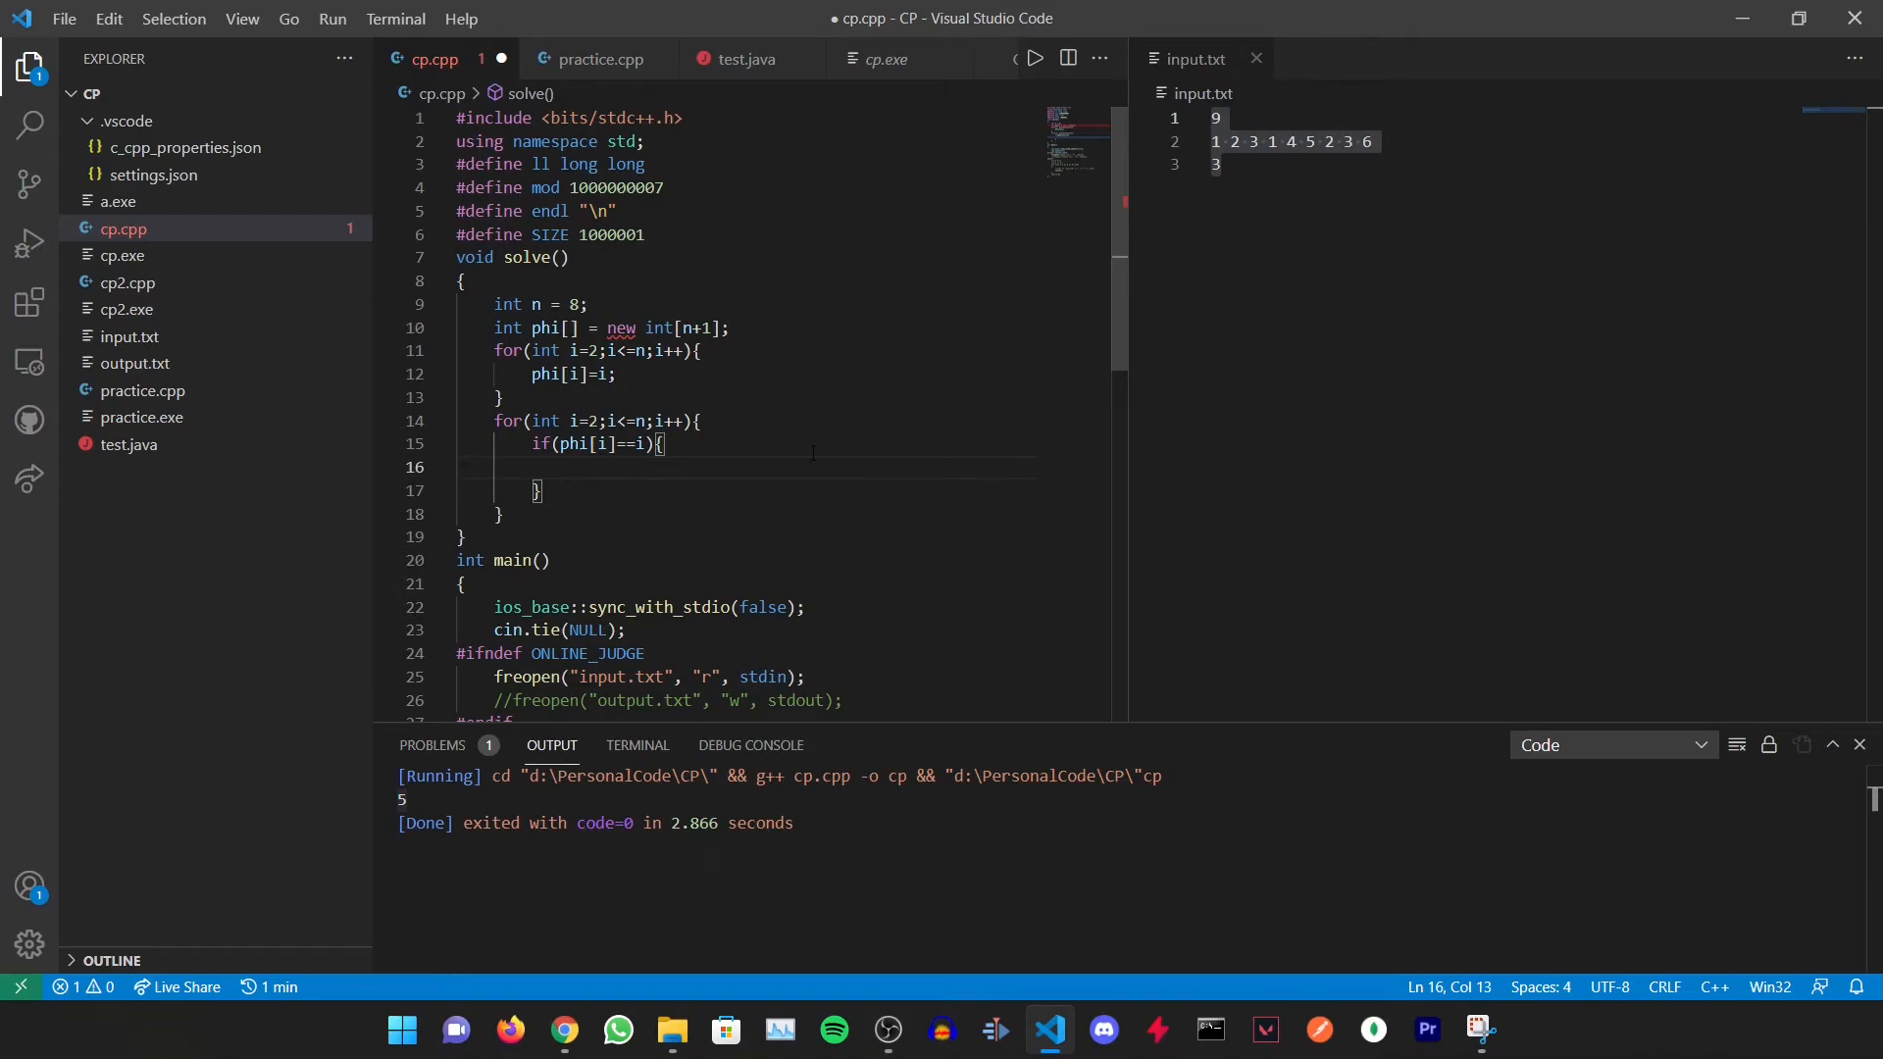
Add the inner loop over multiples j of i setting phi[j]=(phi[j]/i)*(i-1)
{"action": "type", "text": "for()"}
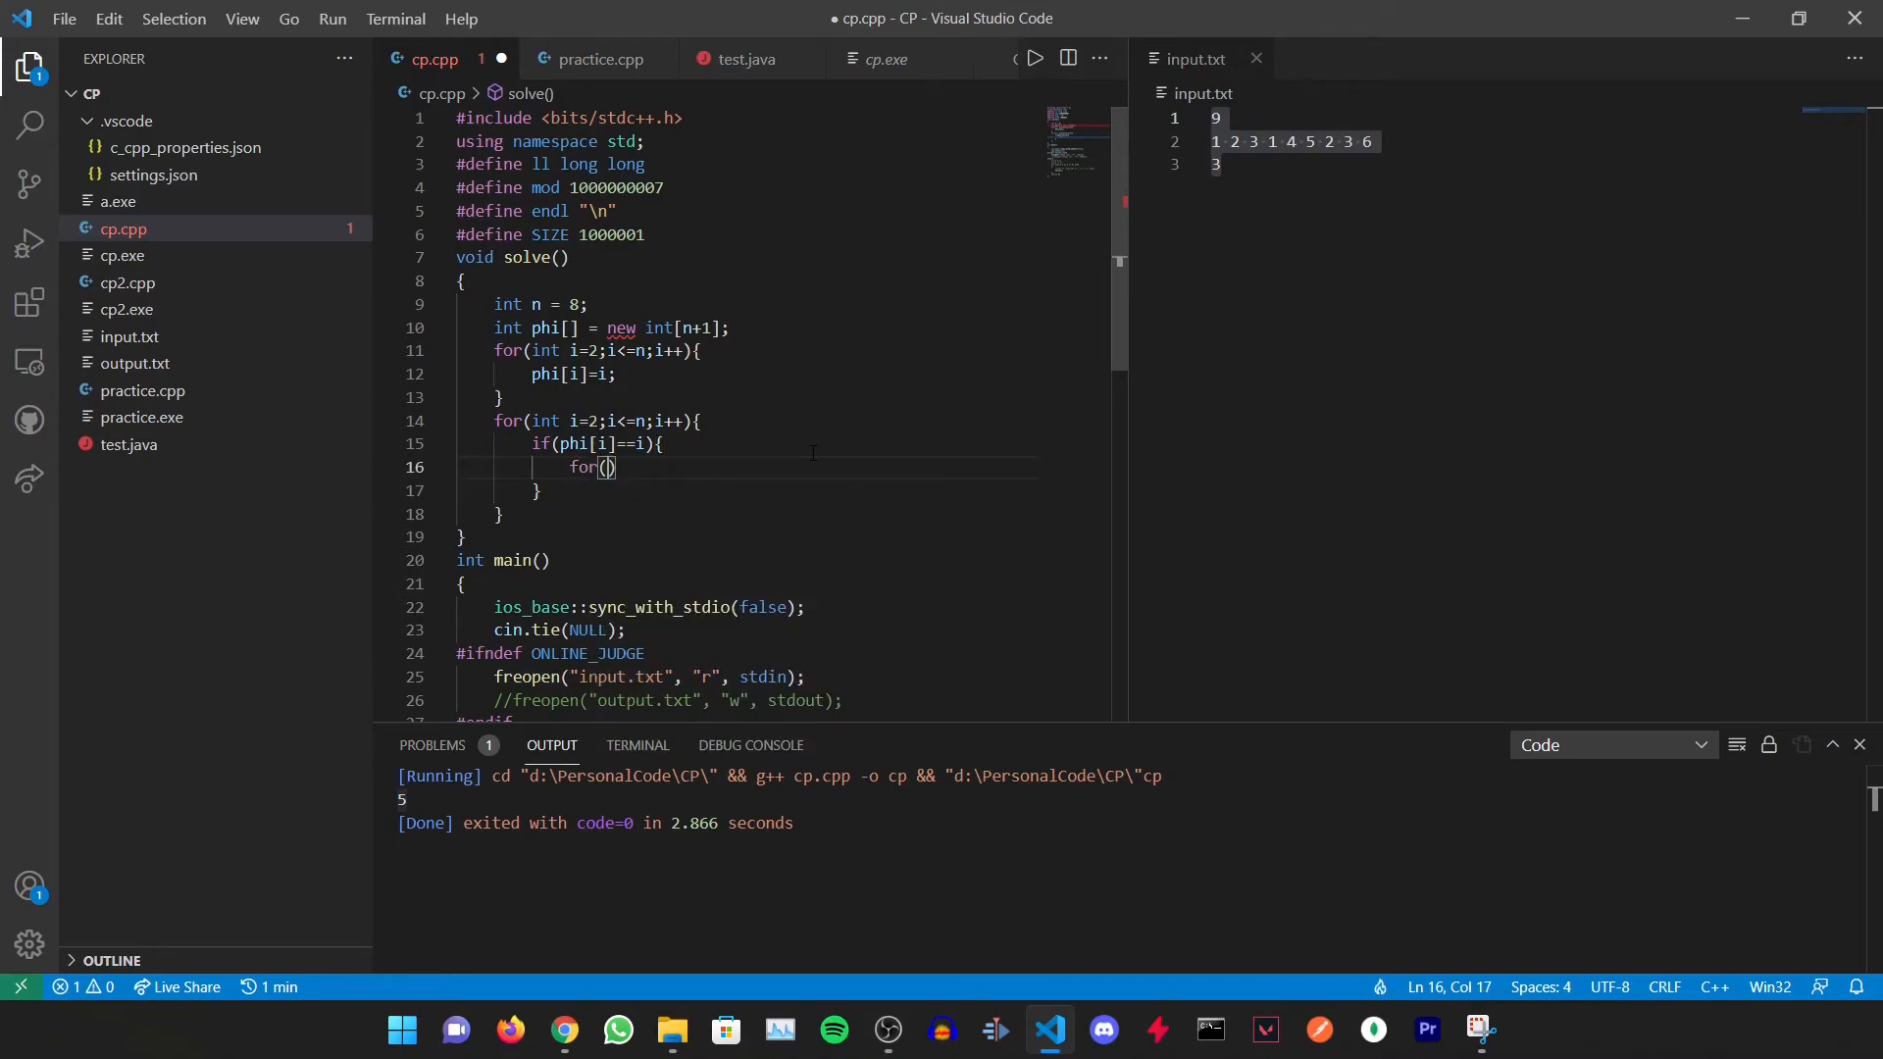
{"action": "type", "text": "int j=i;j<"}
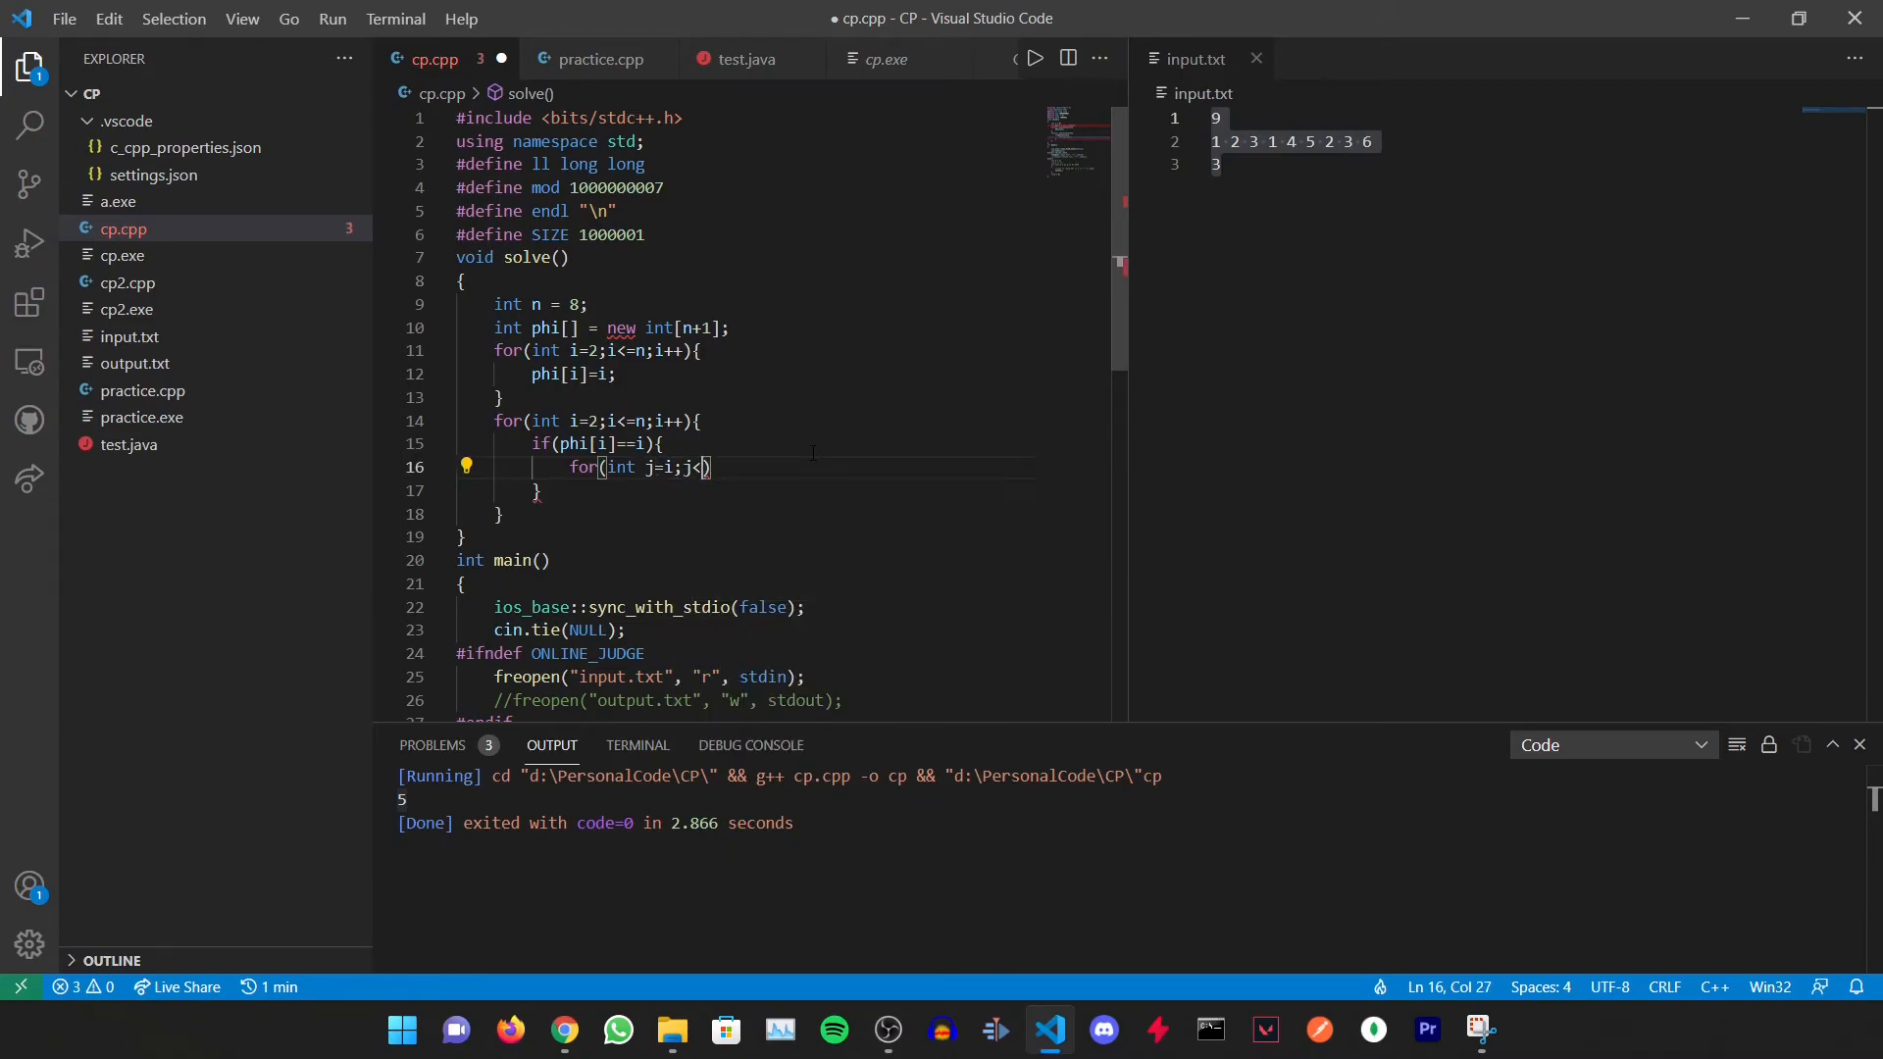
{"action": "type", "text": "=n;j+=i"}
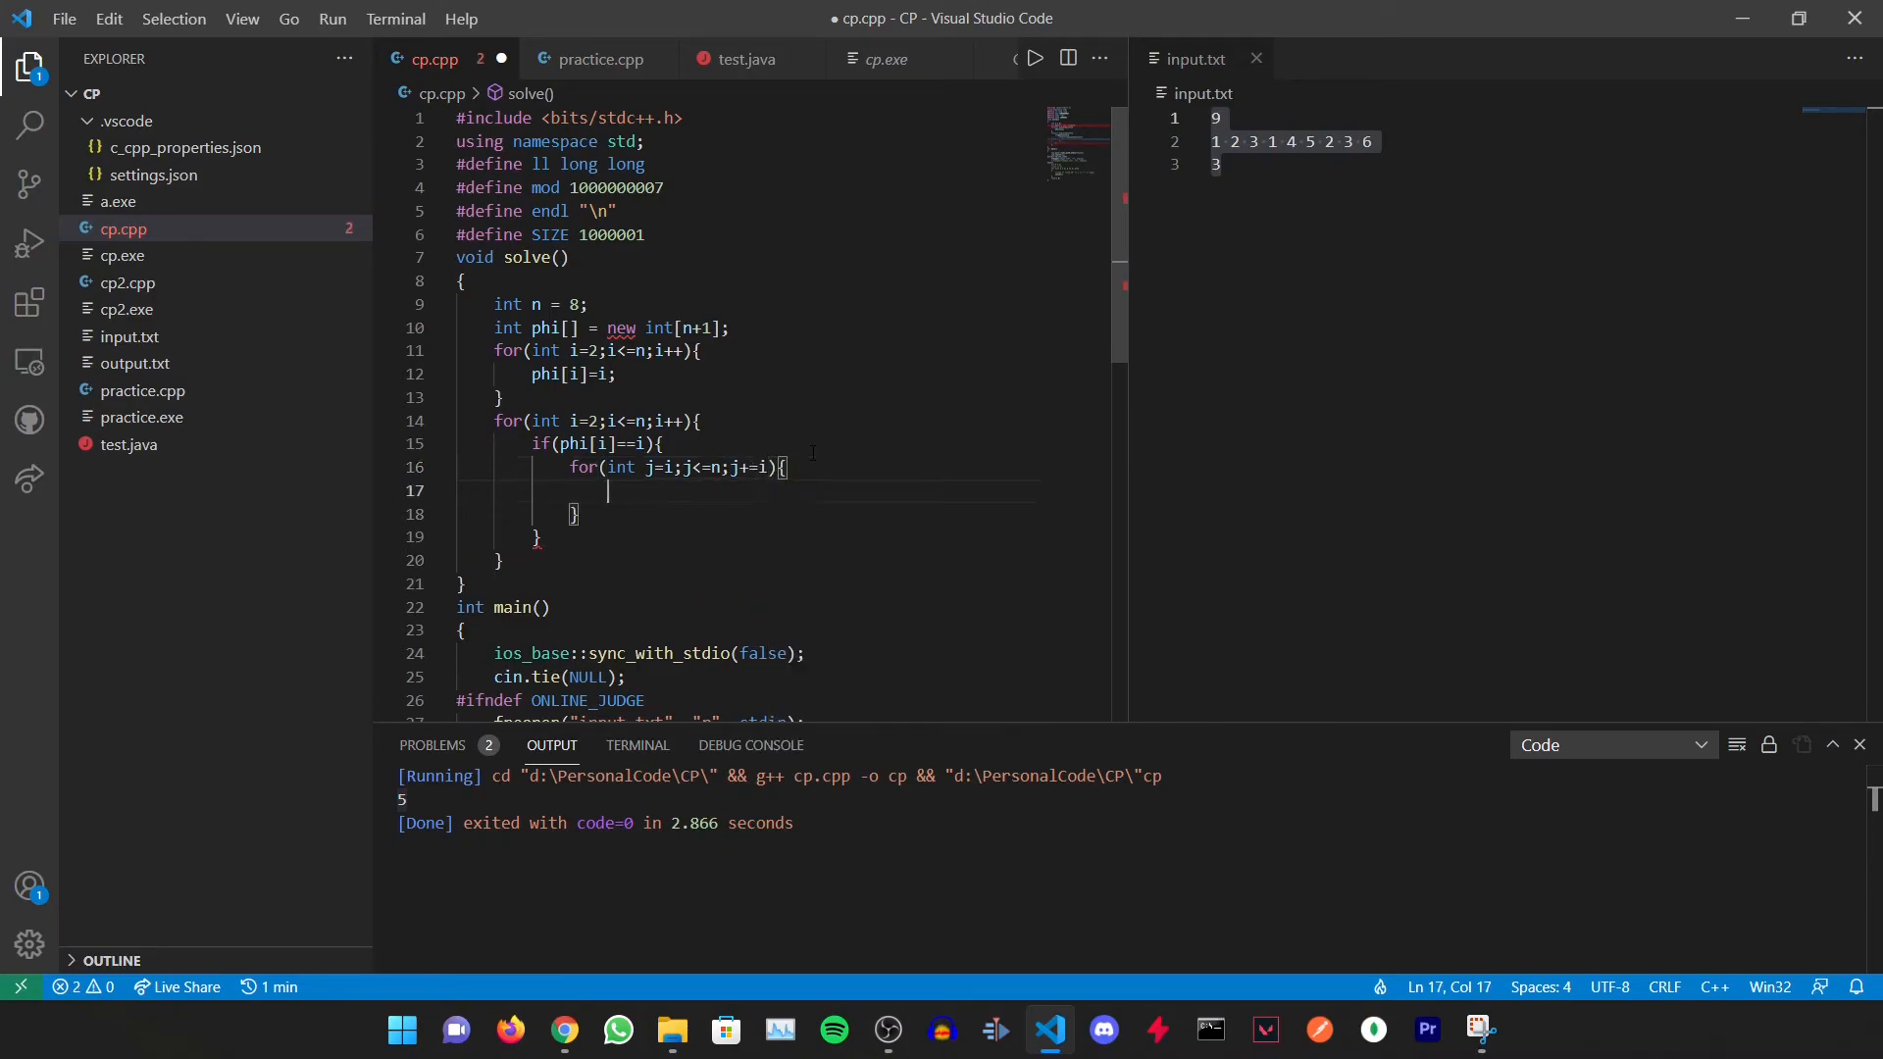
{"action": "type", "text": "phi[]"}
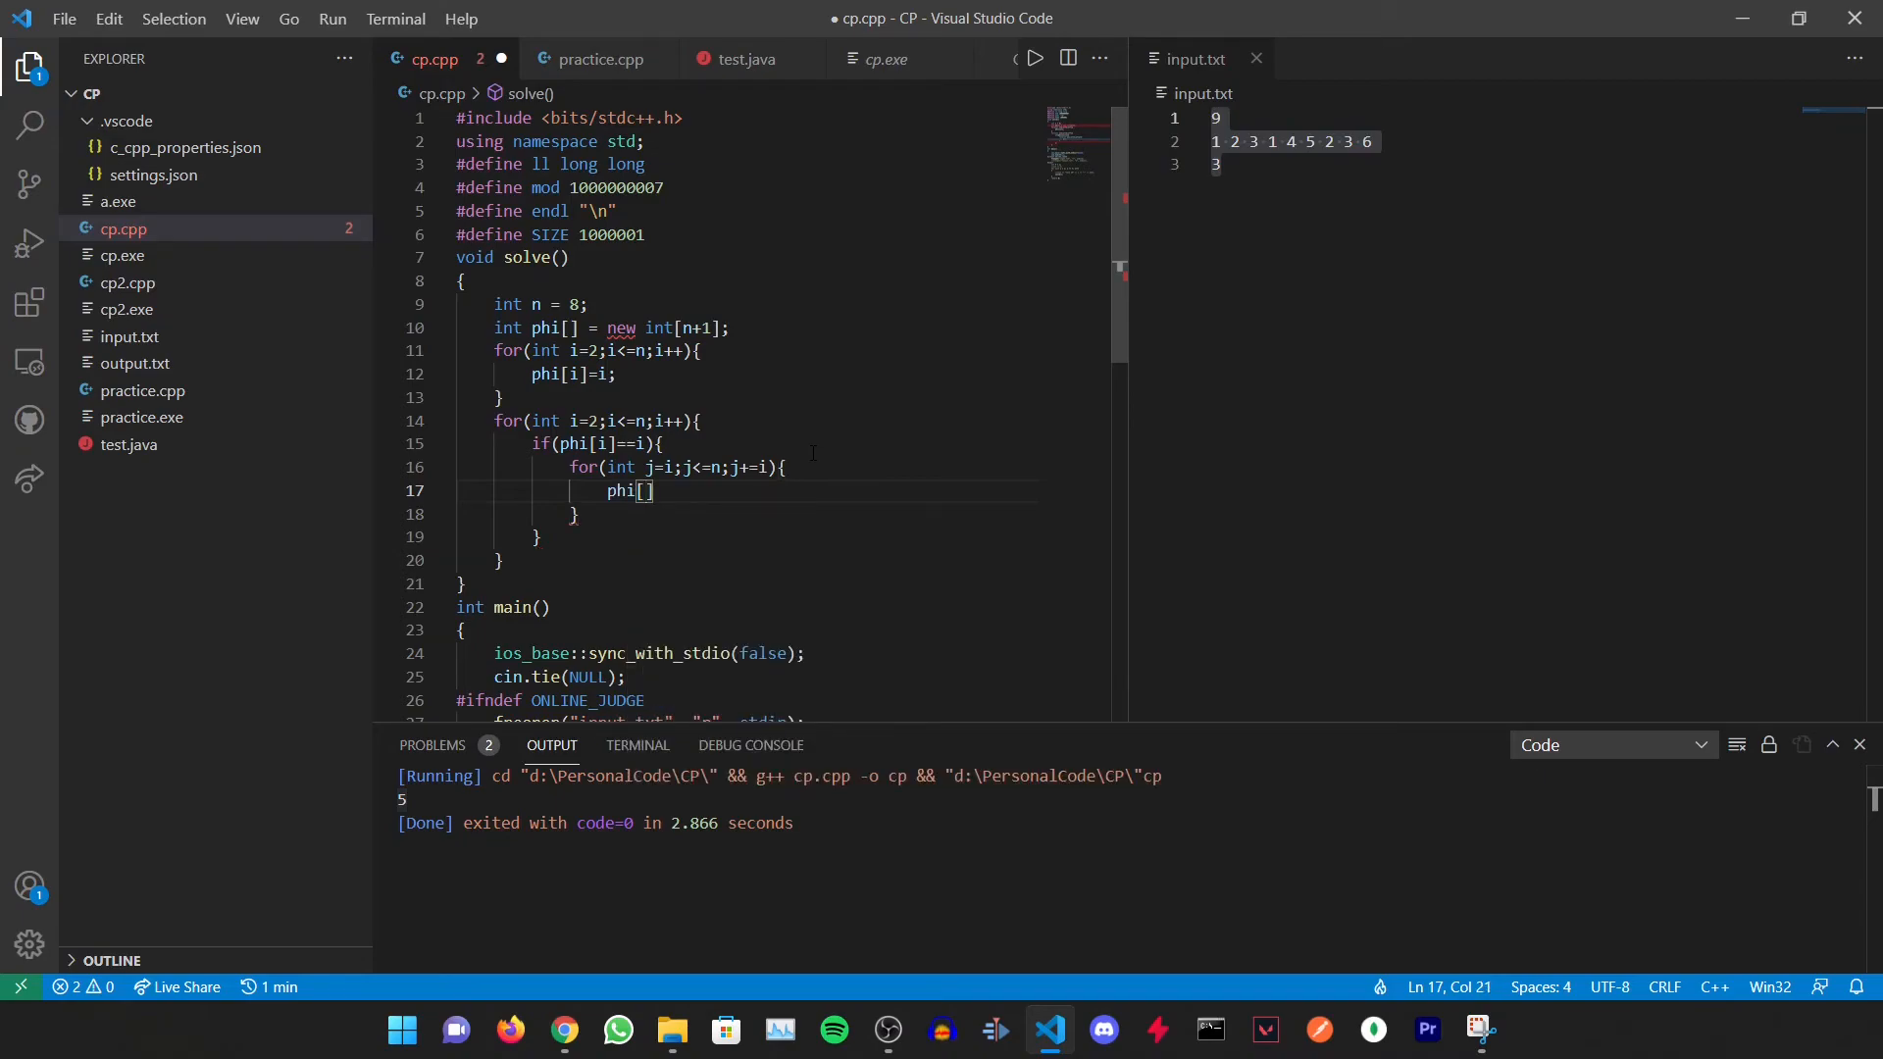
{"action": "type", "text": "j]=("}
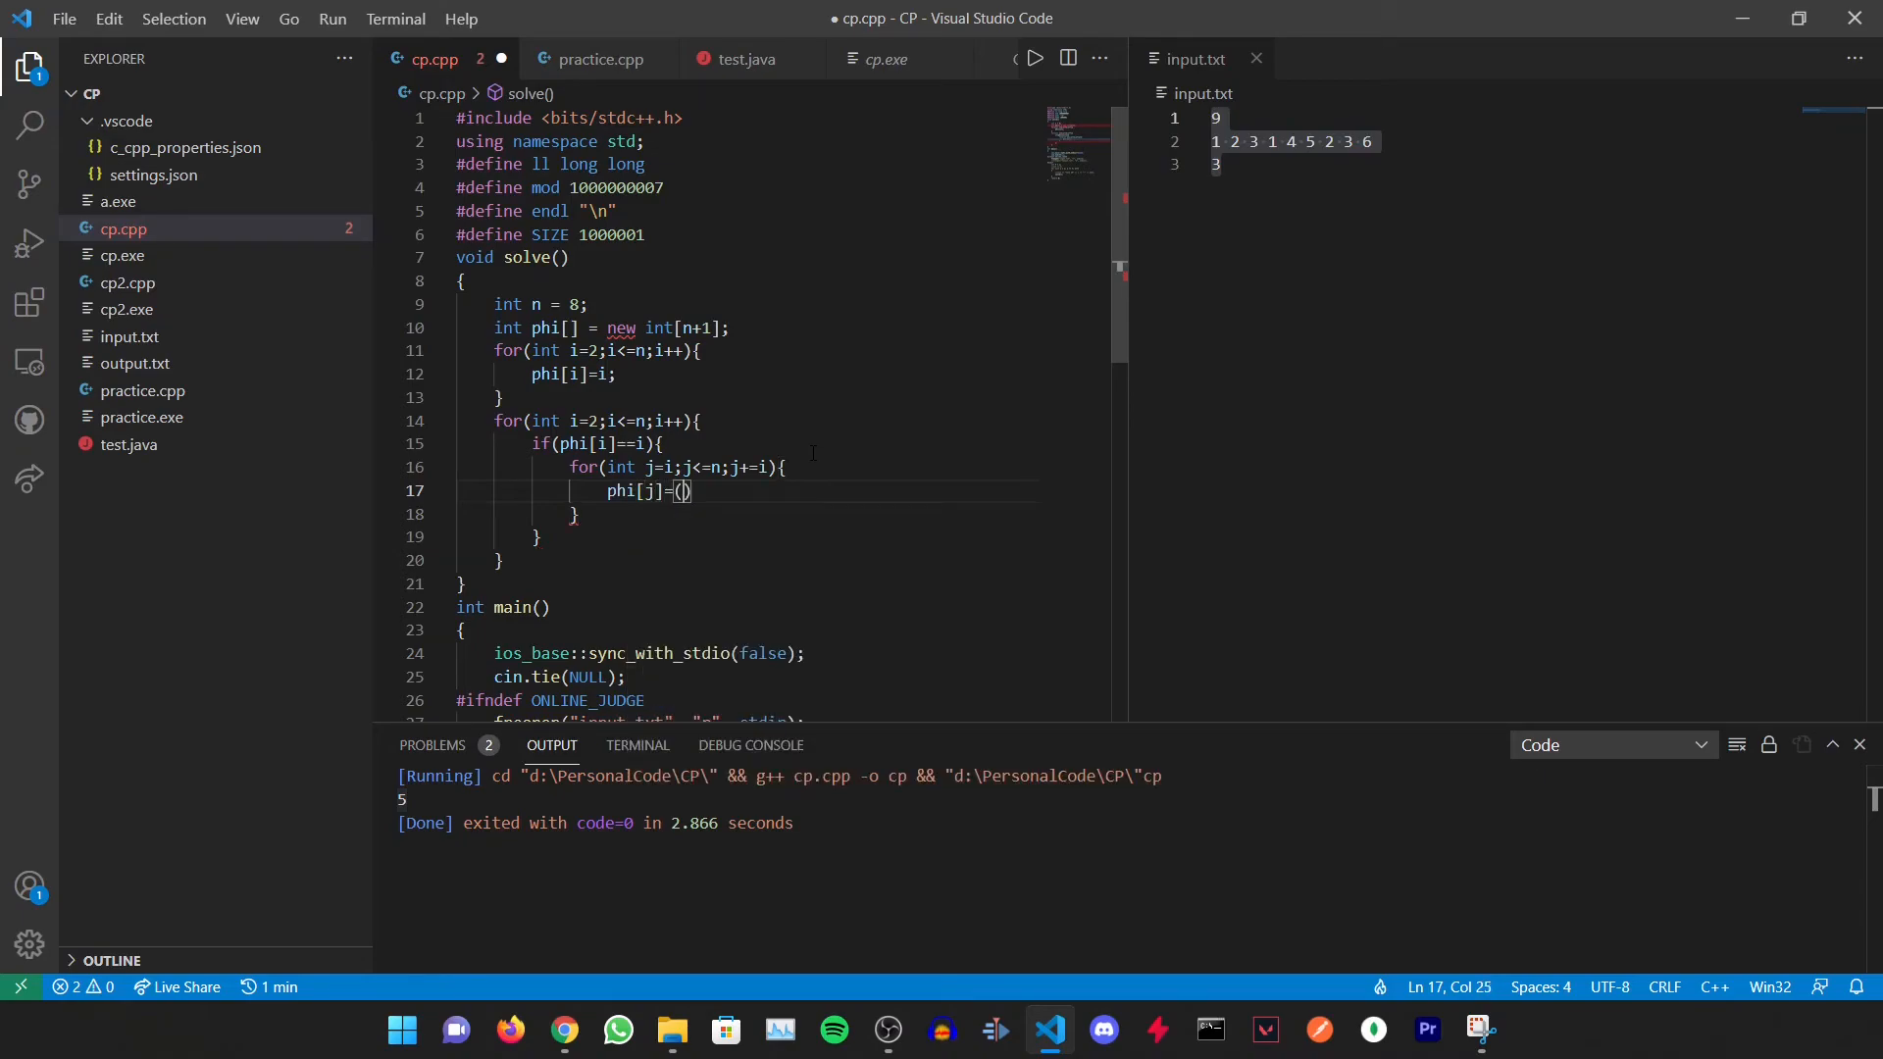
{"action": "type", "text": "phi[j]/"}
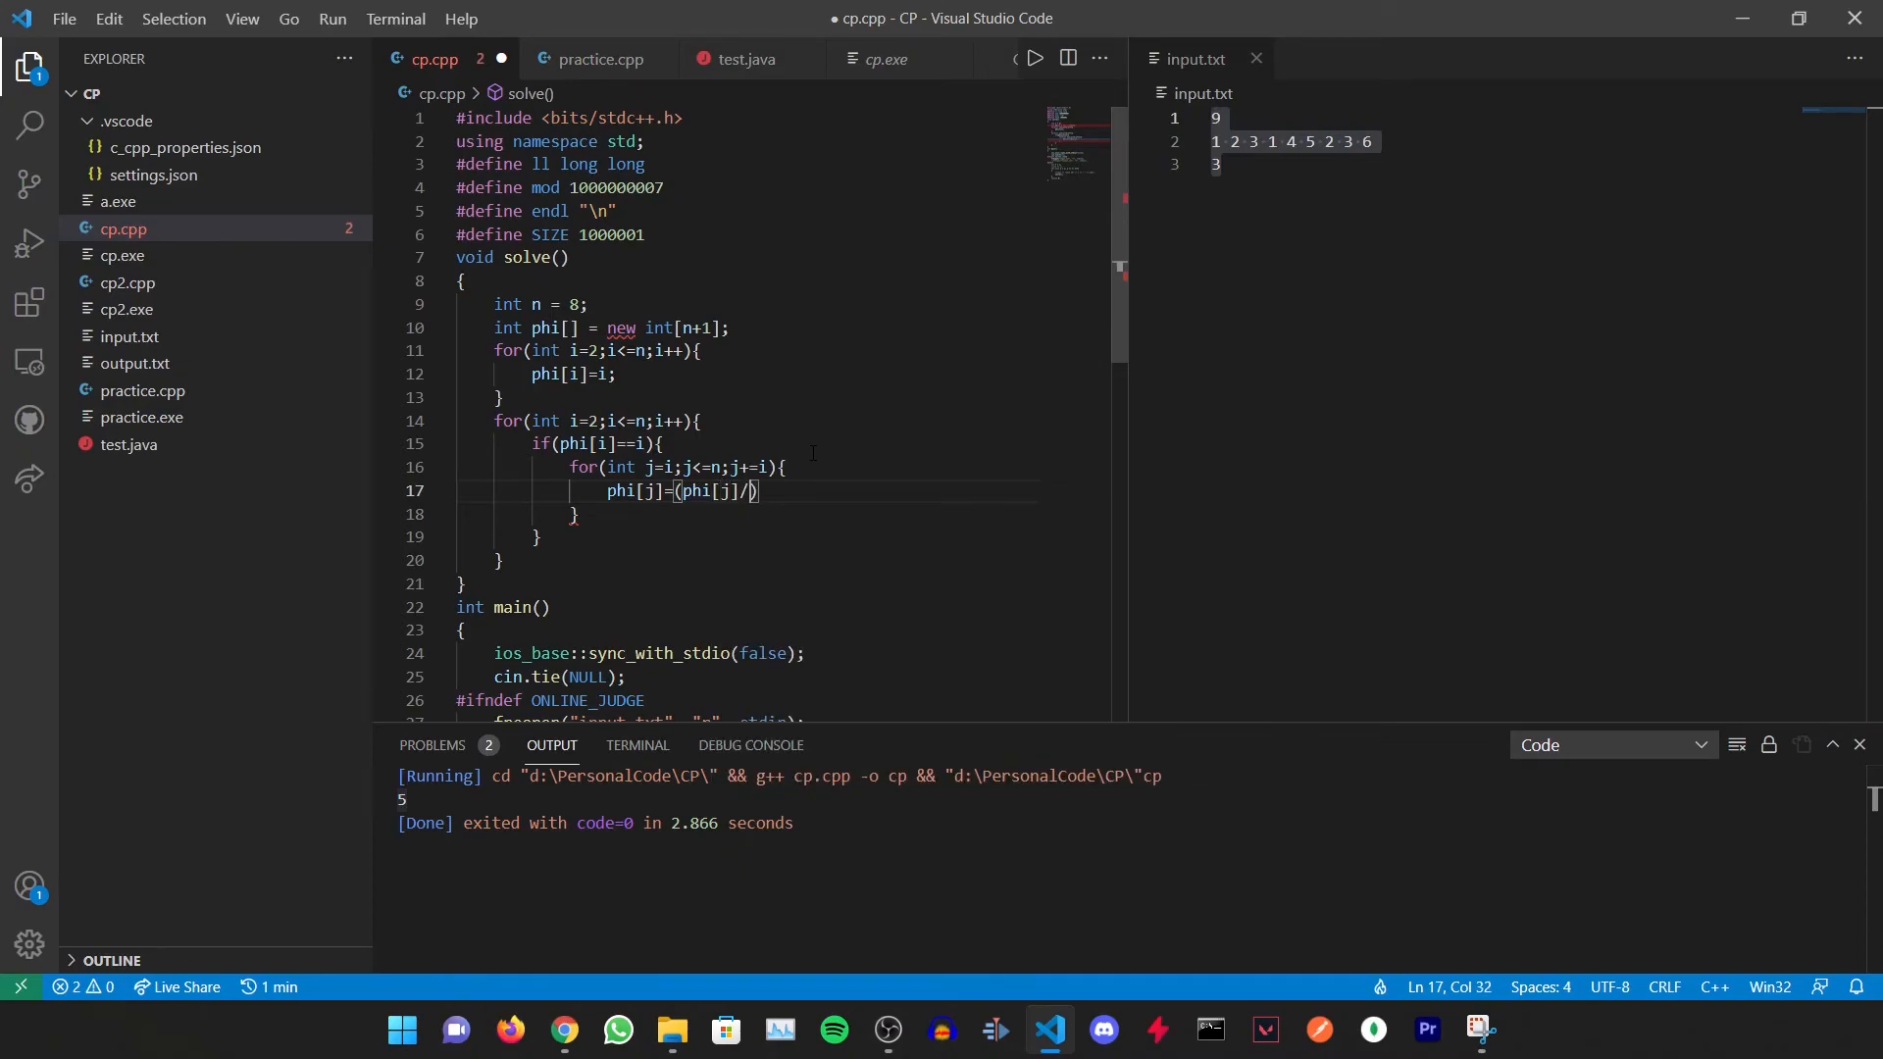
{"action": "type", "text": "i"}
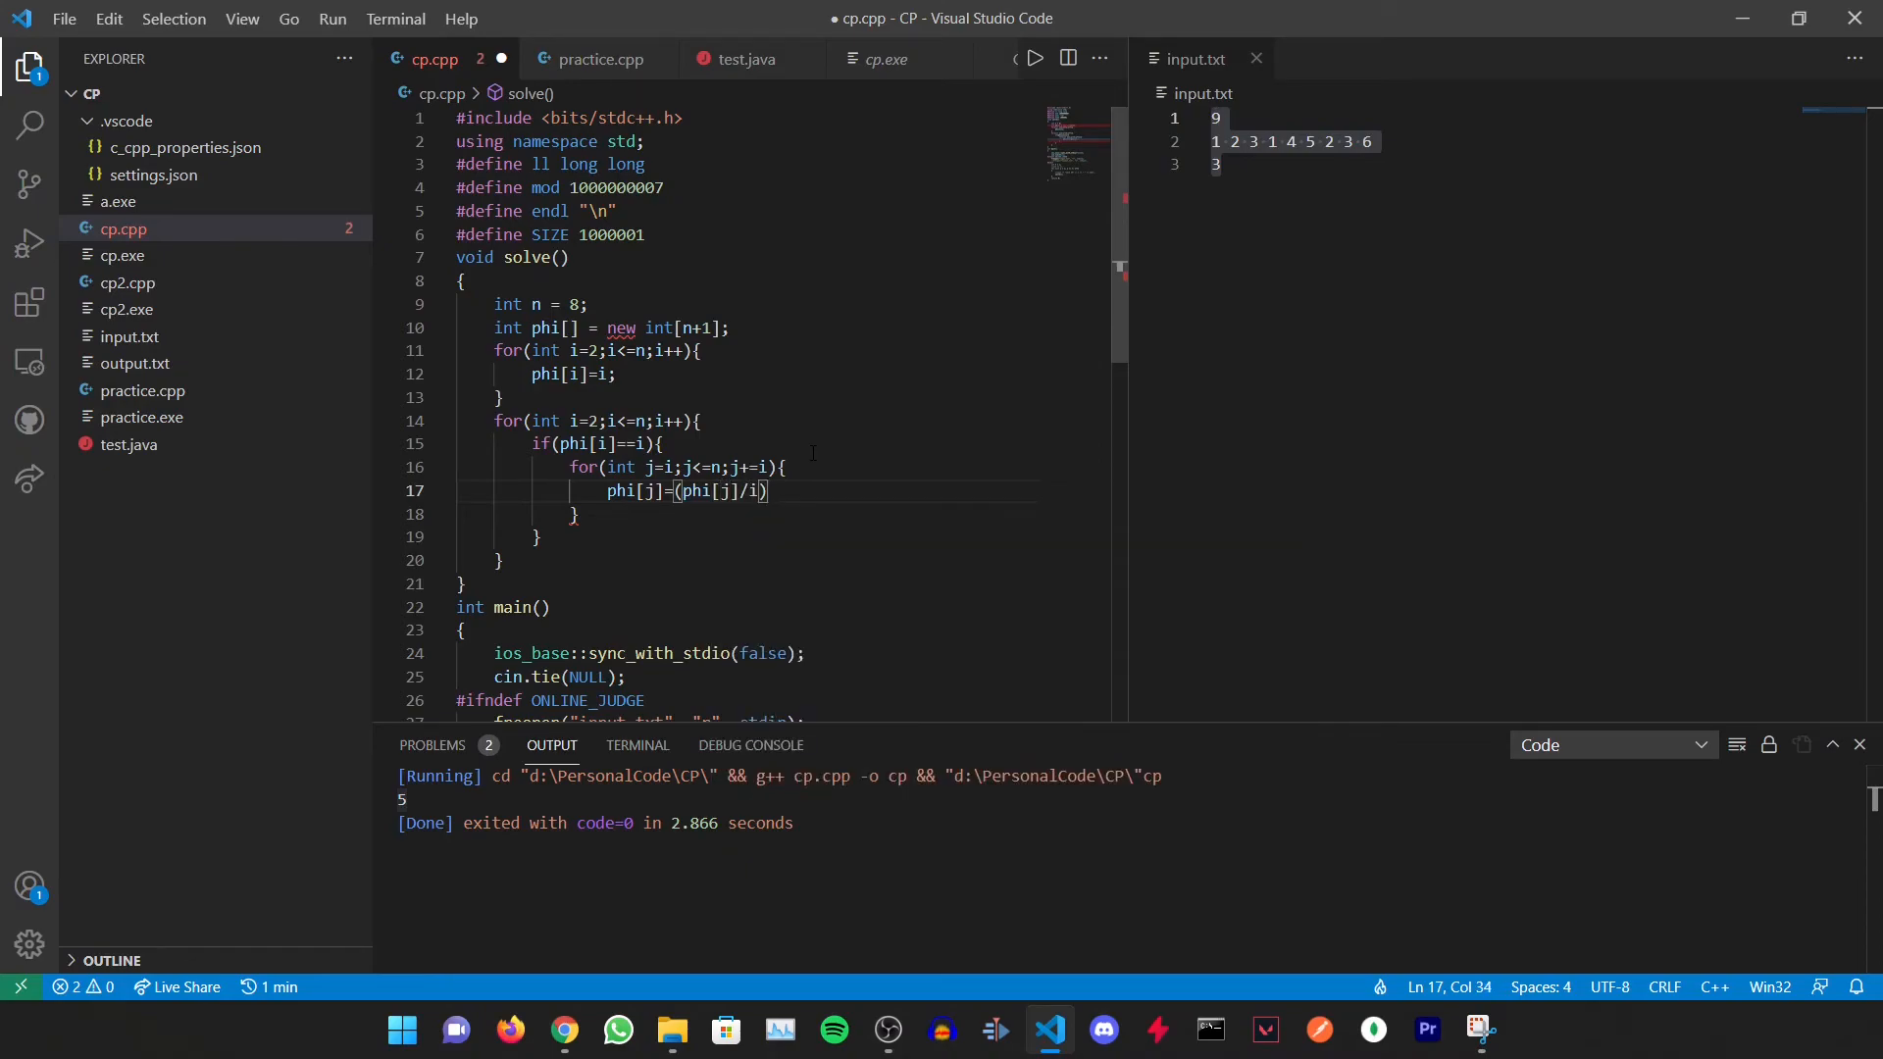
{"action": "type", "text": "*("}
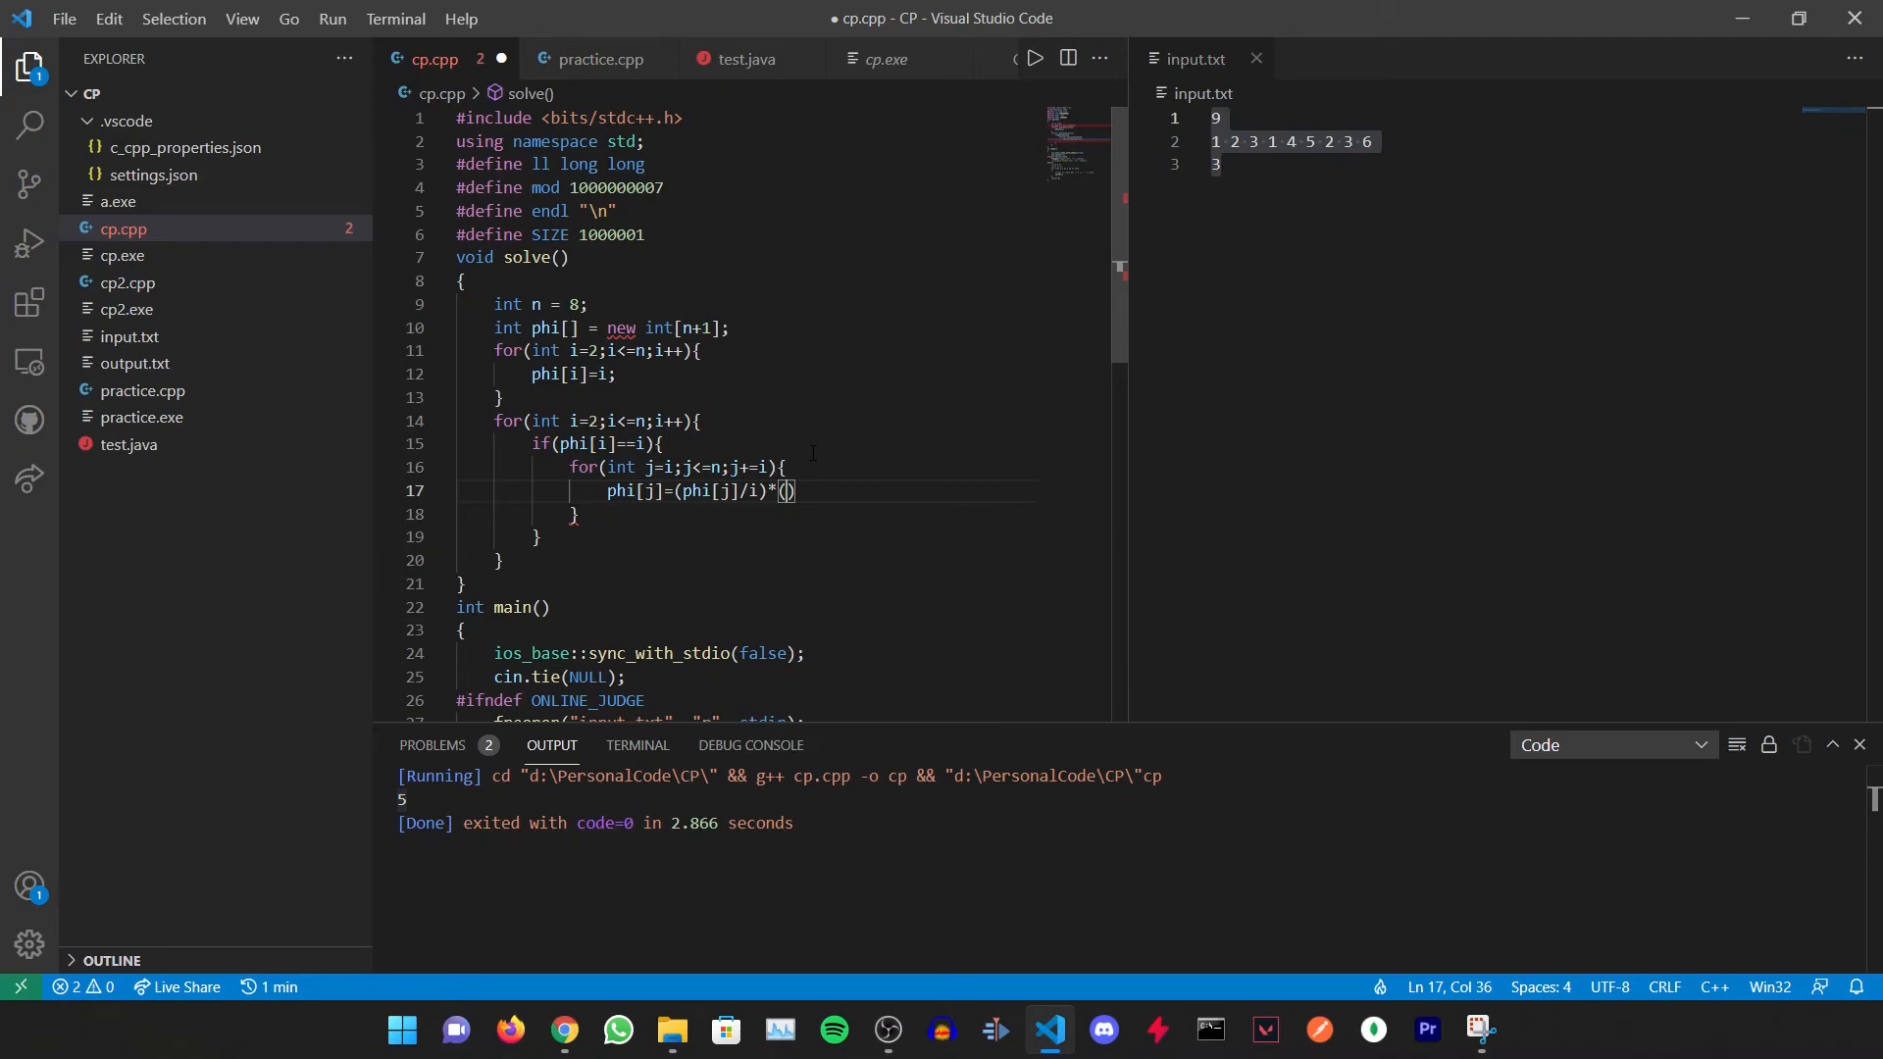
{"action": "type", "text": "i-1);"}
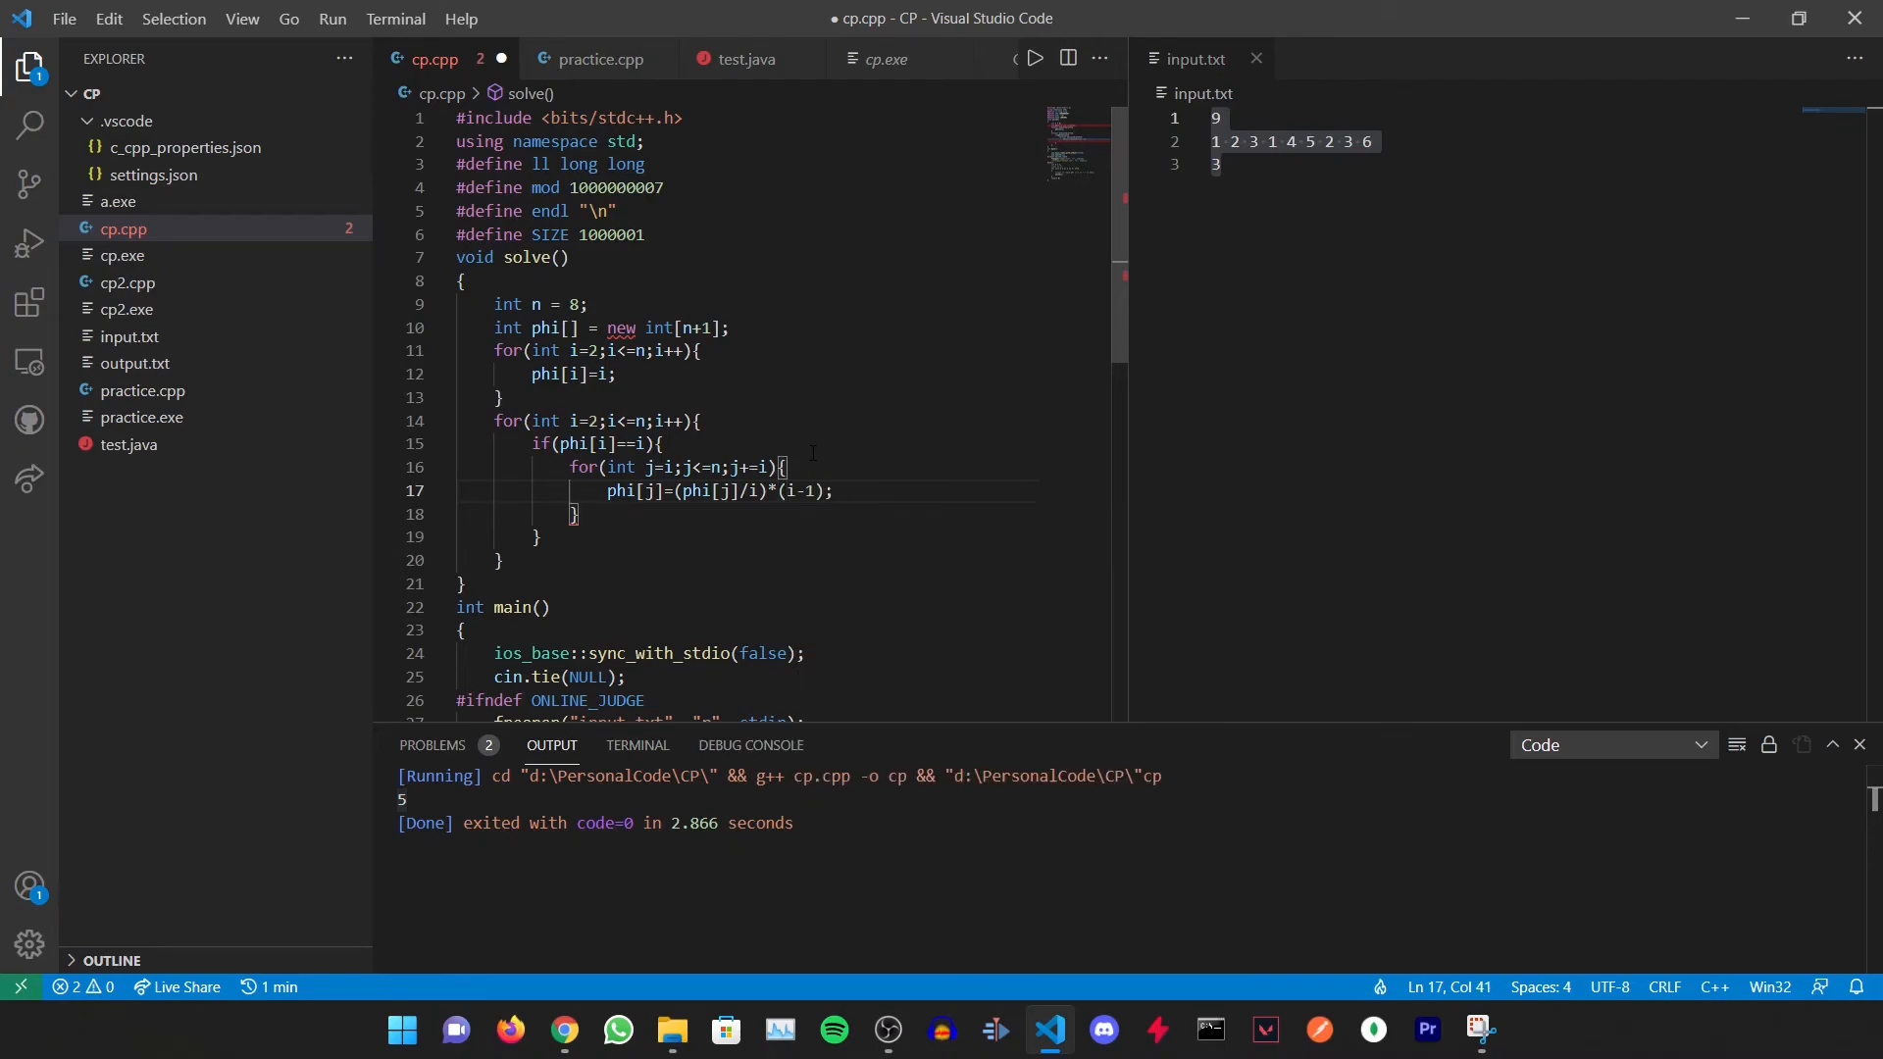
Print phi[8] with cout after the outer loop
{"action": "left_click", "coordinate": [496, 561]}
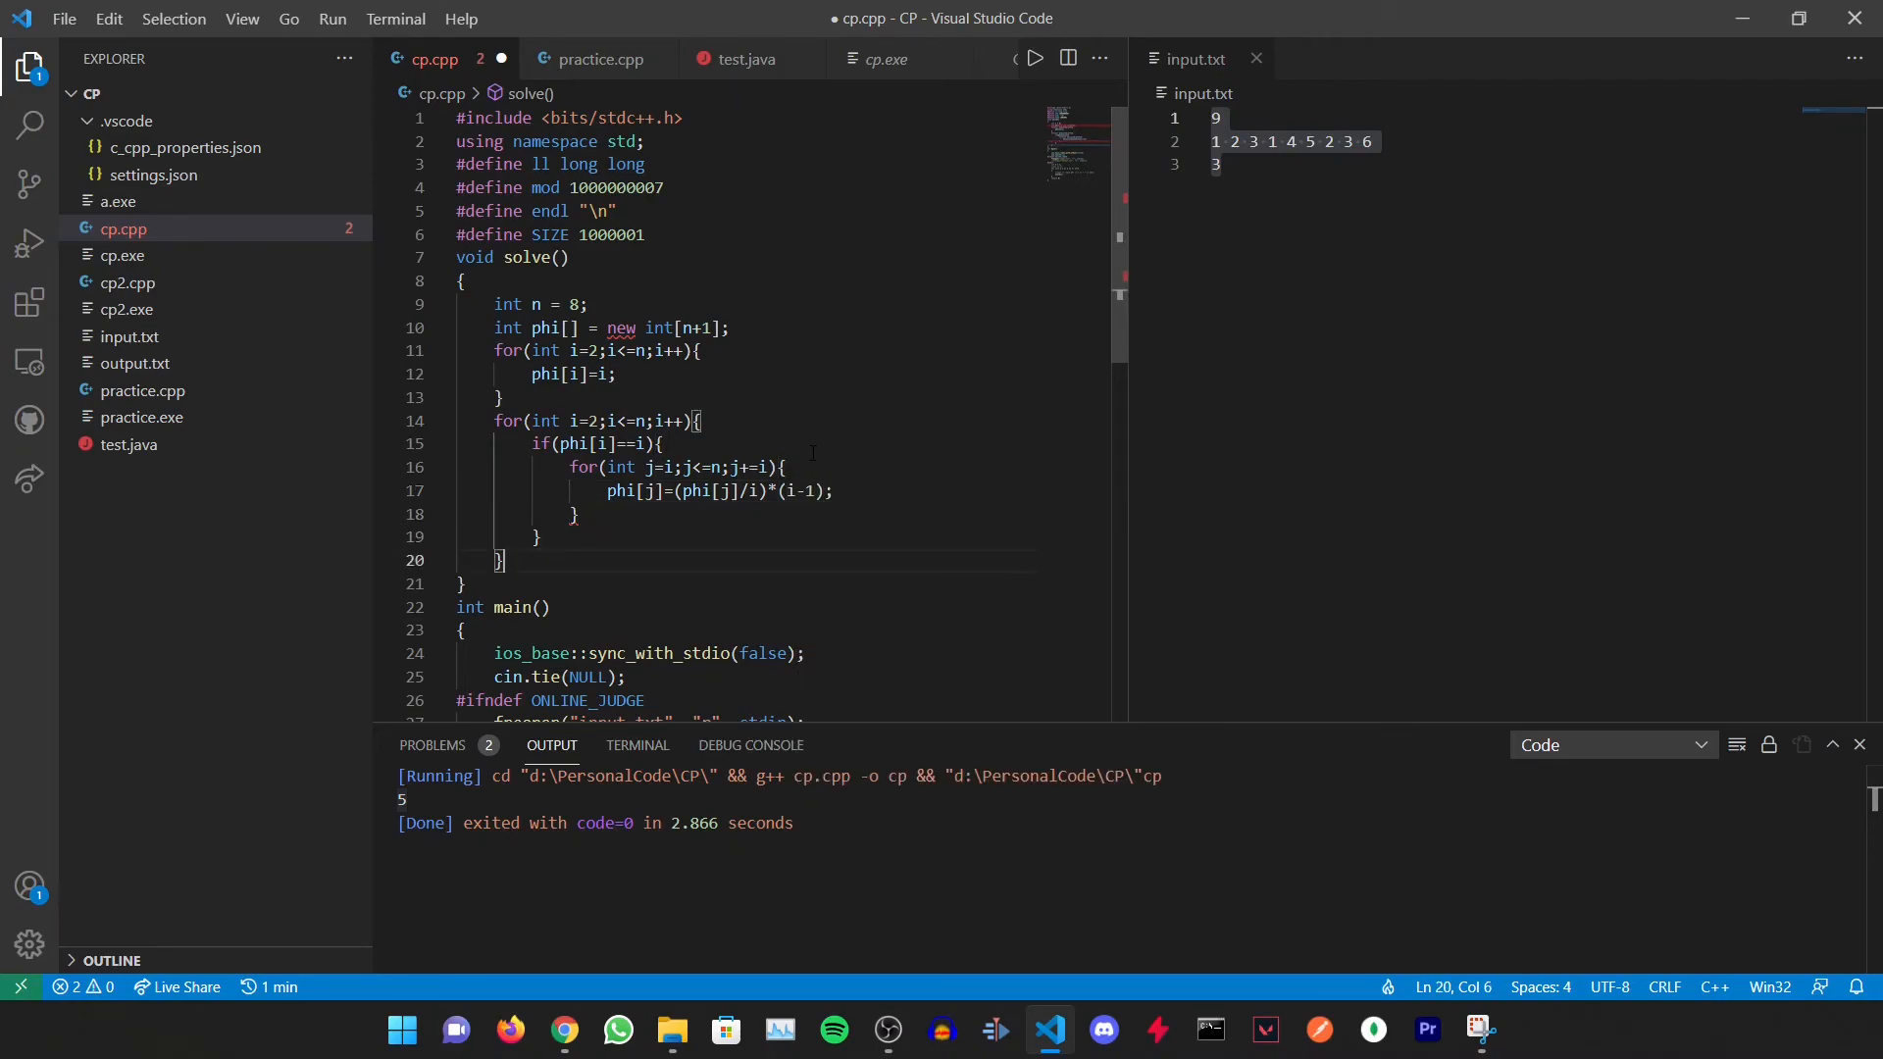
{"action": "type", "text": "cout<<"}
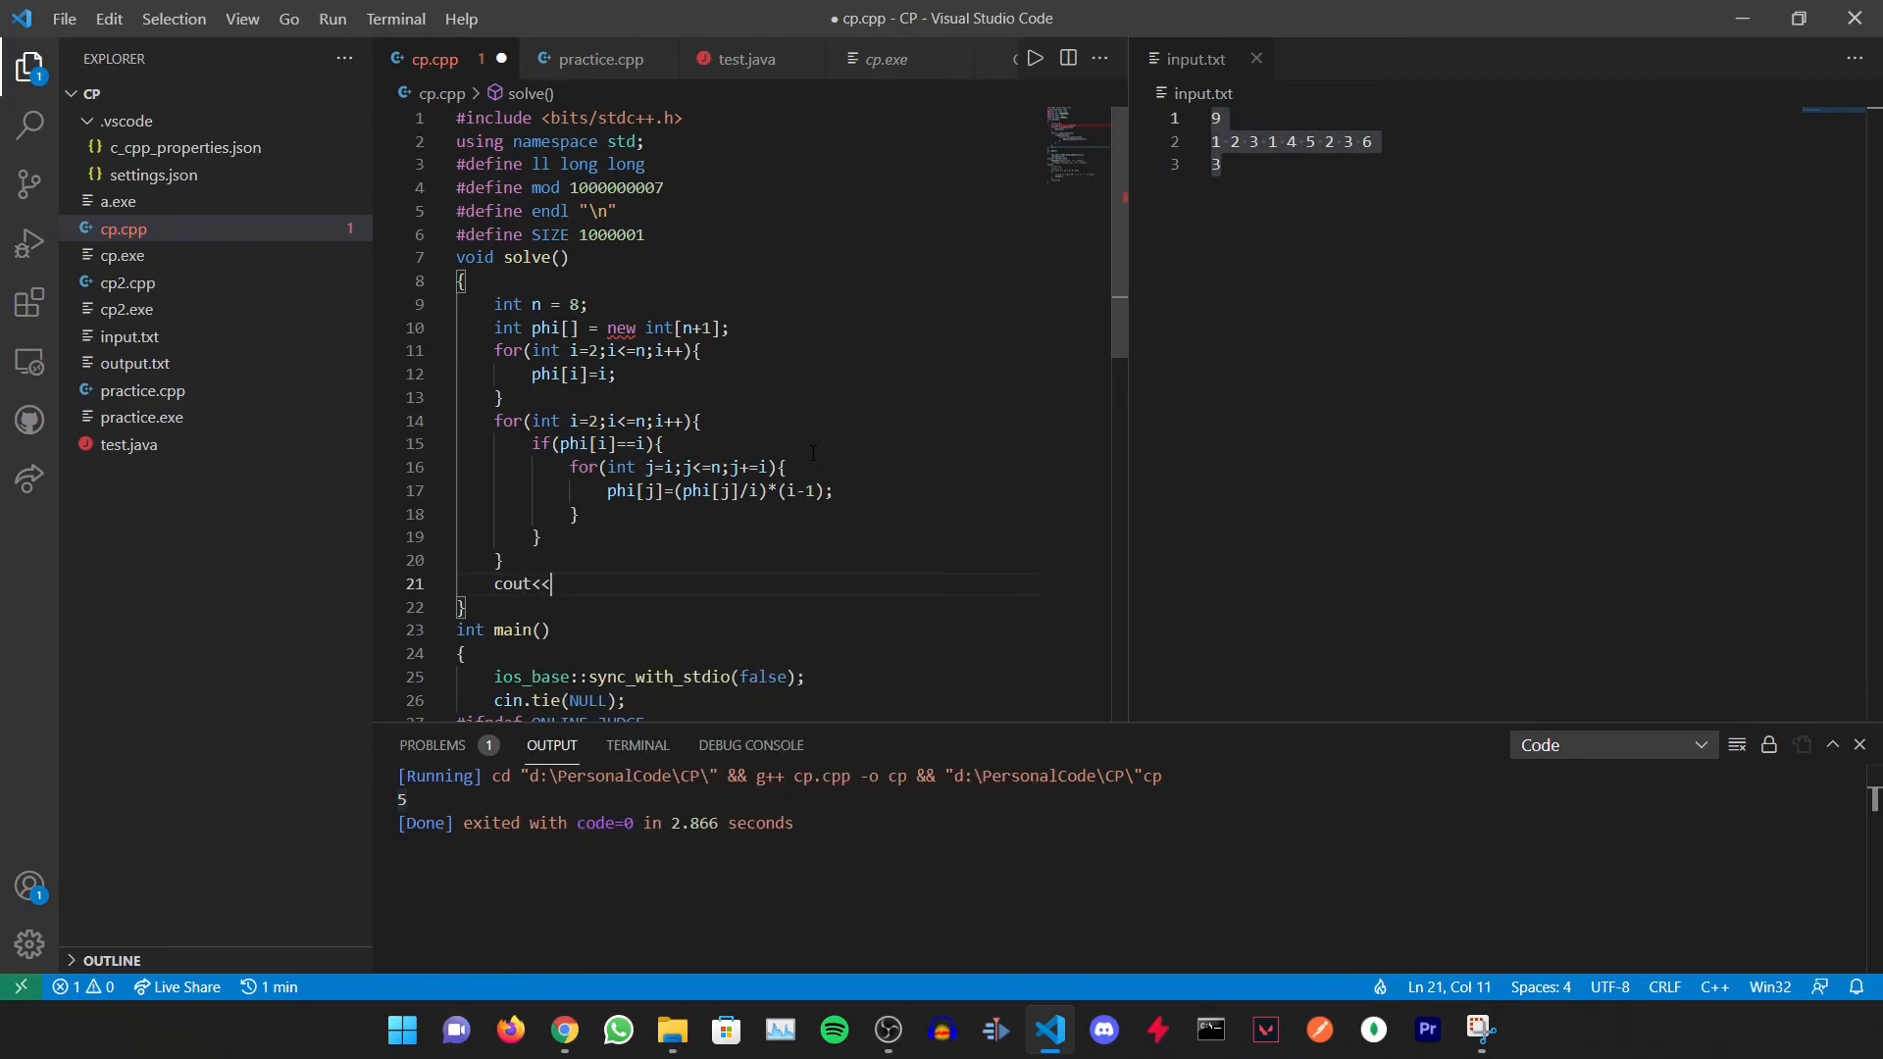
{"action": "type", "text": "phi[8]"}
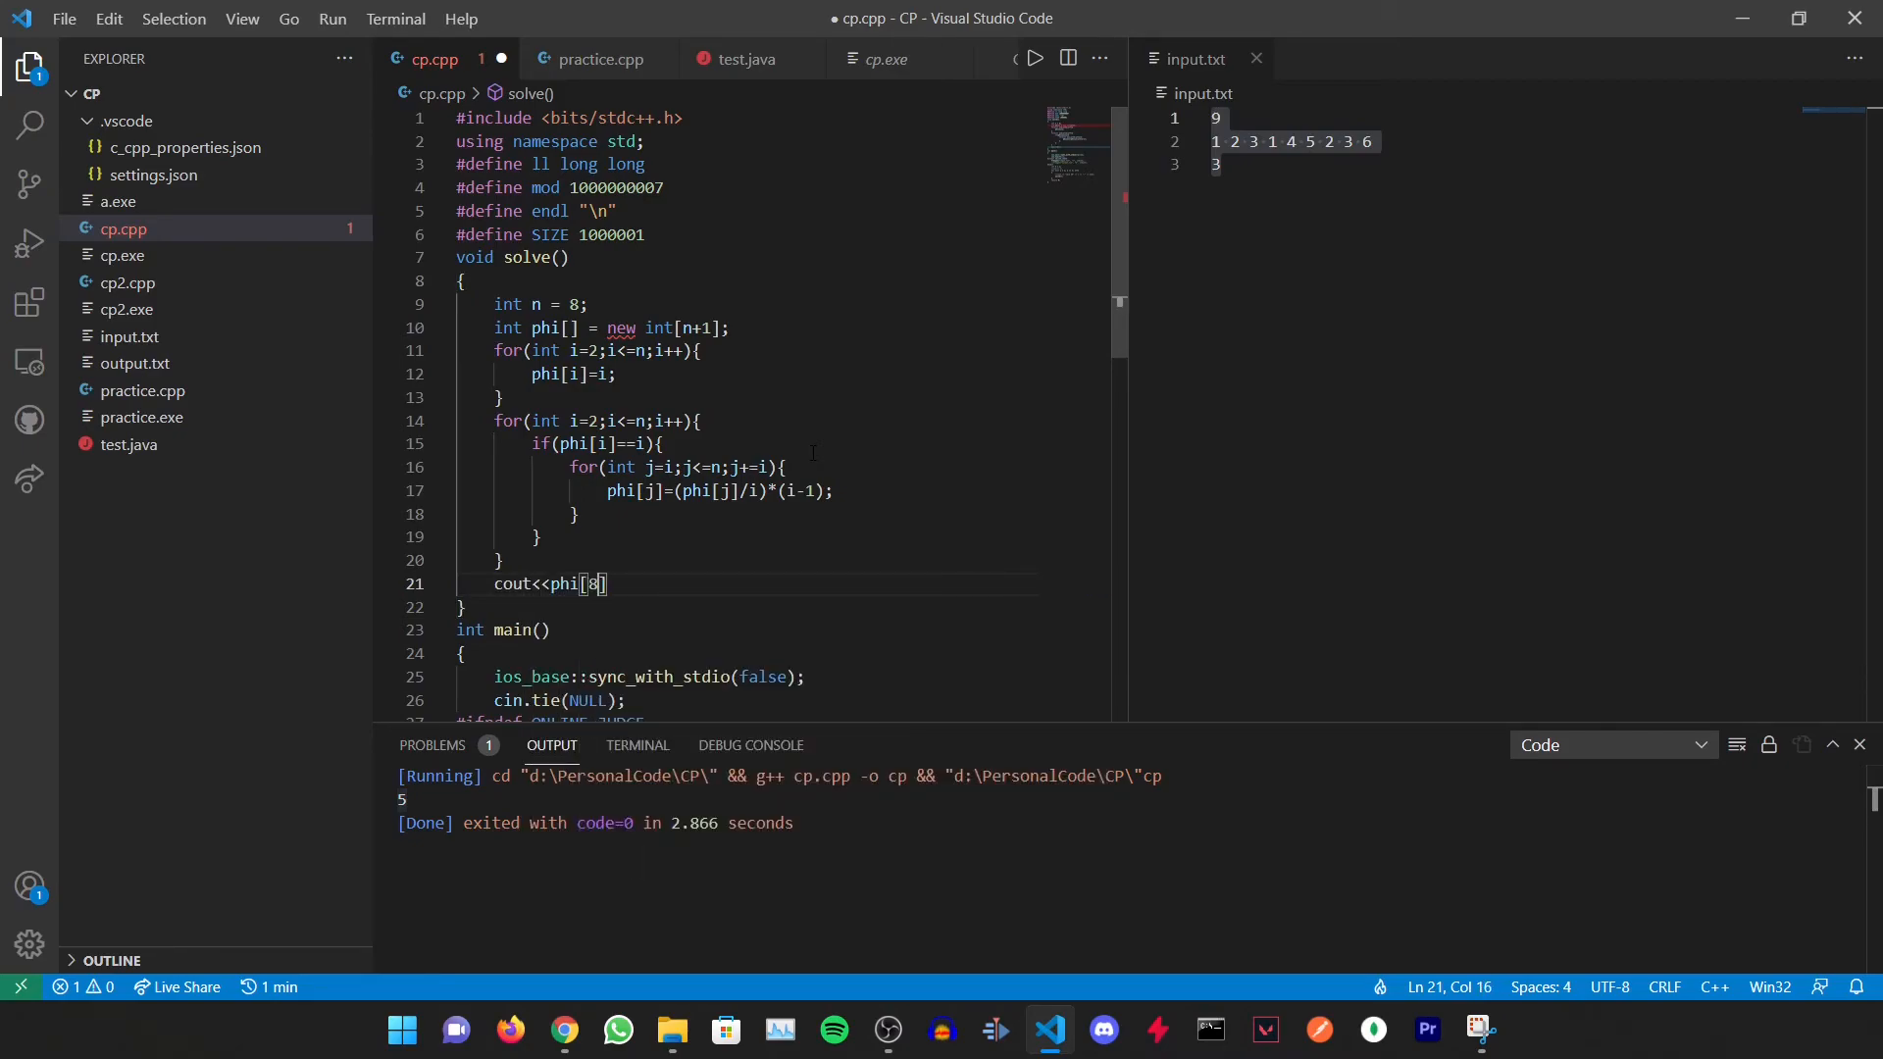
{"action": "type", "text": ";"}
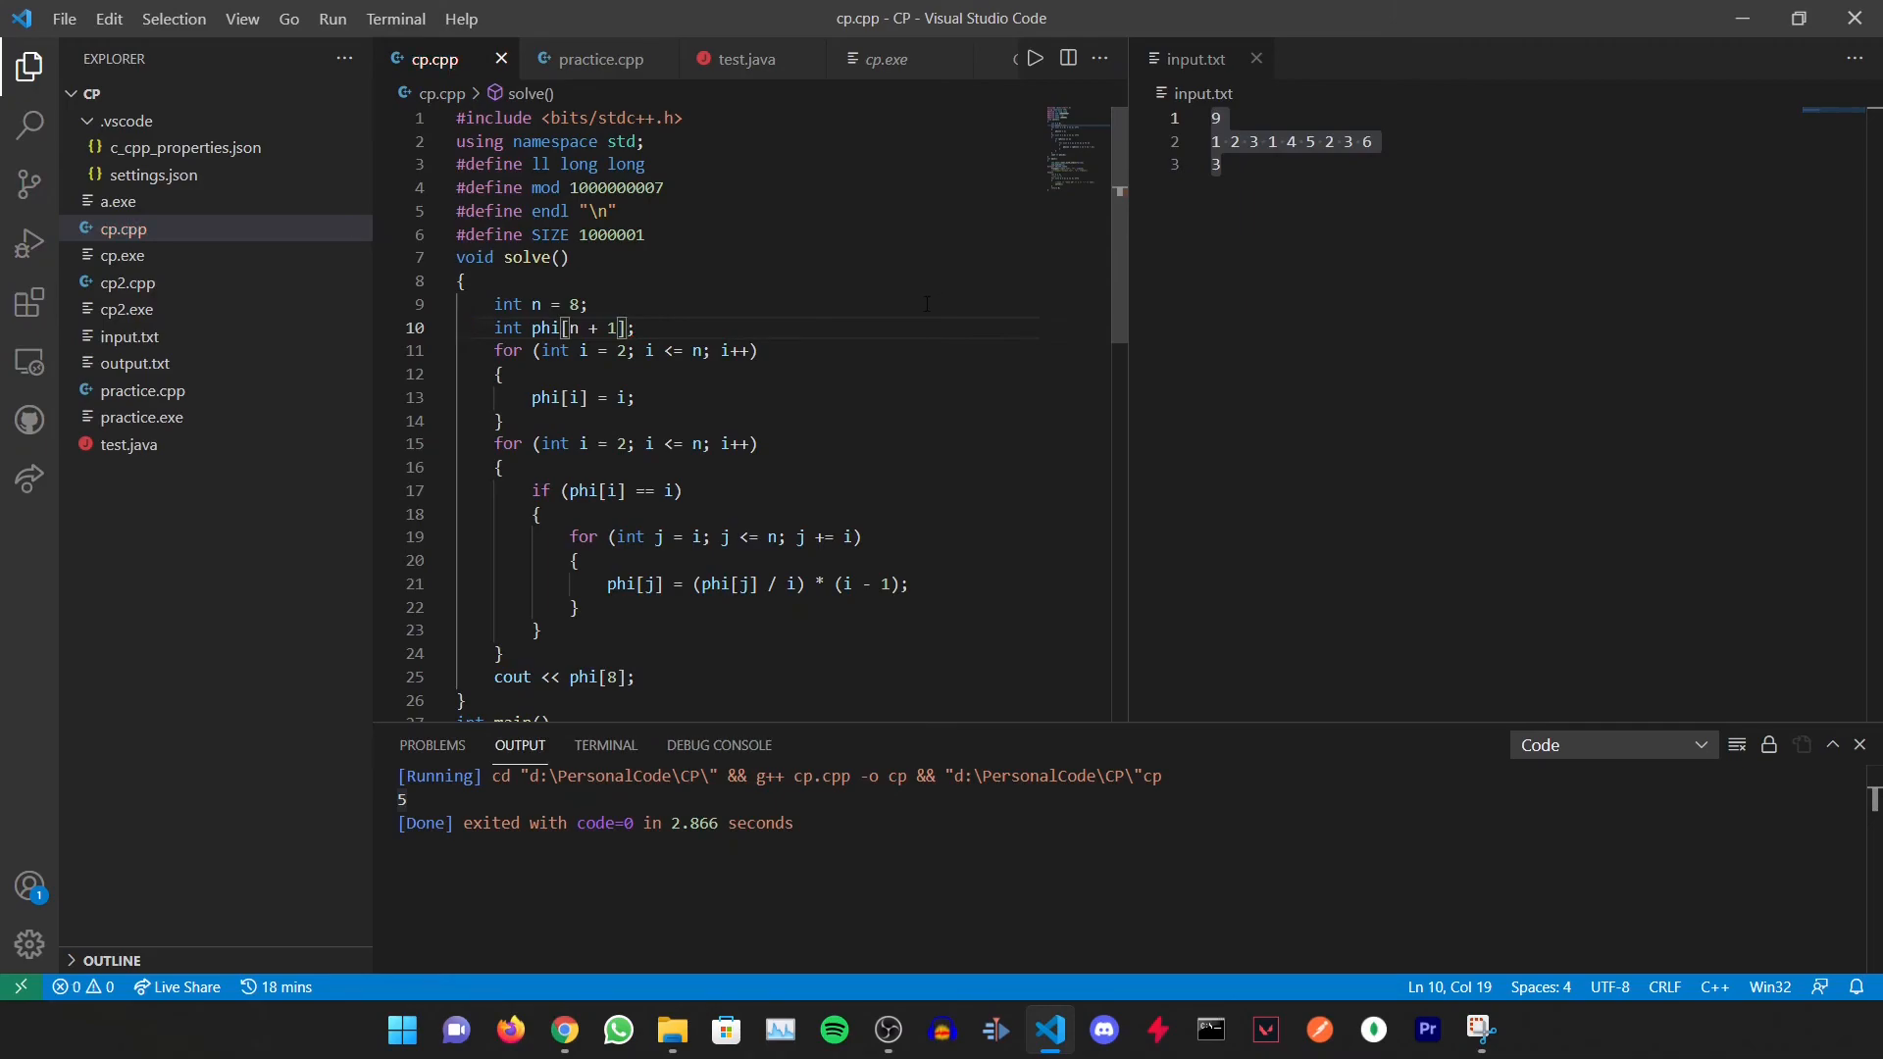
Run the tidied cp.cpp with Run Code, producing output 4
{"action": "scroll", "scroll_direction": "down", "scroll_amount": 3}
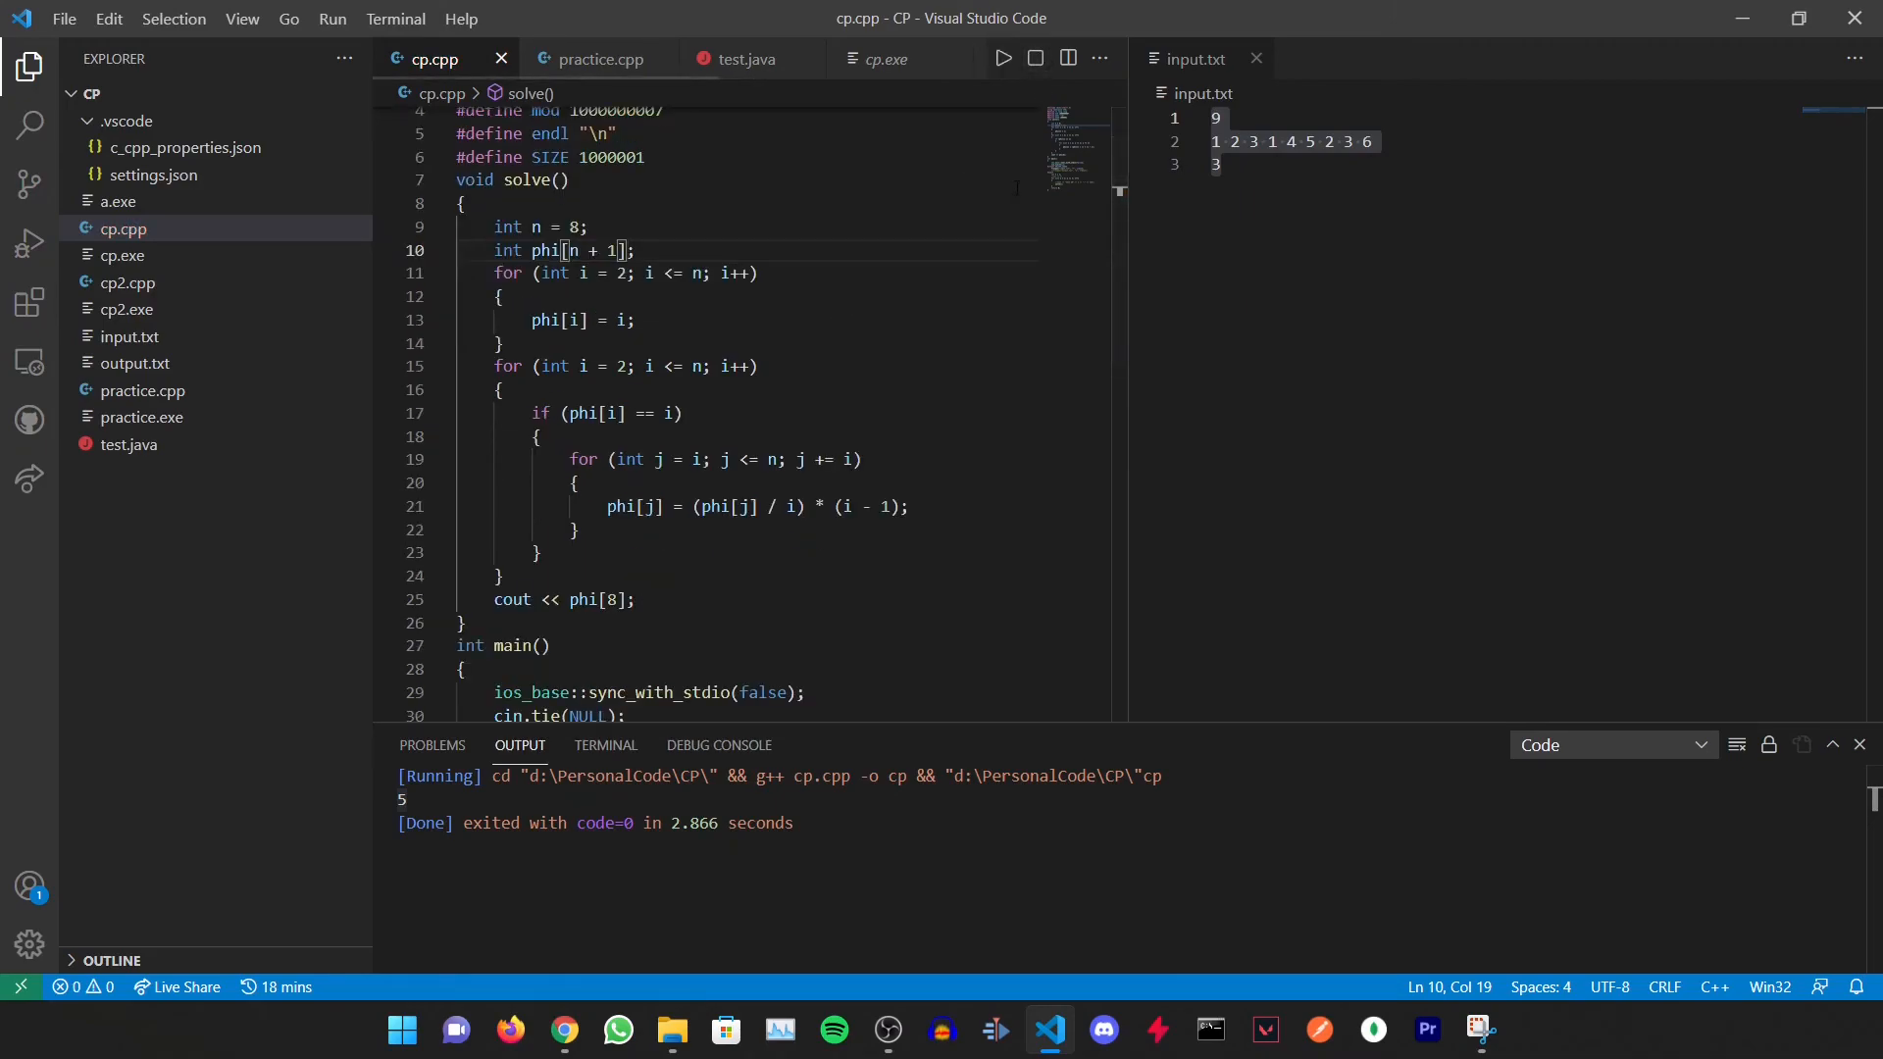
{"action": "left_click", "coordinate": [1001, 57]}
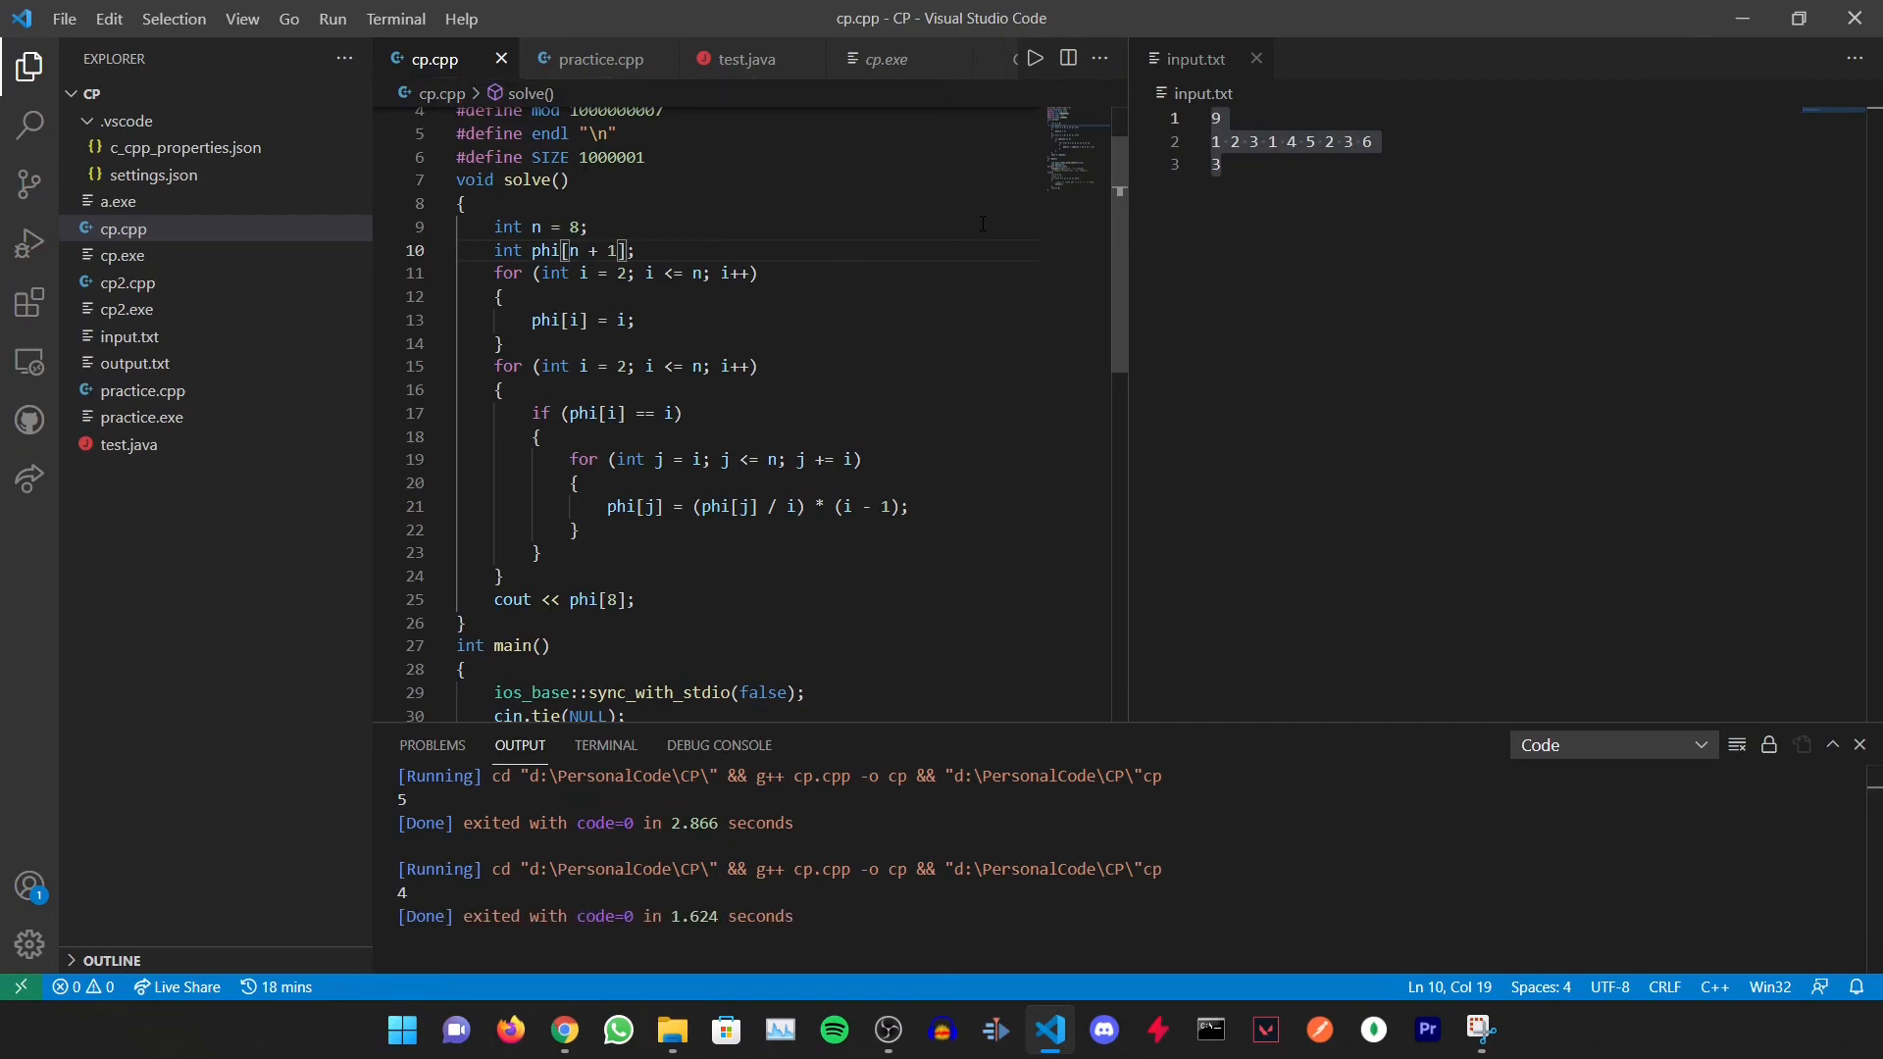
Change n from 8 to 9 and run the program, which still outputs 4
{"action": "double_click", "coordinate": [572, 226]}
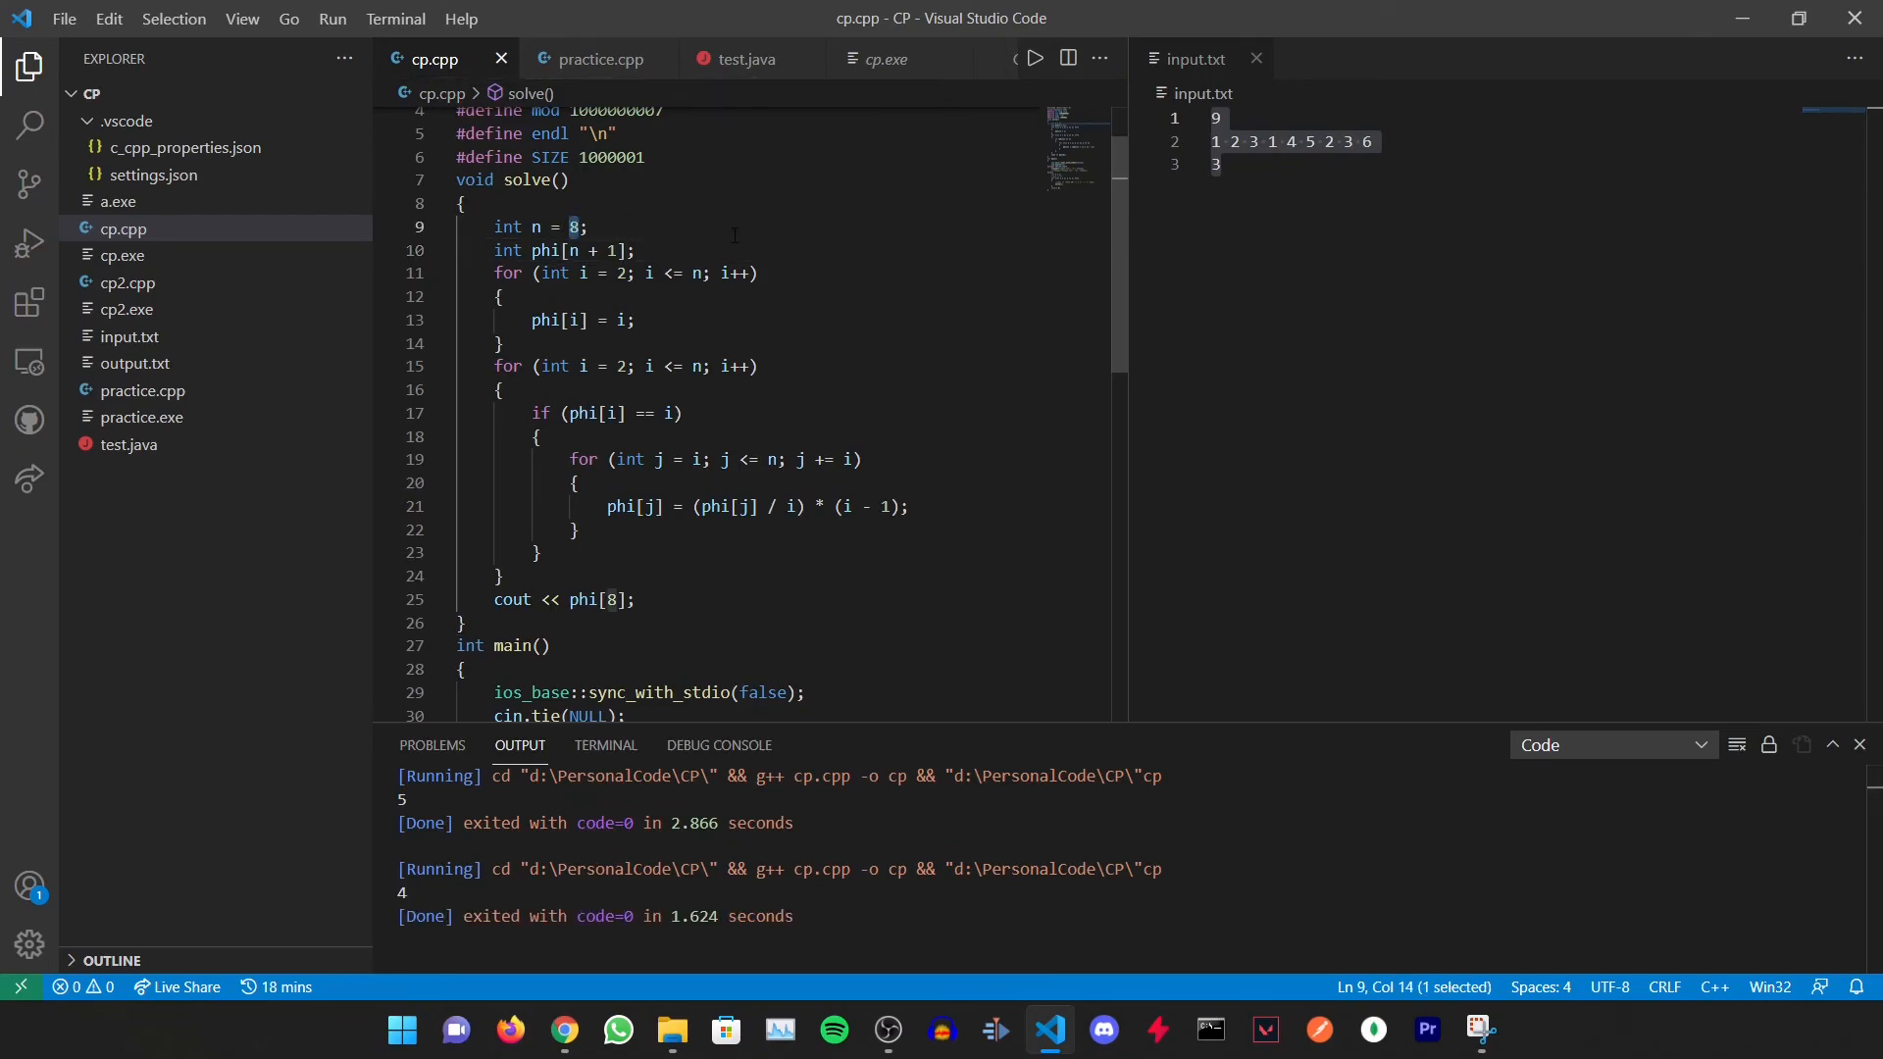
{"action": "type", "text": "9"}
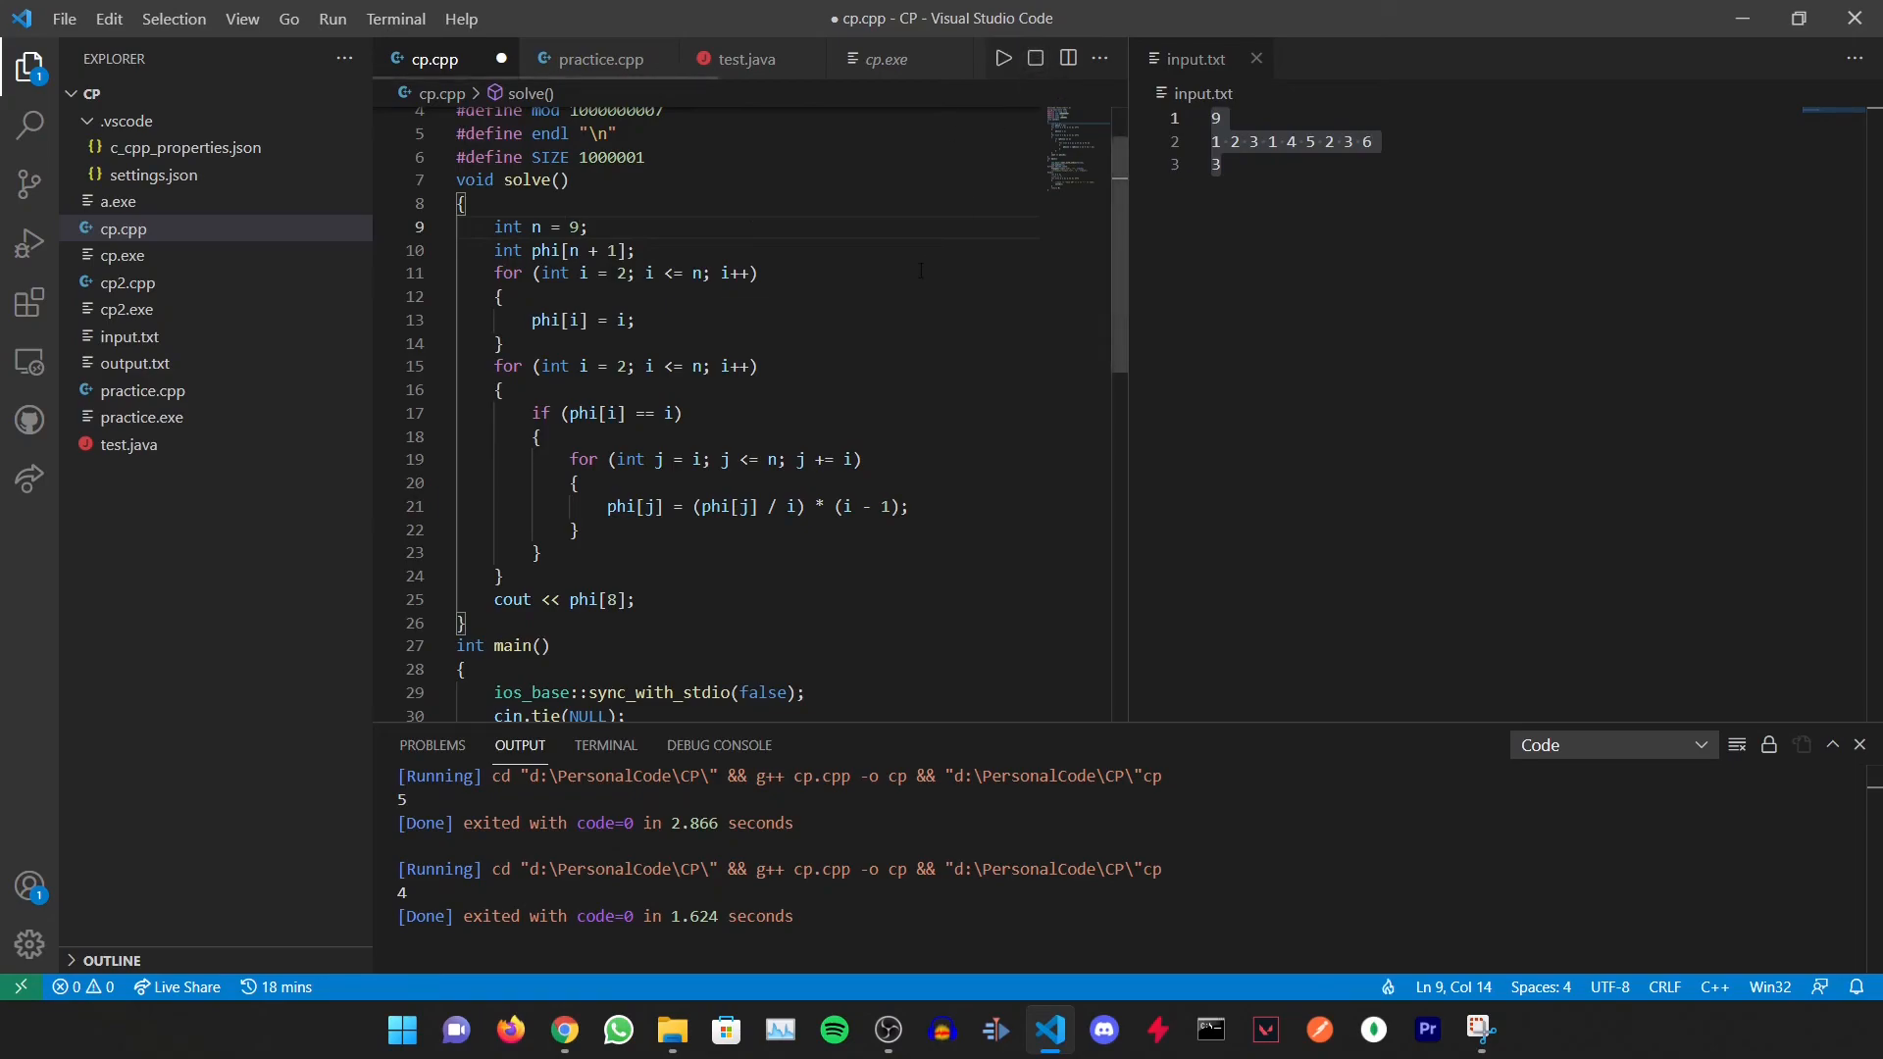
{"action": "left_click", "coordinate": [1002, 58]}
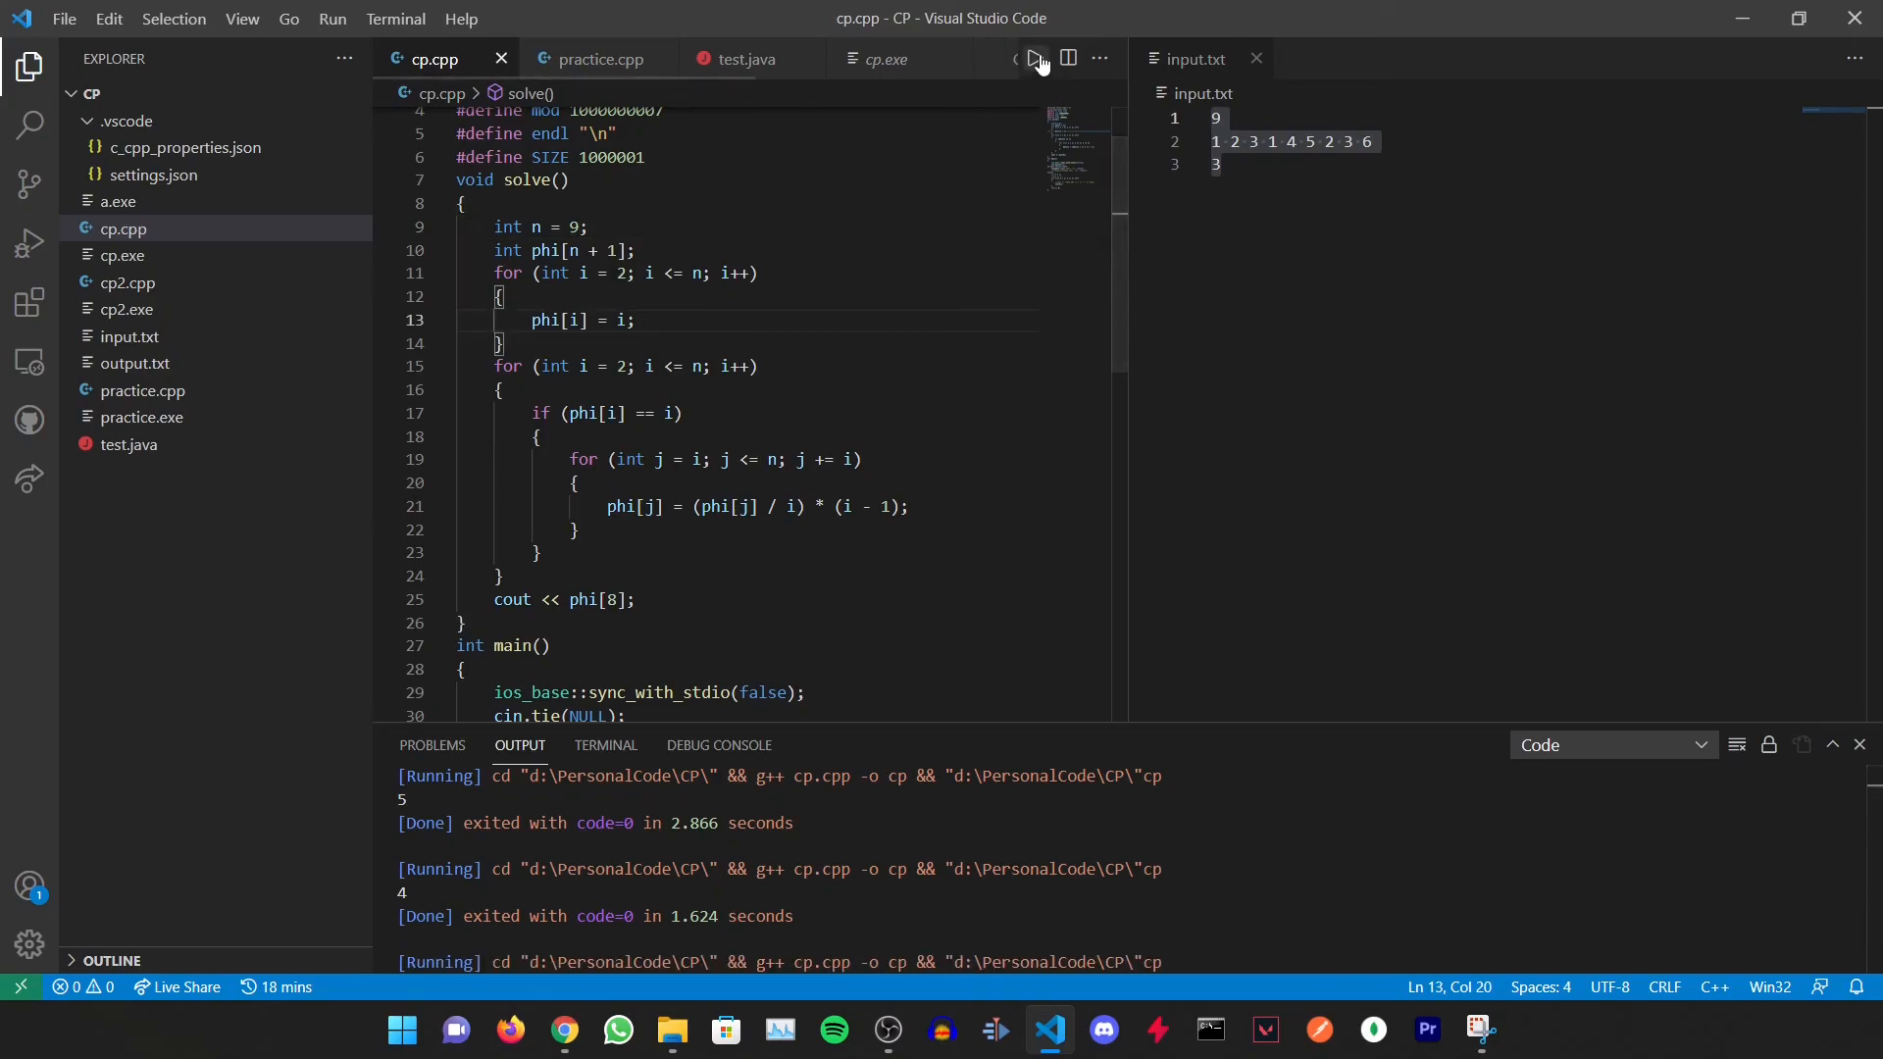
{"action": "left_click", "coordinate": [1032, 59]}
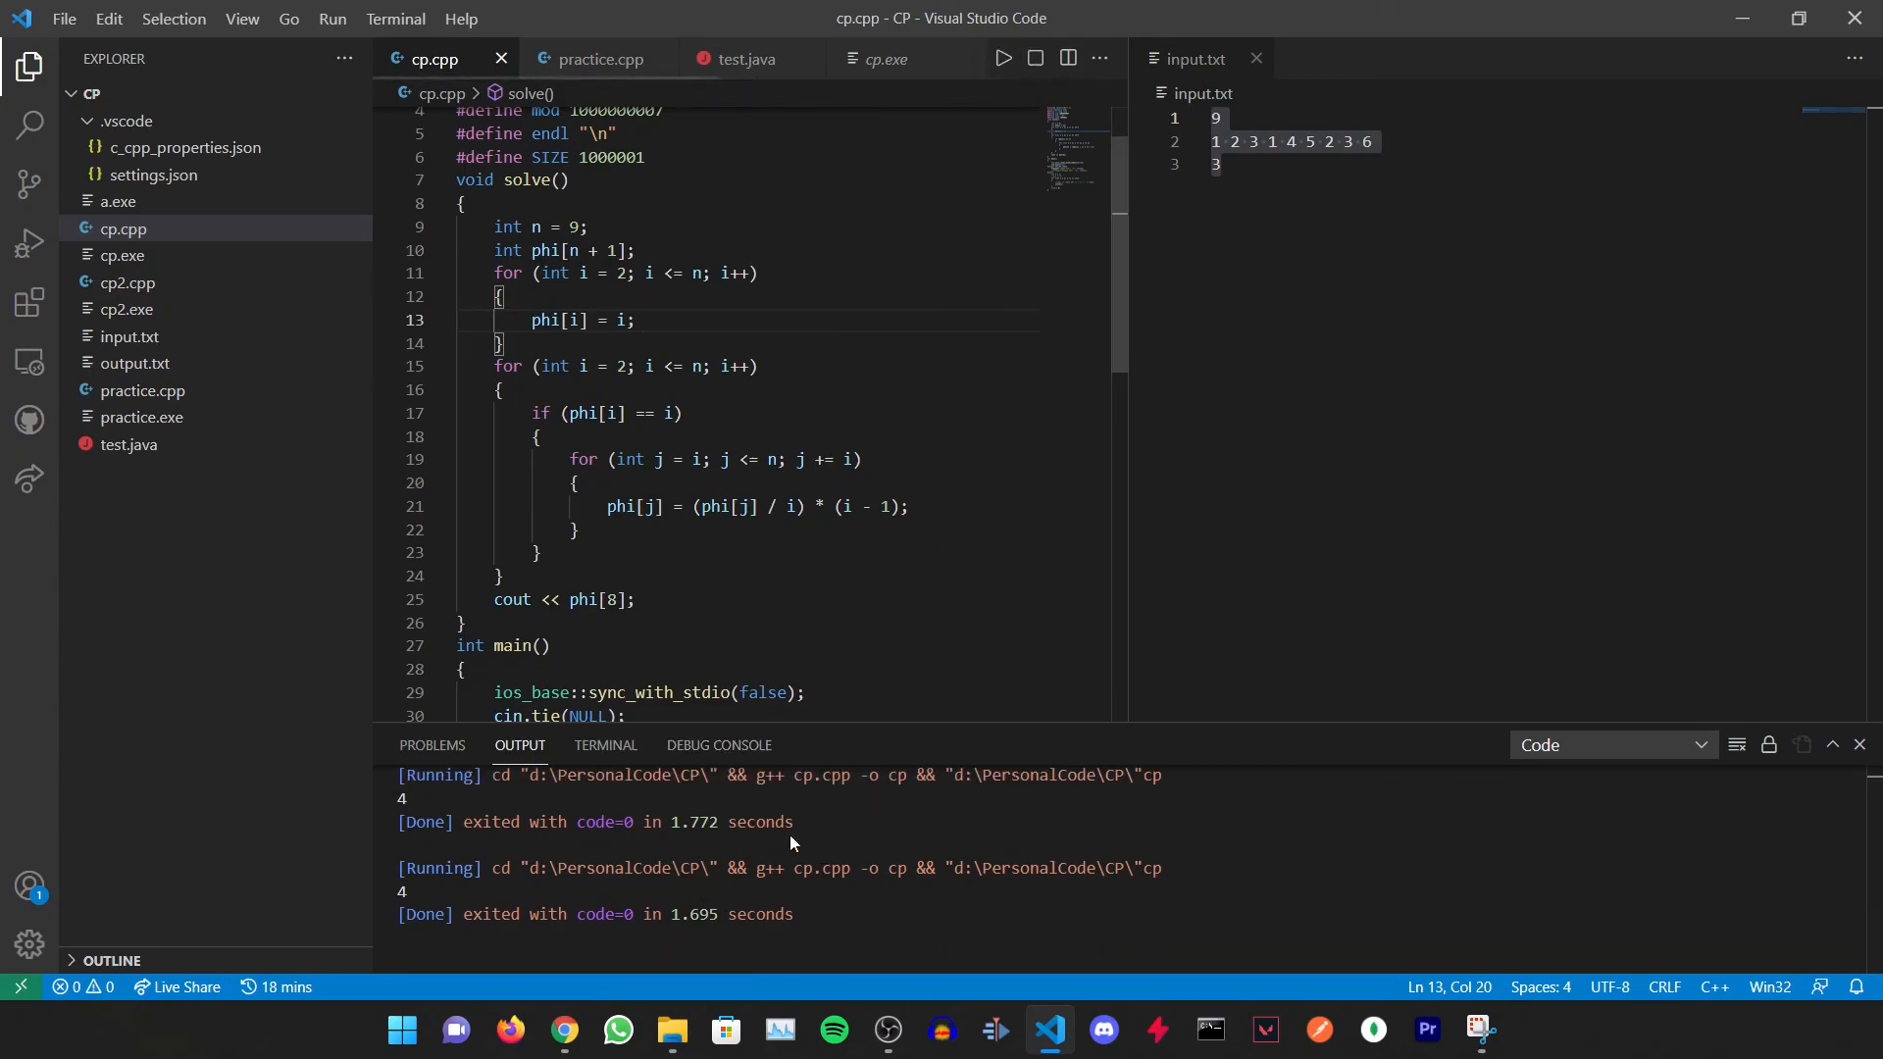
{"action": "left_click", "coordinate": [1002, 58]}
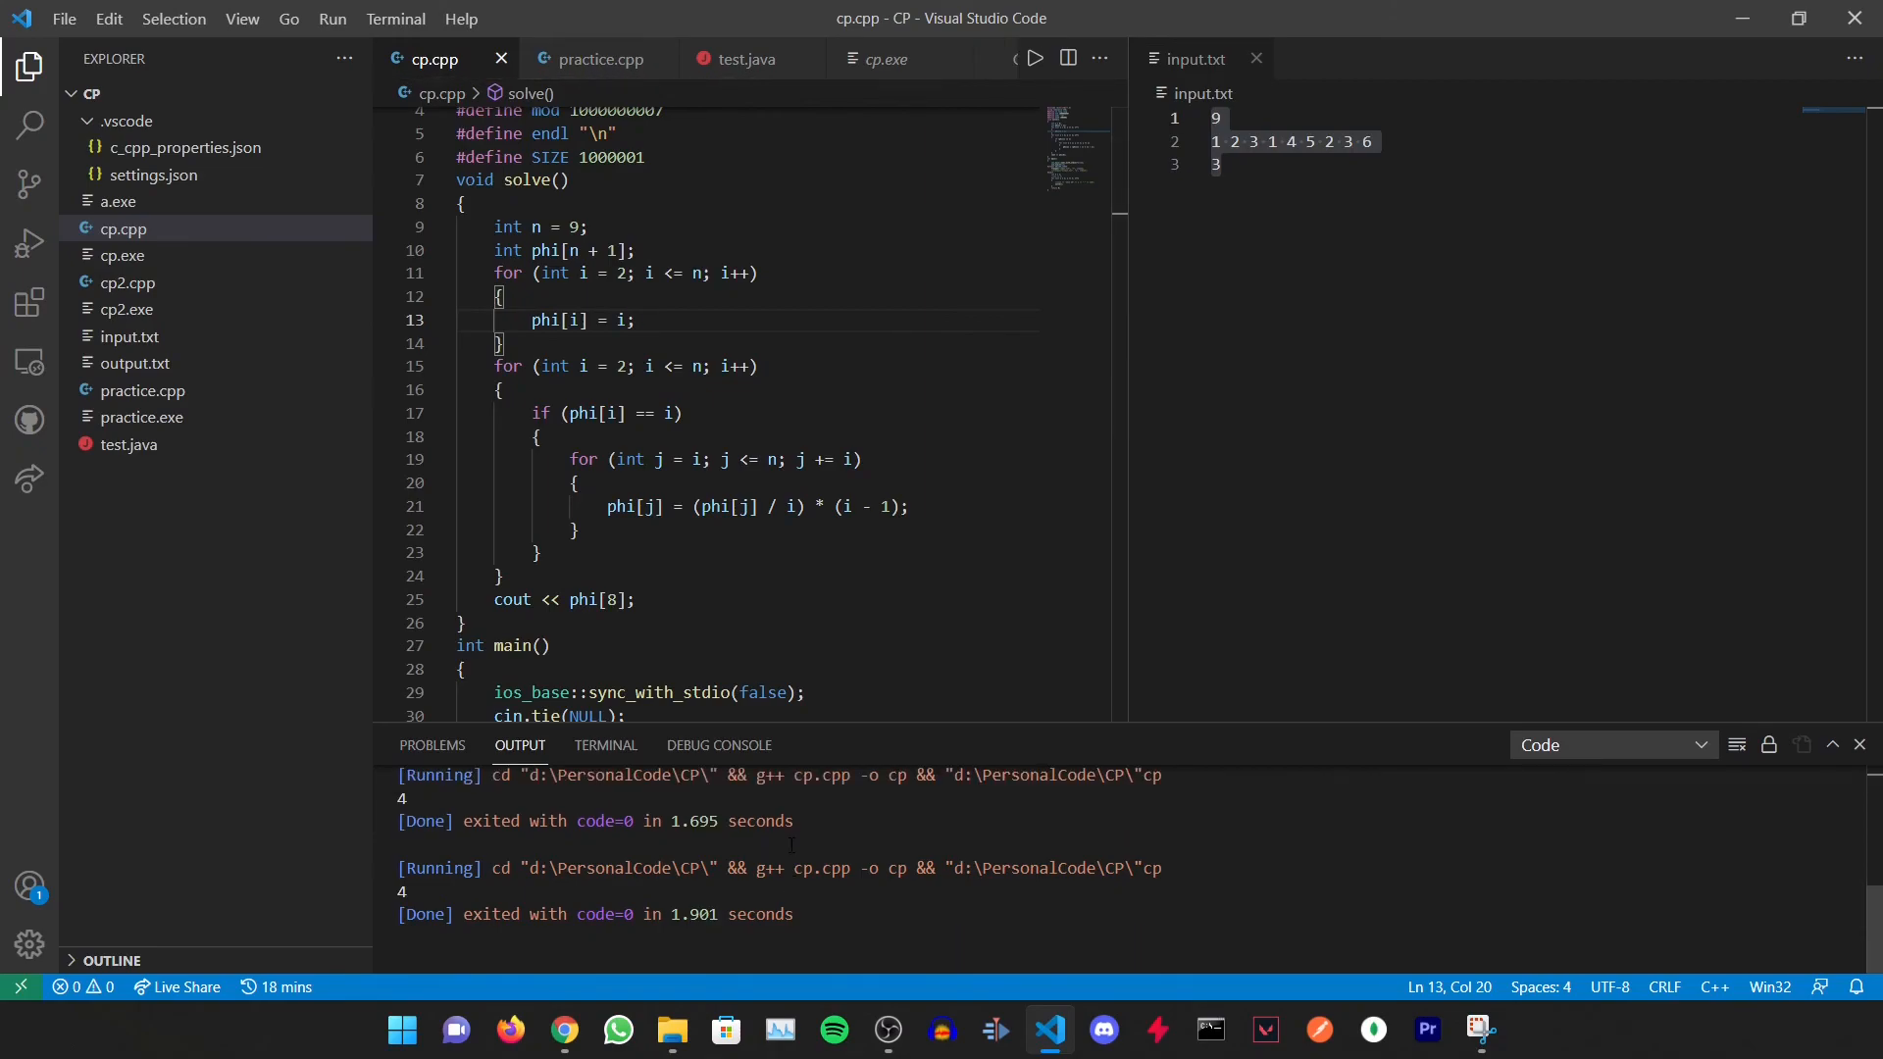
Rerun the program again and select the index 8 in cout << phi[8]
{"action": "left_click", "coordinate": [586, 226]}
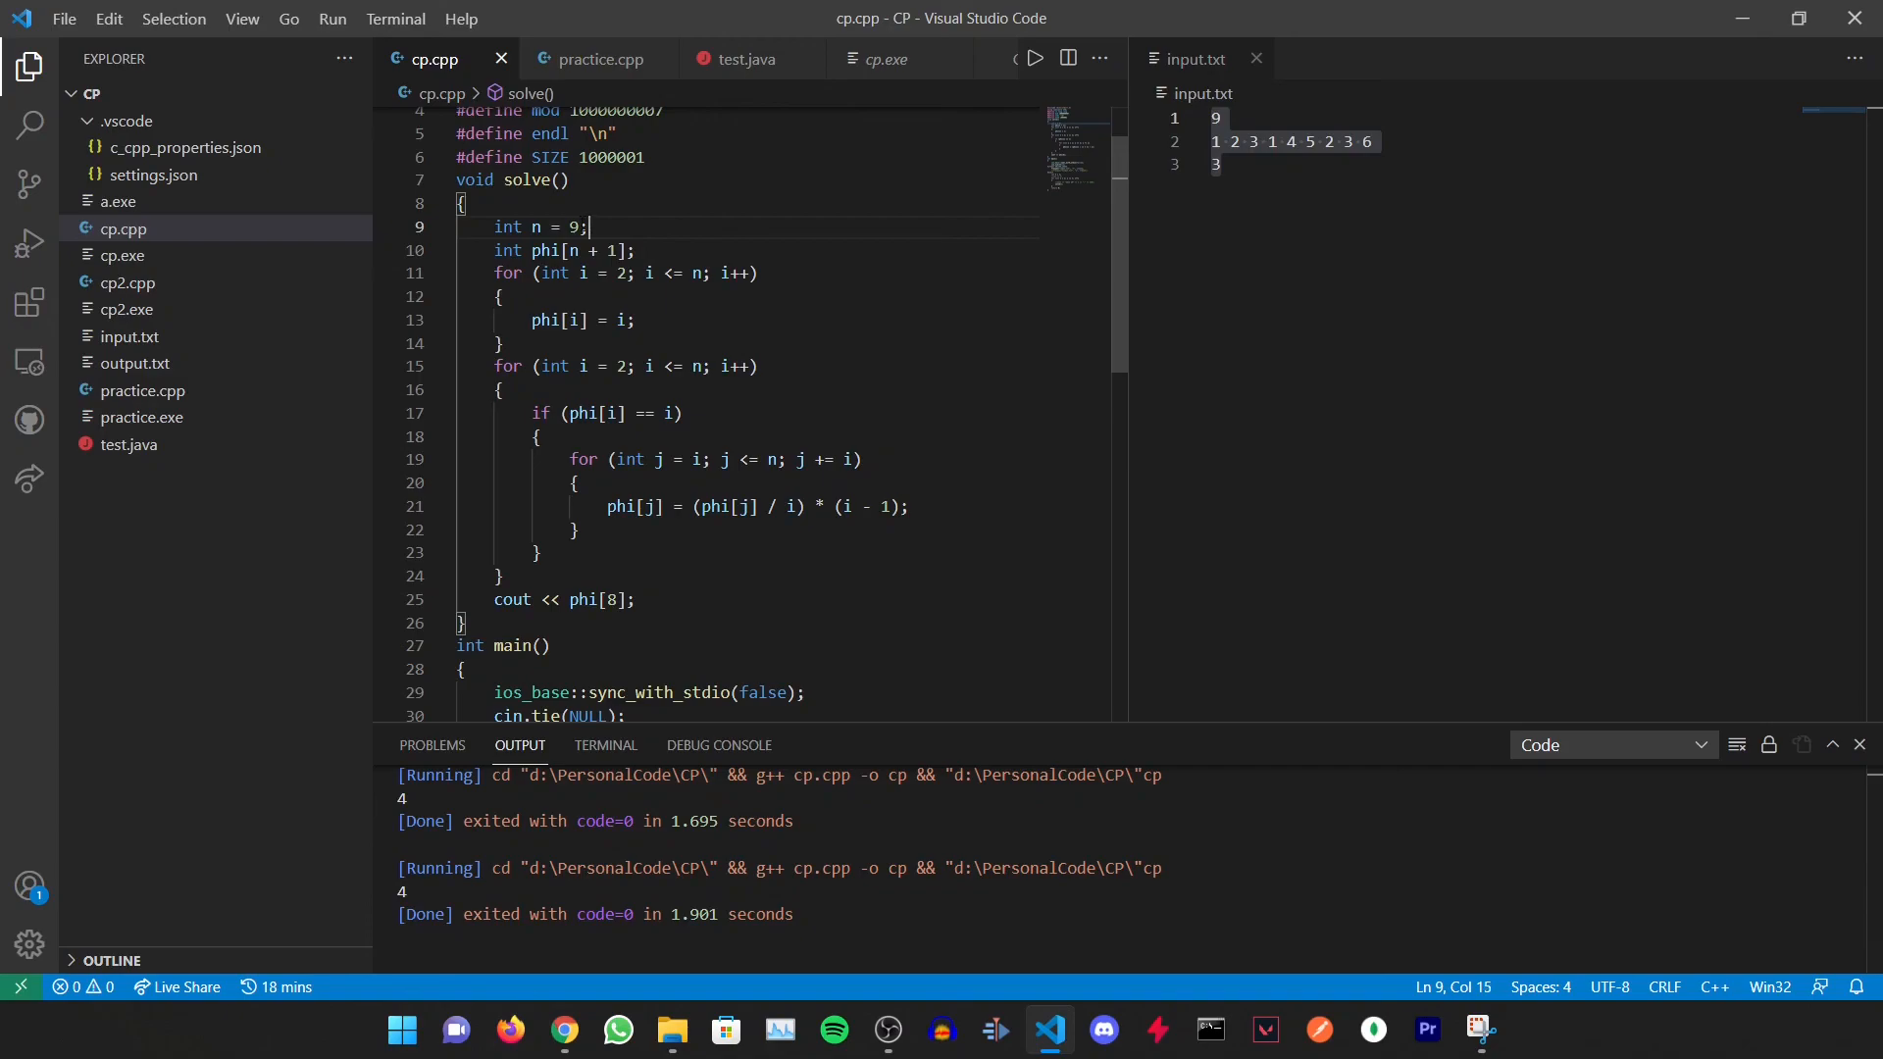
{"action": "left_click", "coordinate": [576, 226]}
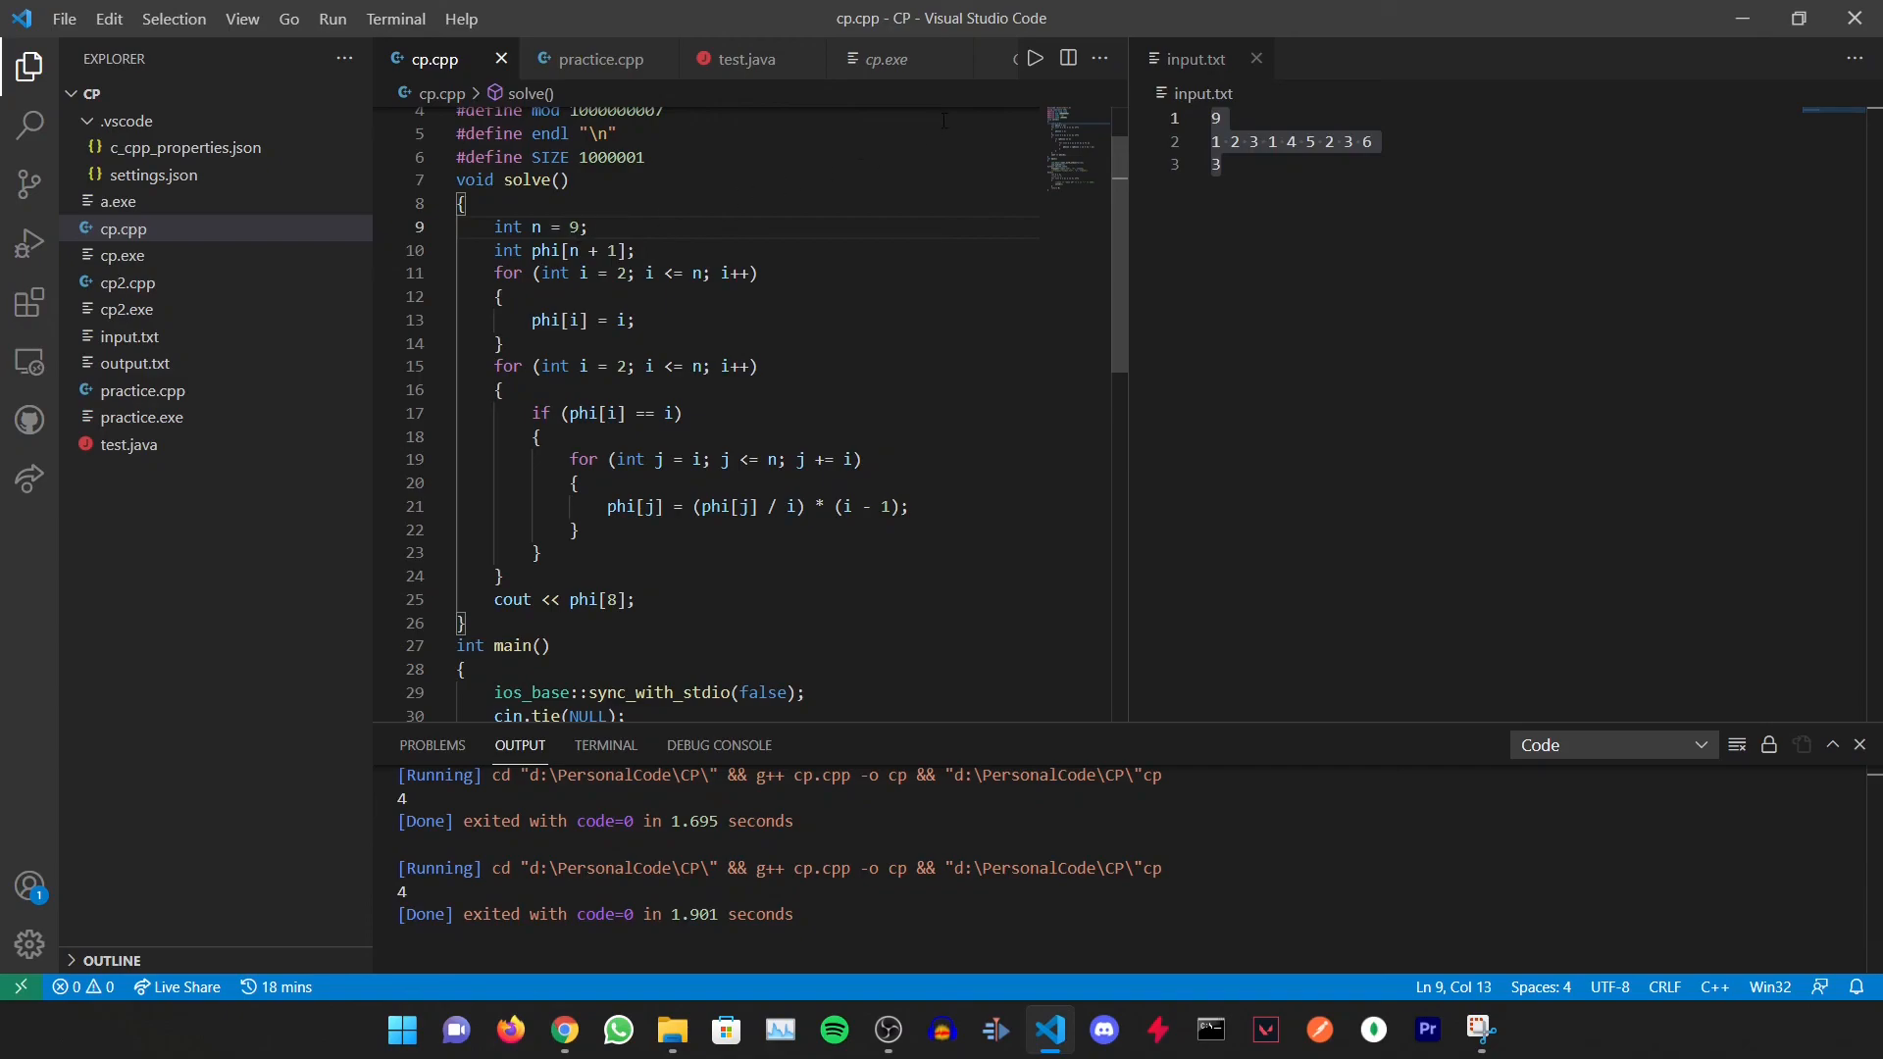
{"action": "left_click", "coordinate": [1001, 58]}
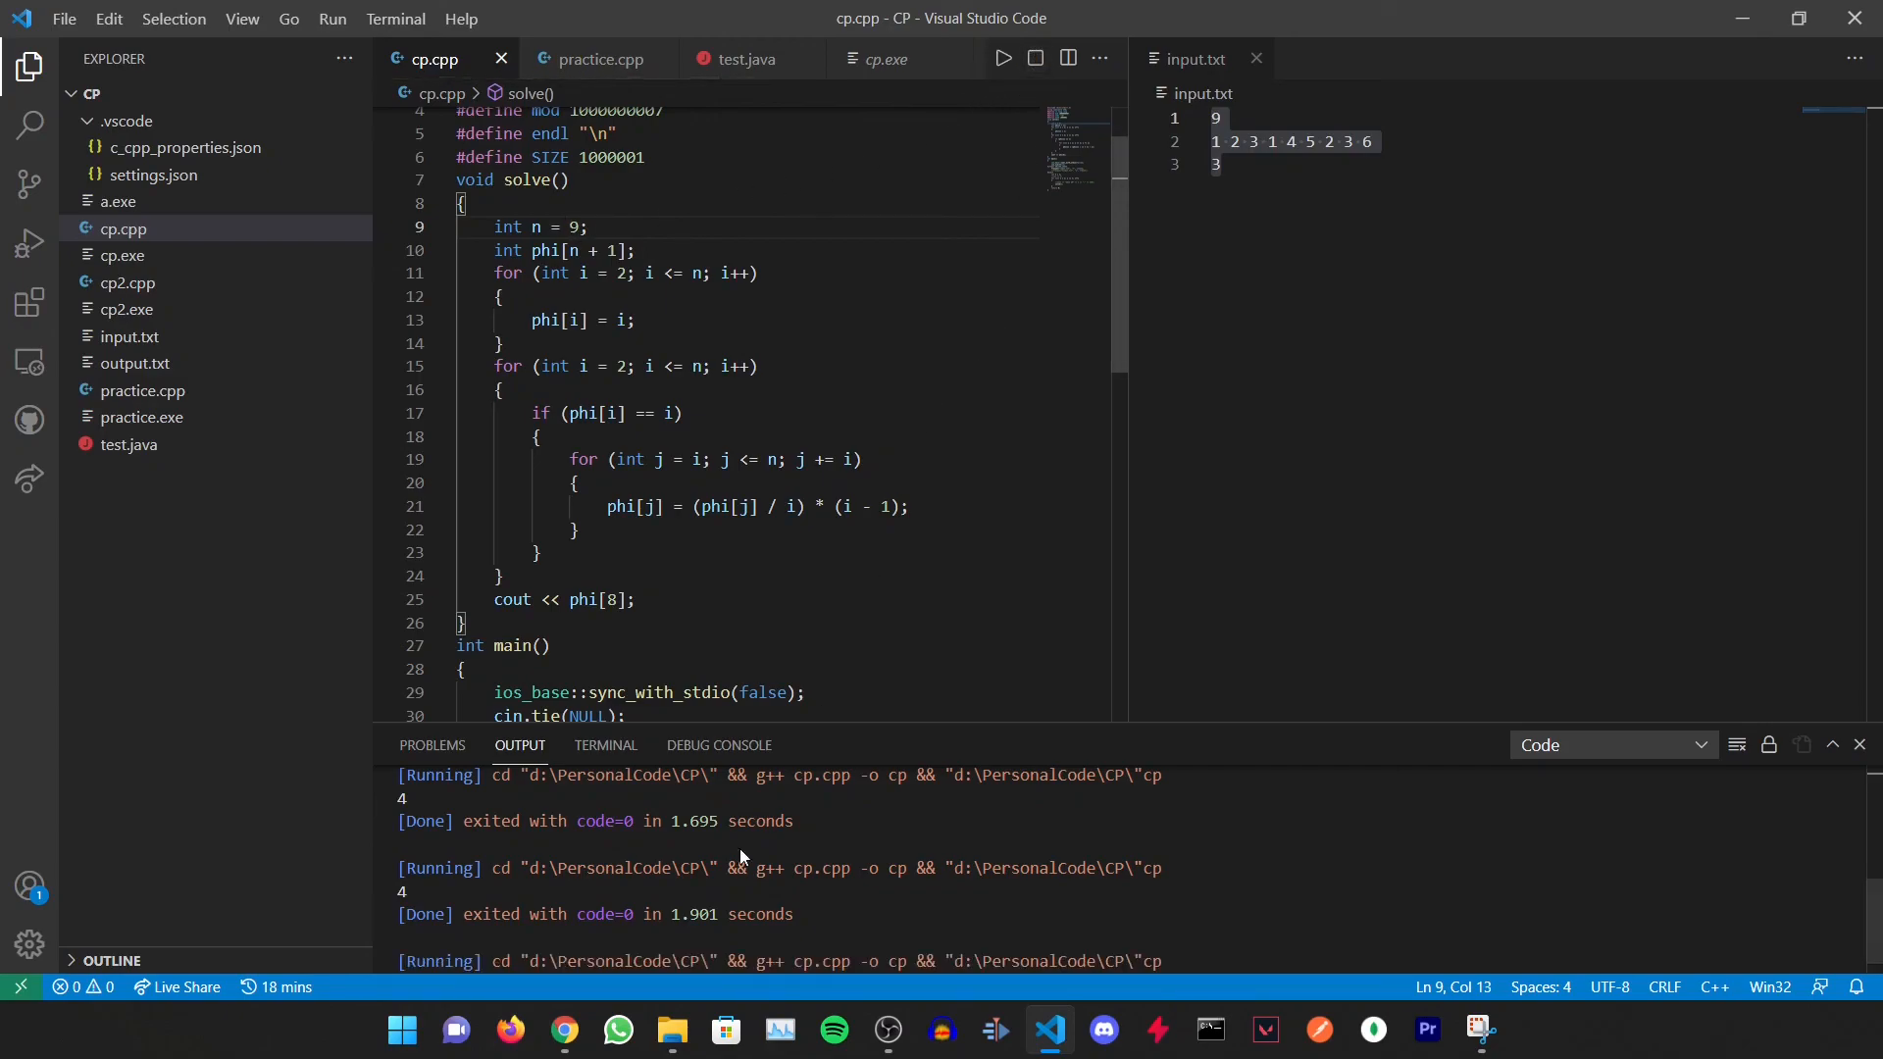
{"action": "left_click", "coordinate": [1002, 58]}
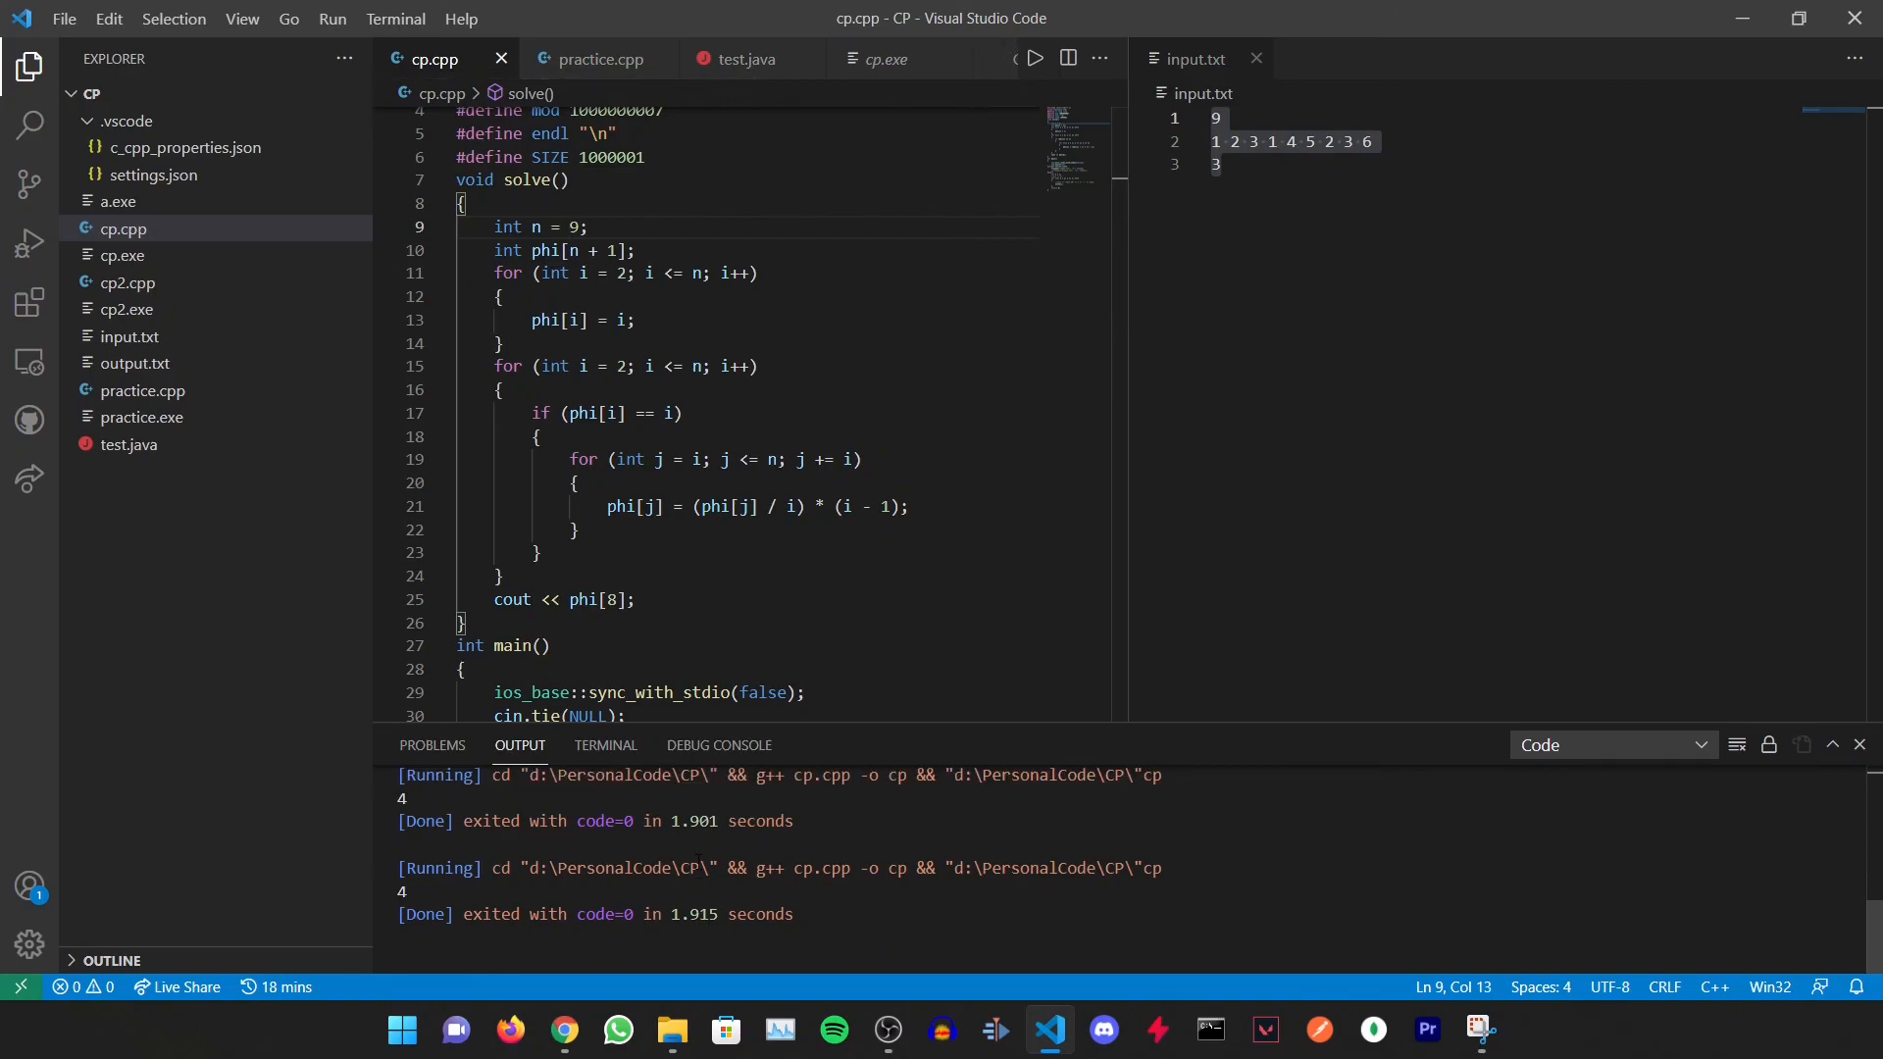
{"action": "double_click", "coordinate": [612, 599]}
{"action": "type", "text": "9"}
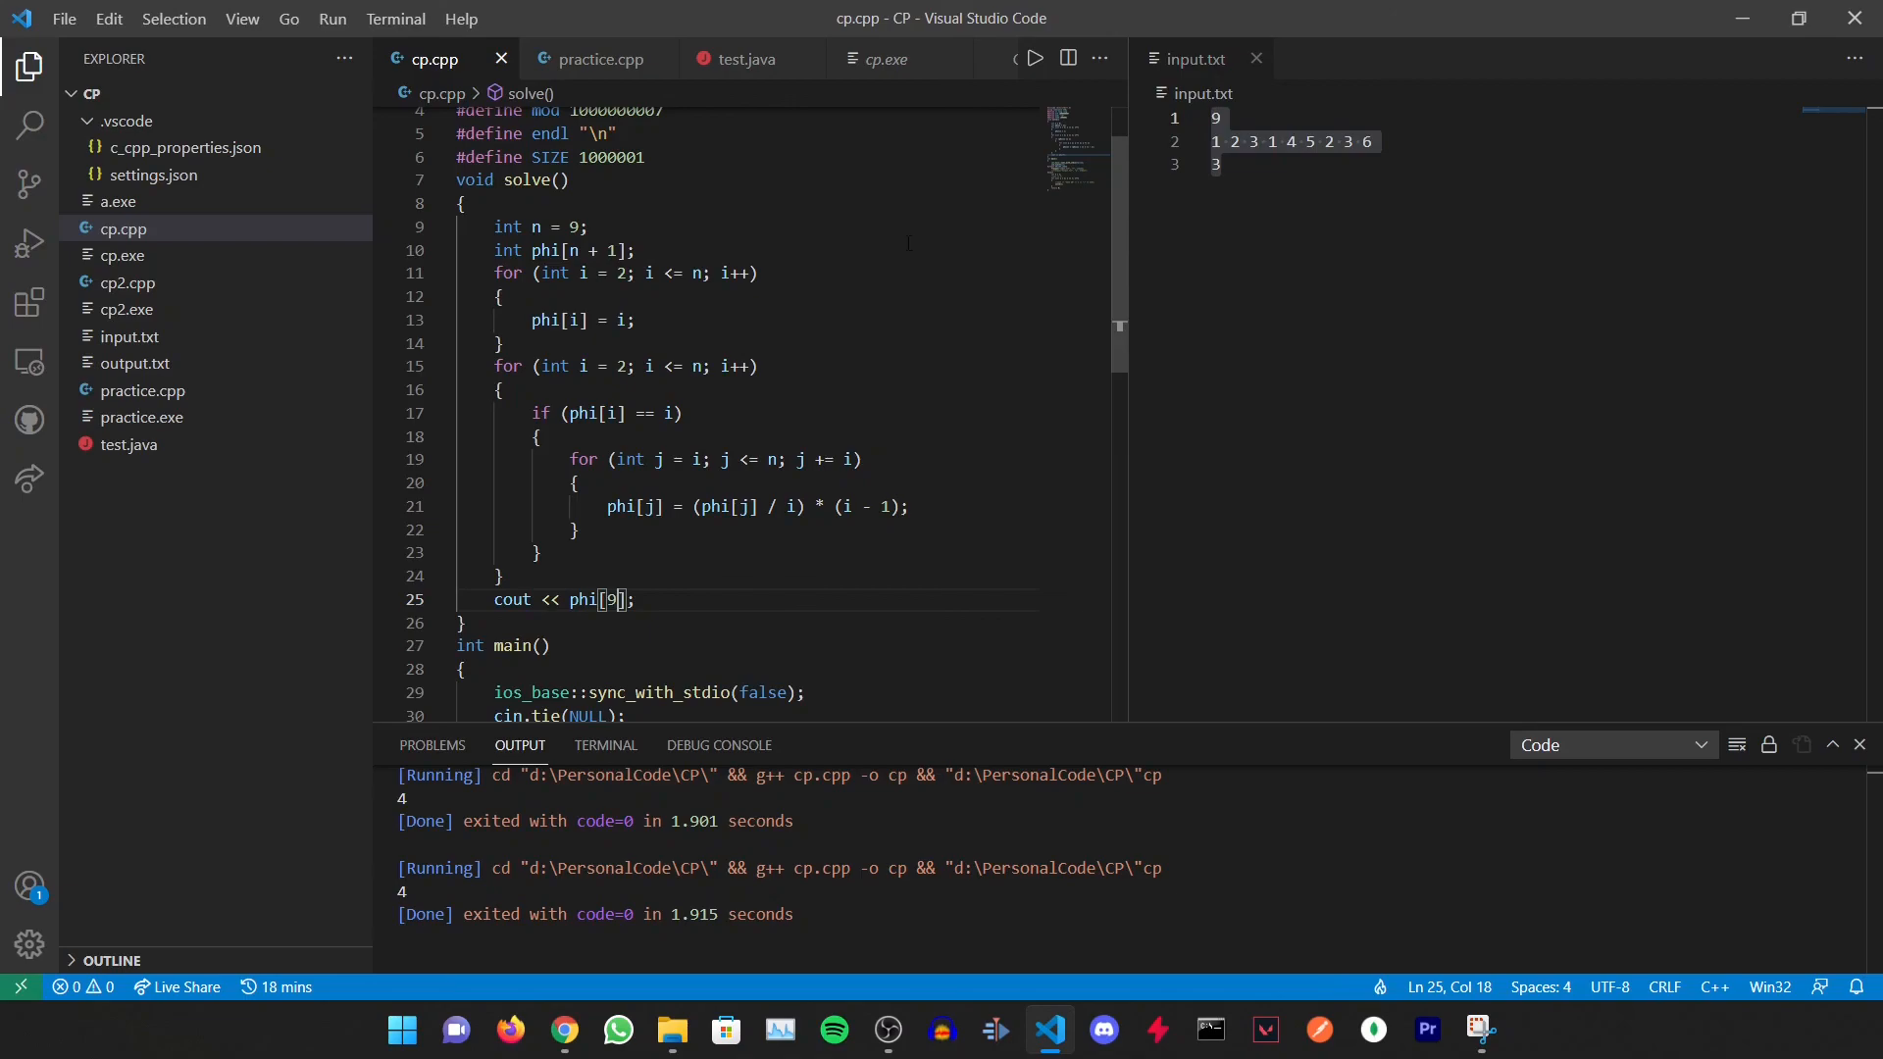
Run the program printing phi[9] and check that the output shows 6
{"action": "left_click", "coordinate": [1001, 58]}
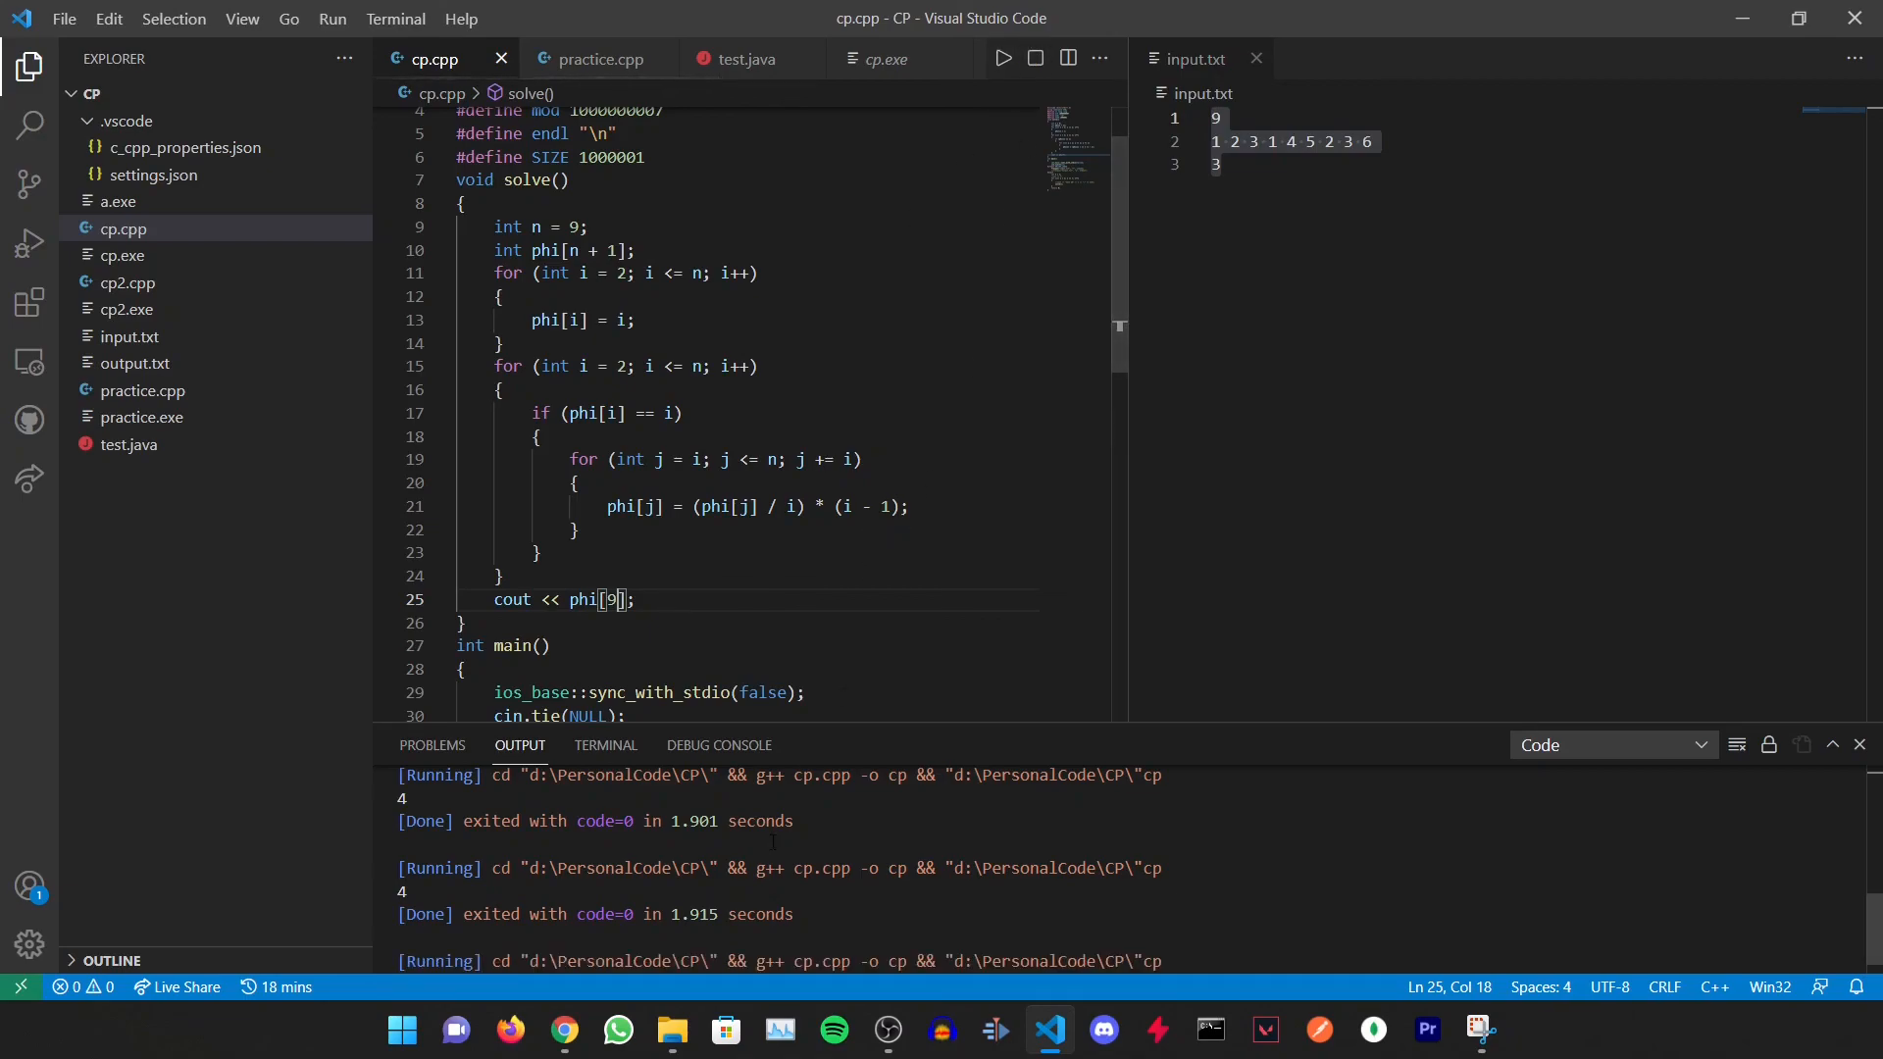
{"action": "left_click", "coordinate": [1001, 58]}
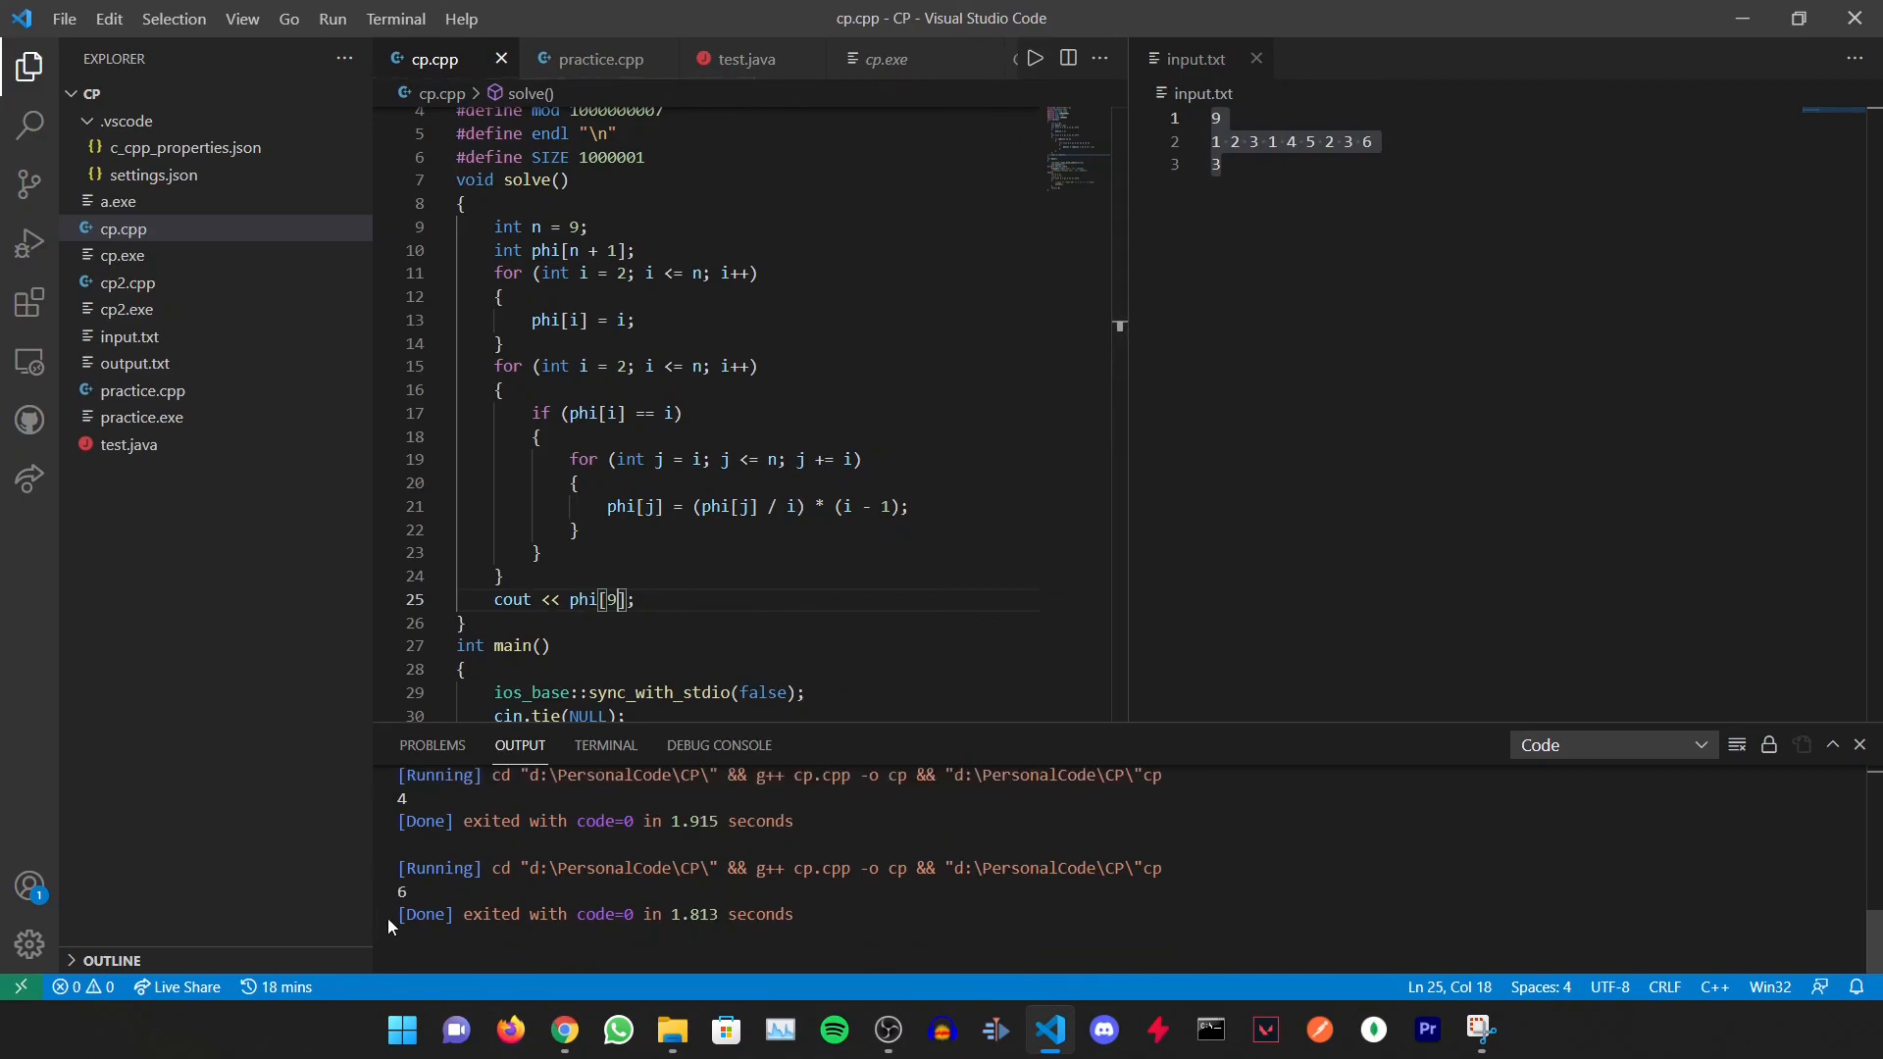
{"action": "left_click", "coordinate": [802, 506]}
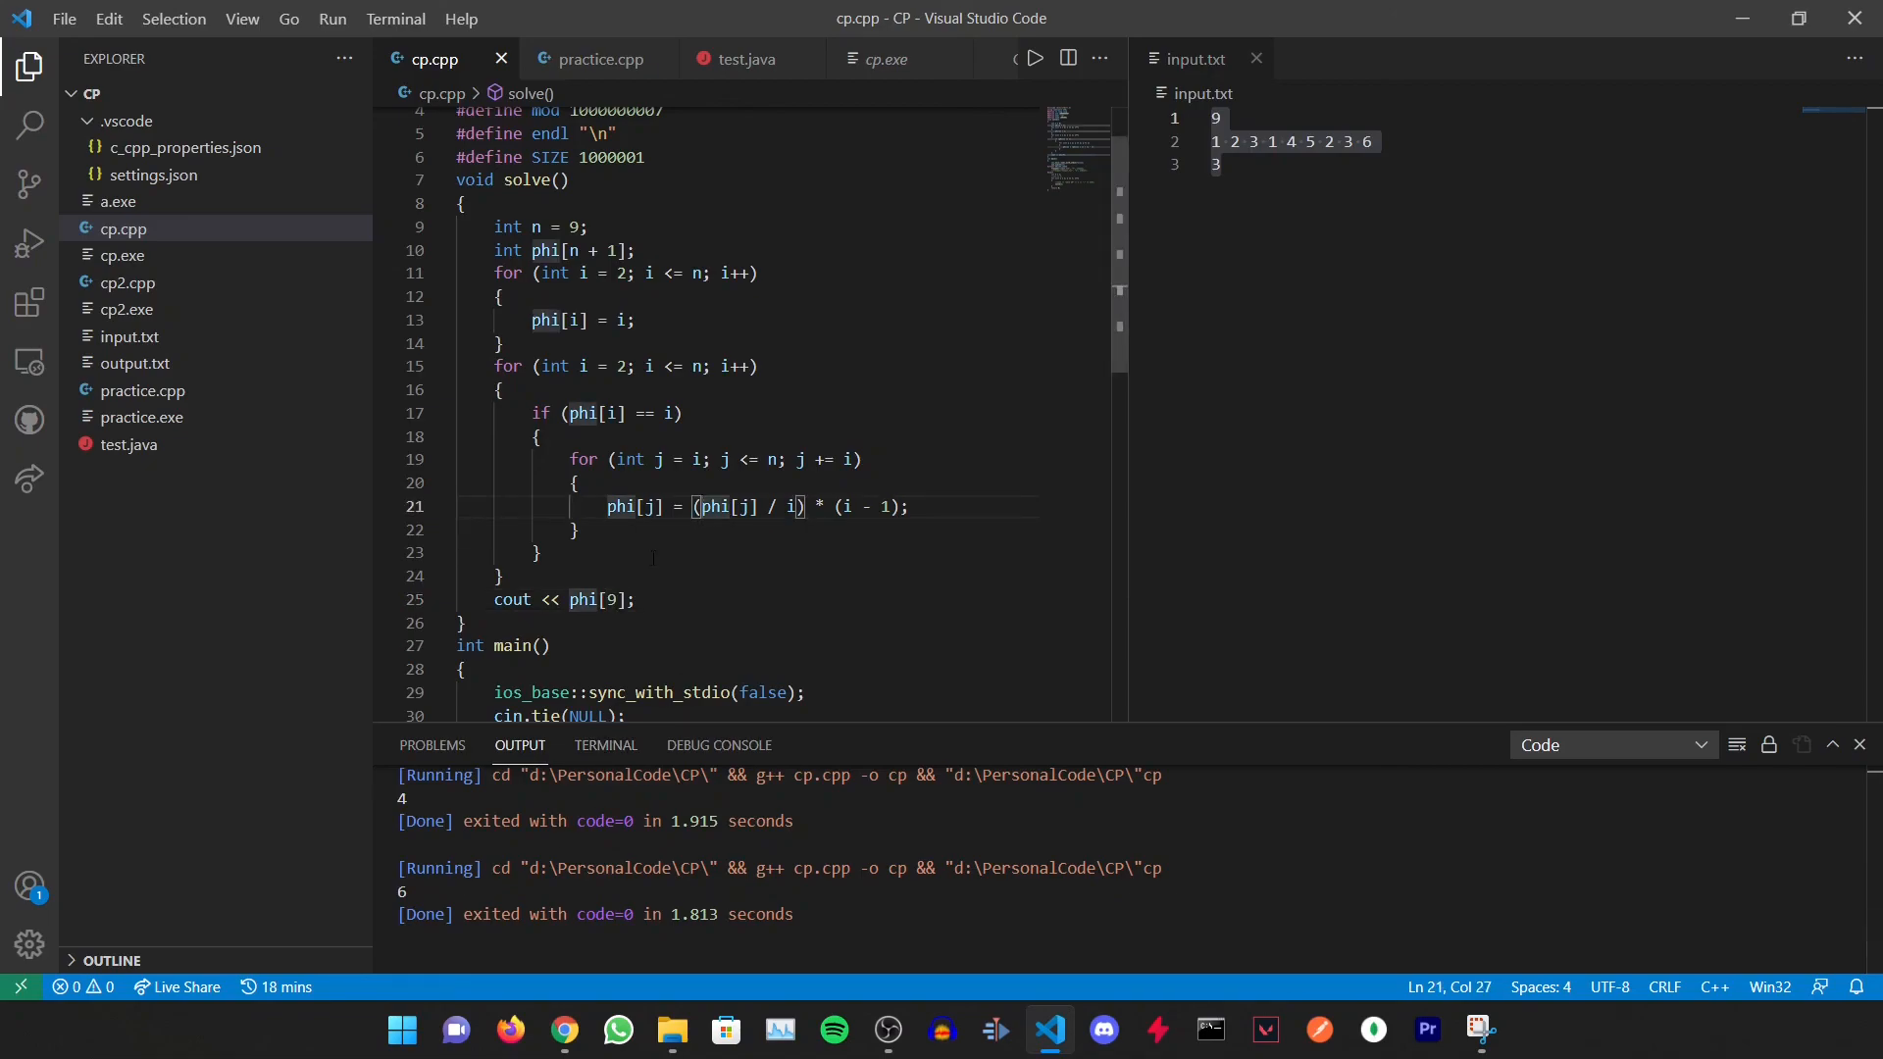
{"action": "scroll", "scroll_direction": "up", "scroll_amount": 3}
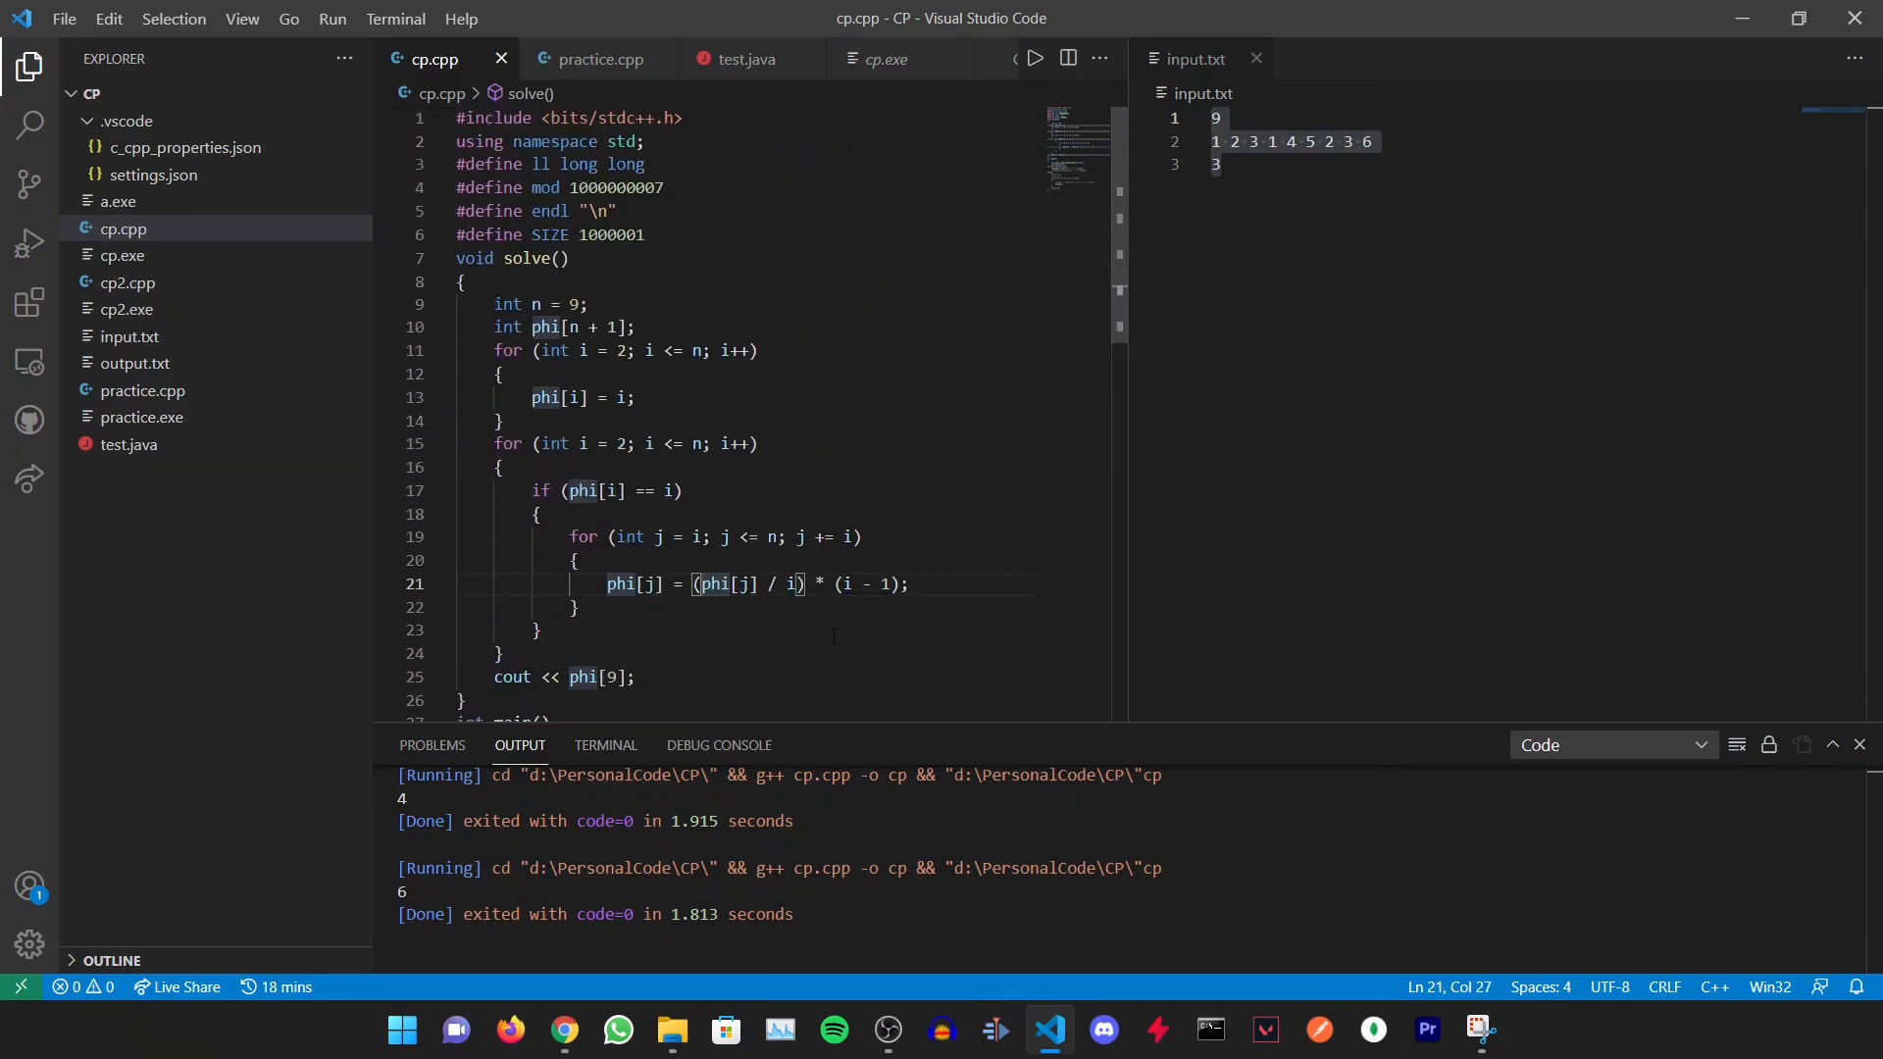
{"action": "left_click", "coordinate": [636, 678]}
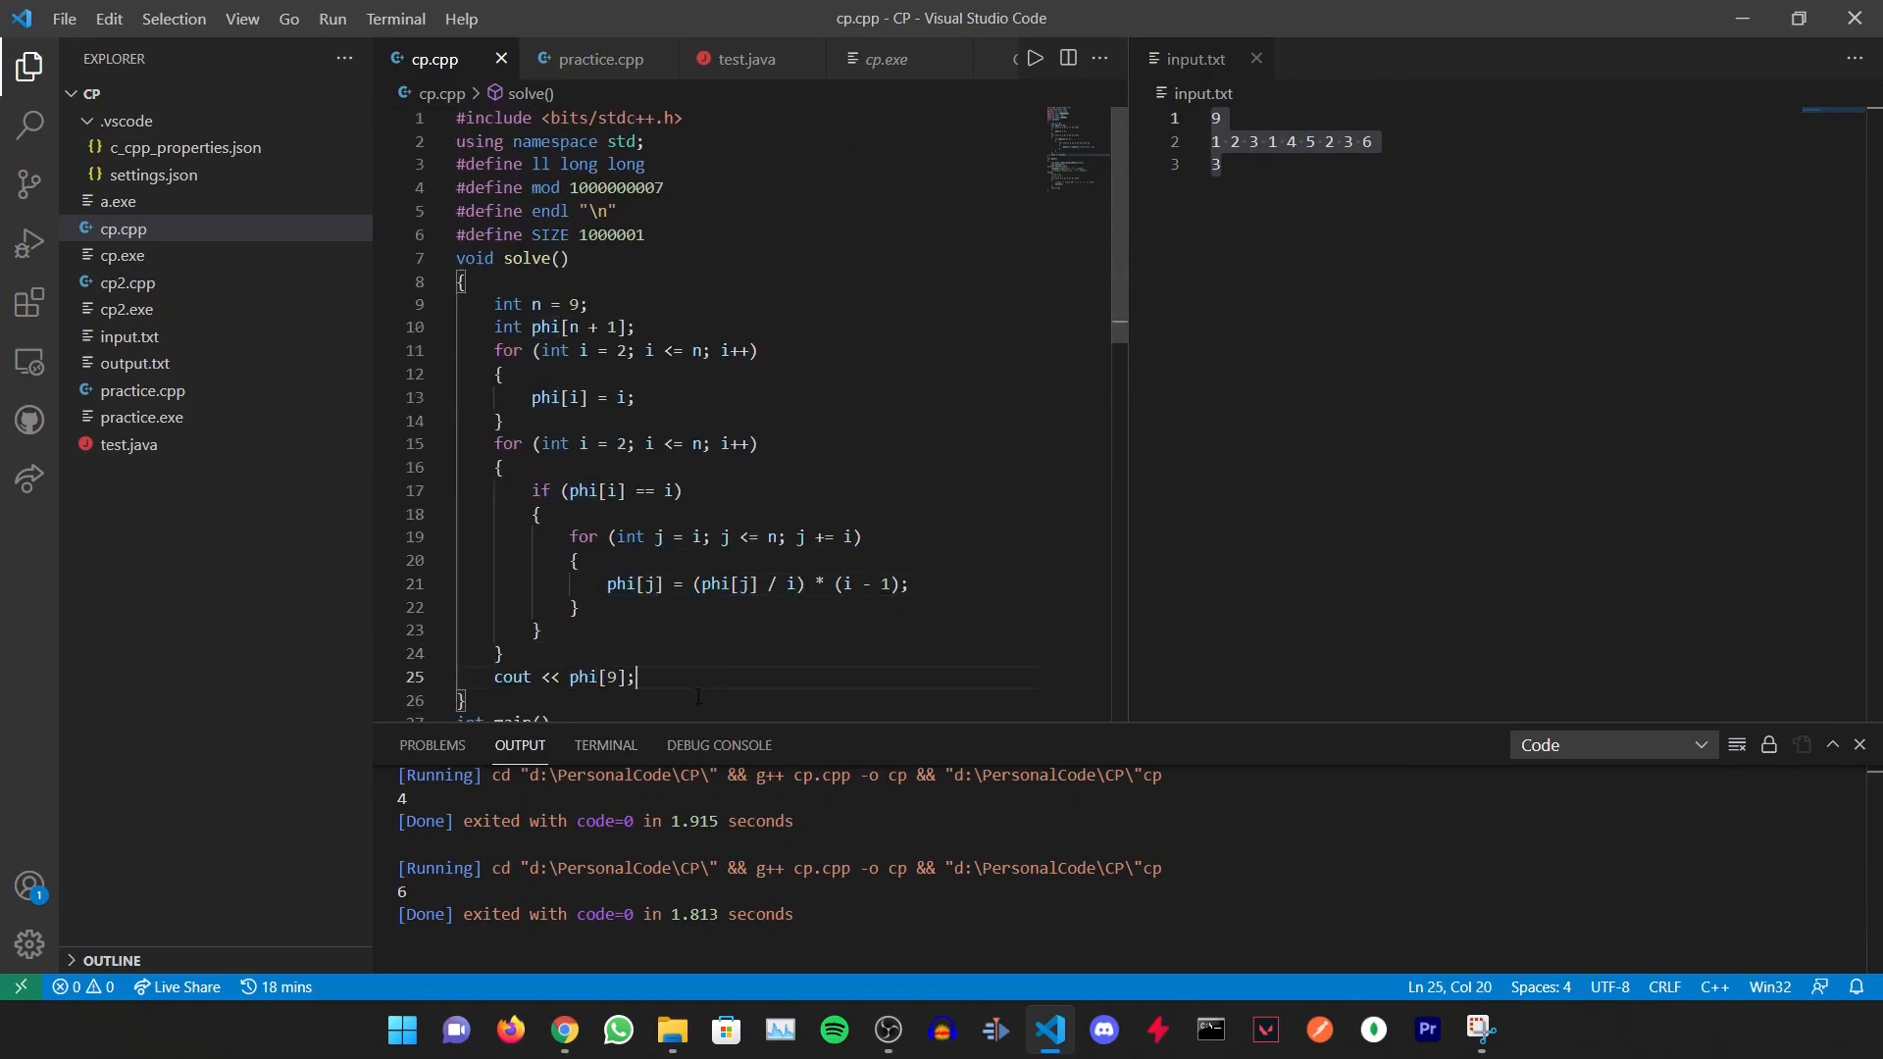